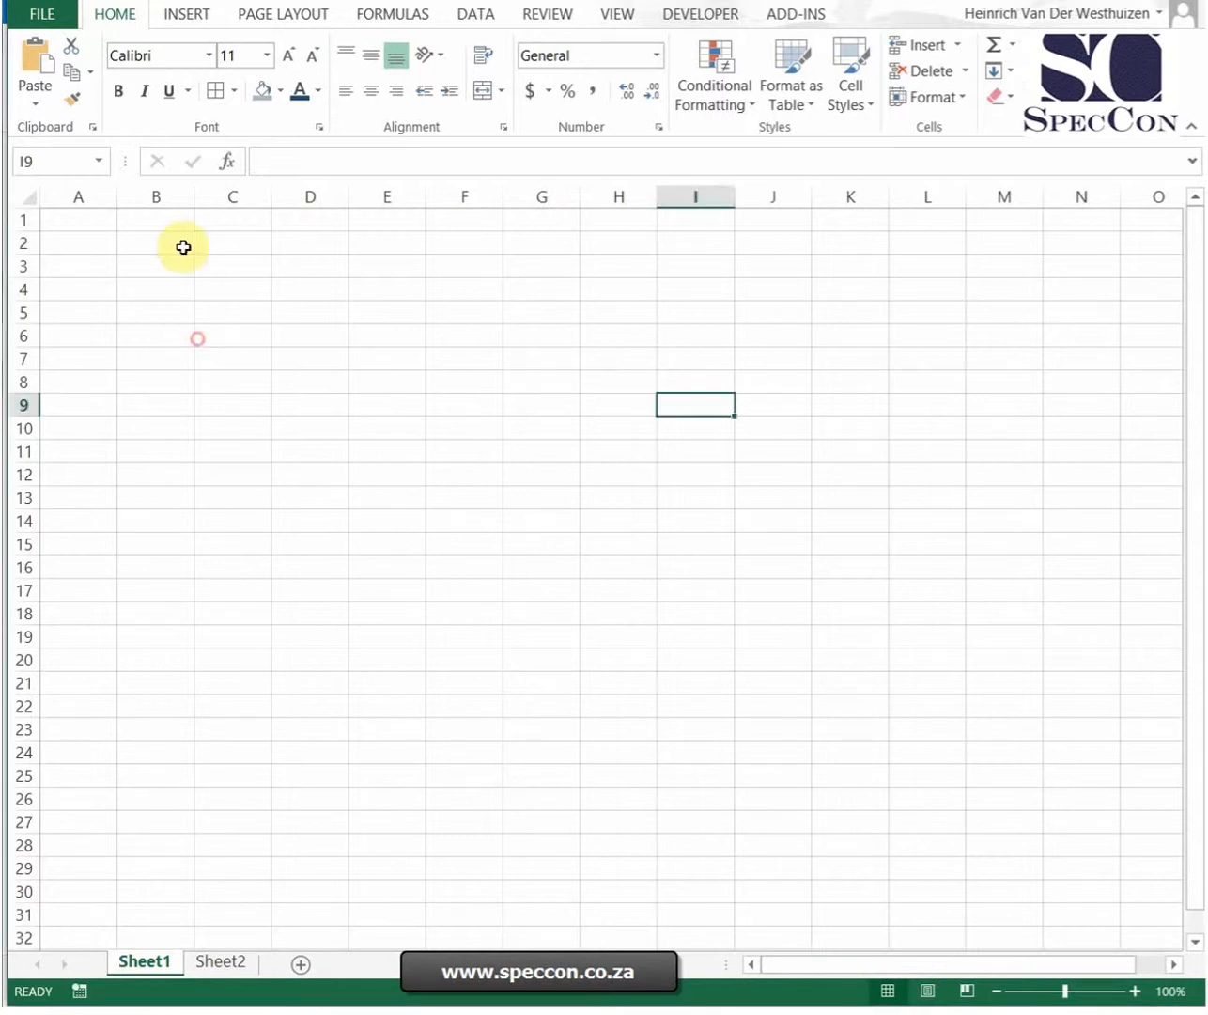
# Enter apple in A1 and the formula =A1="apple" in B1, returning TRUE
pyautogui.click(147, 243)
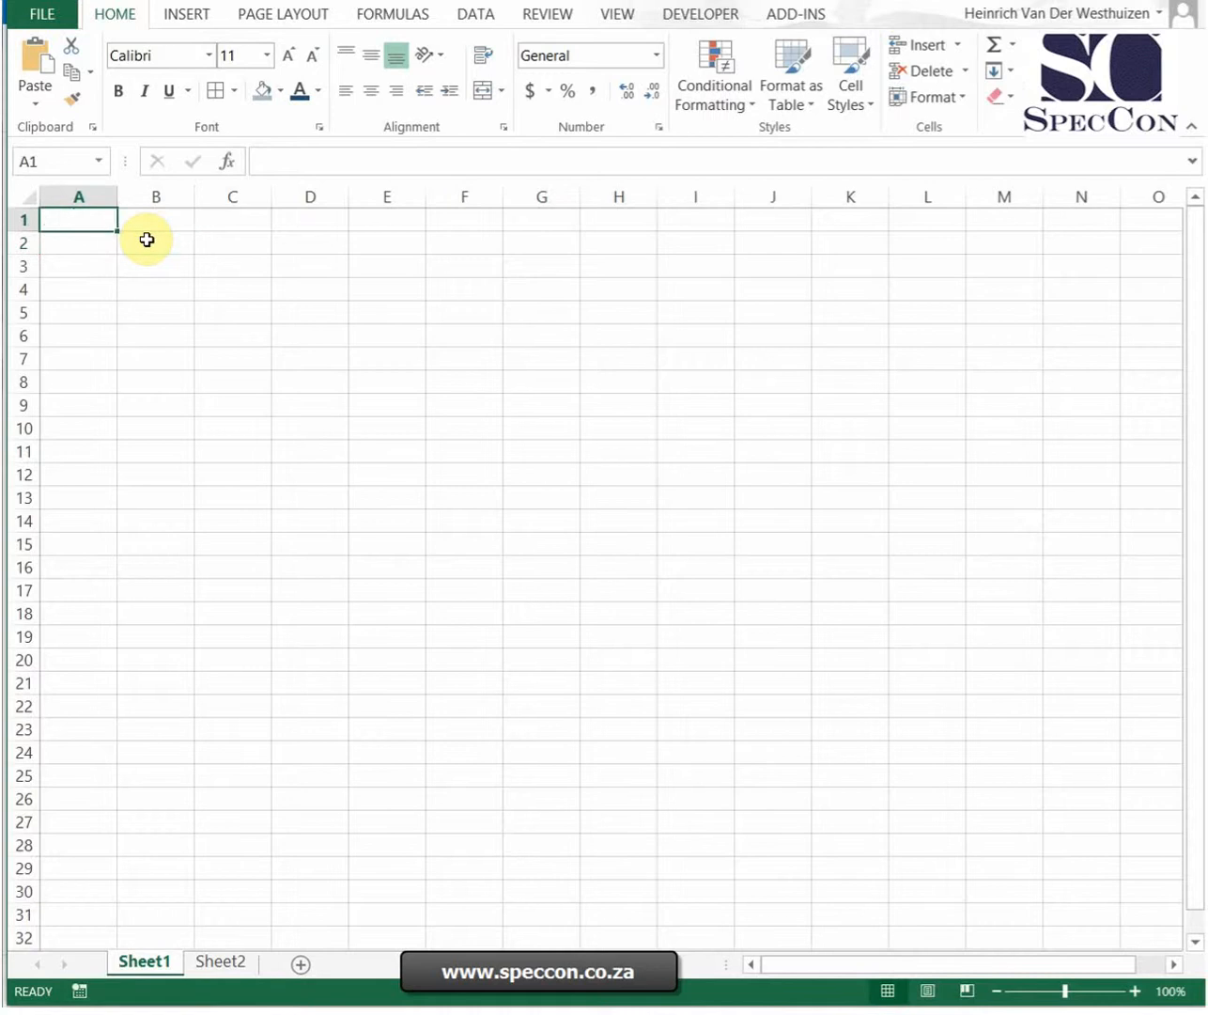
pyautogui.write('apple')
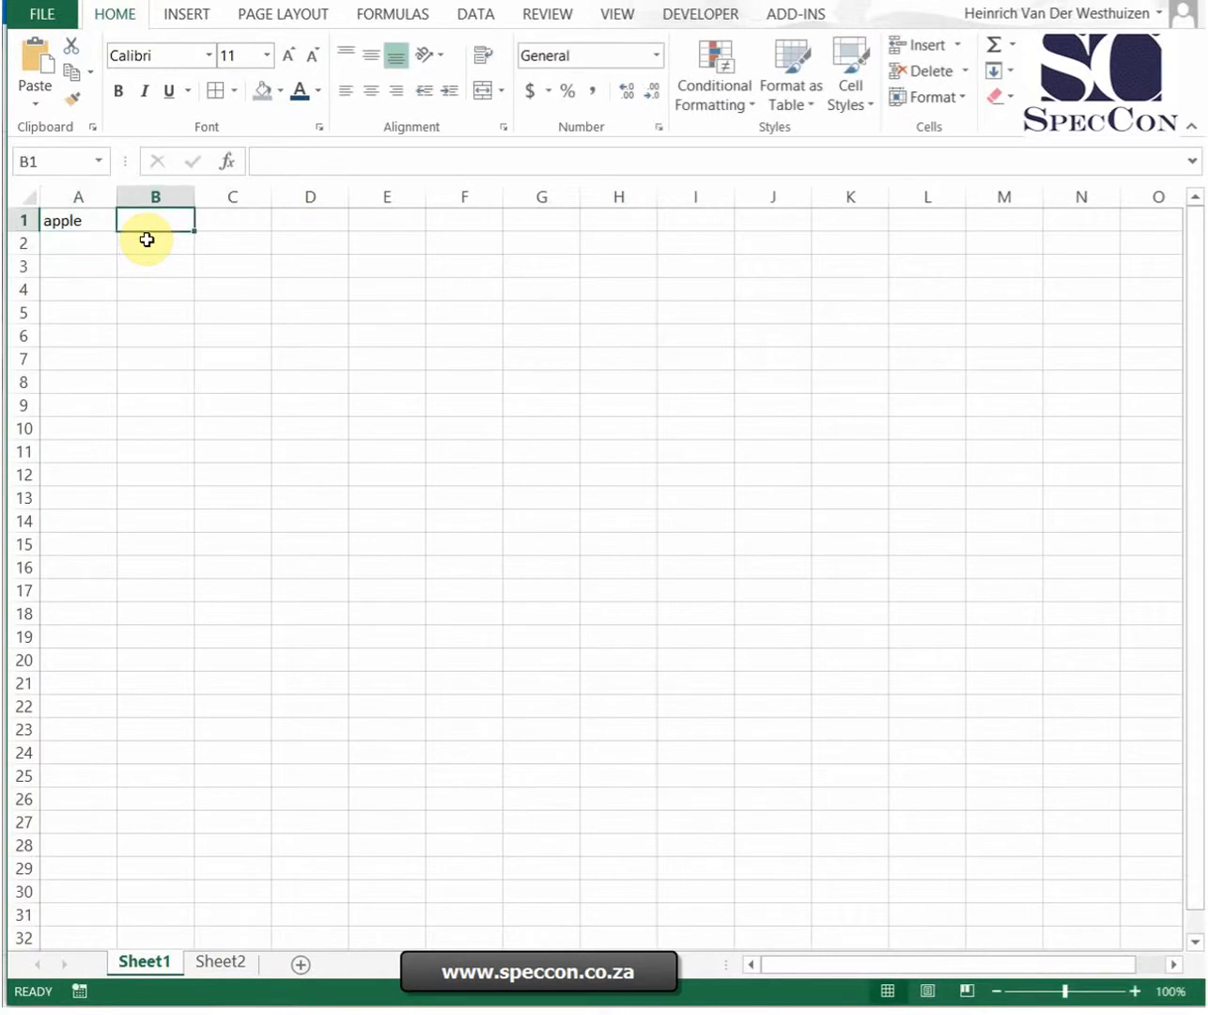
pyautogui.write('=A1')
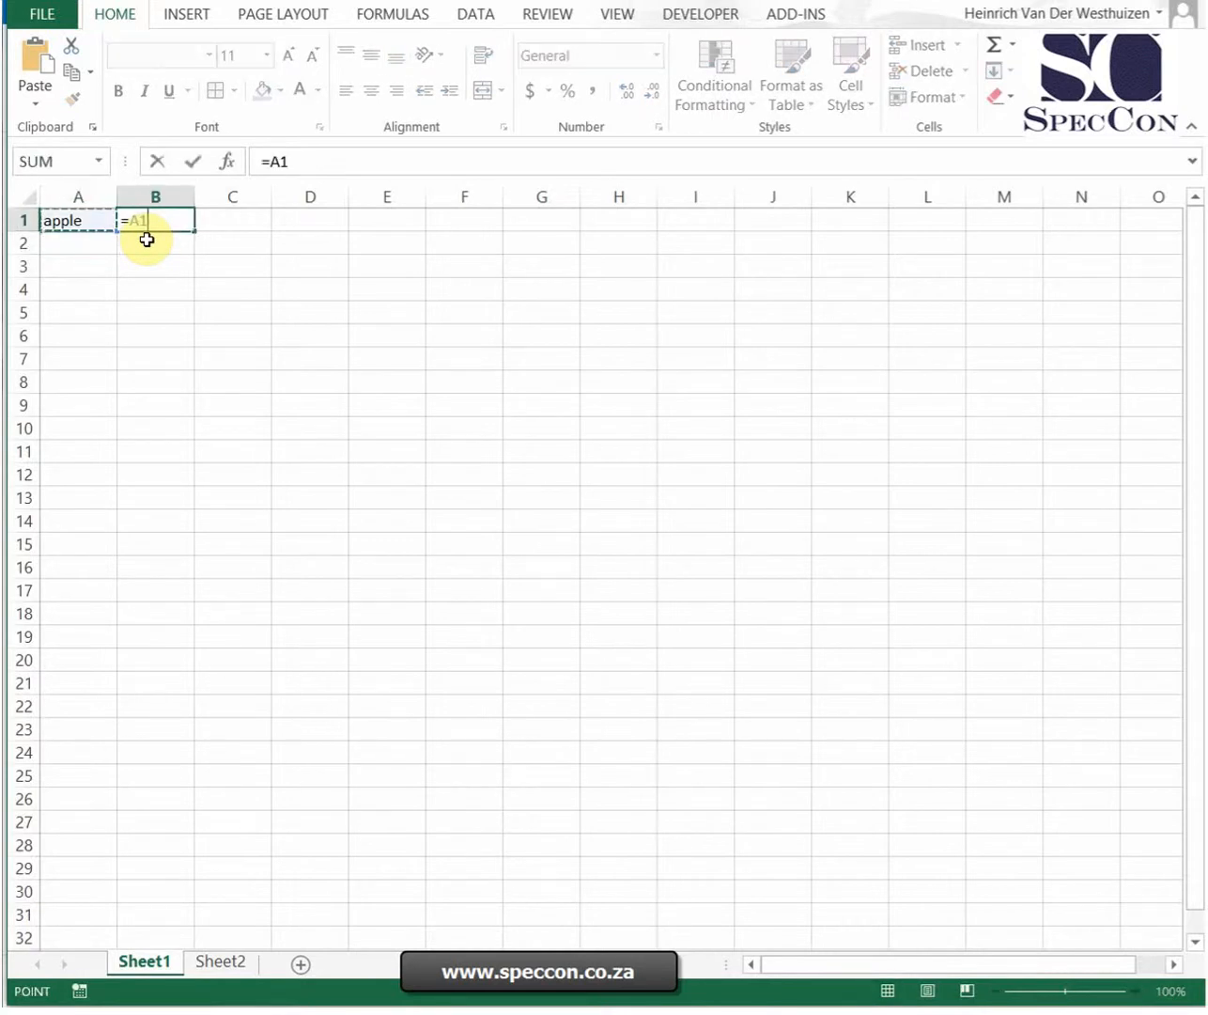
pyautogui.write('=apple')
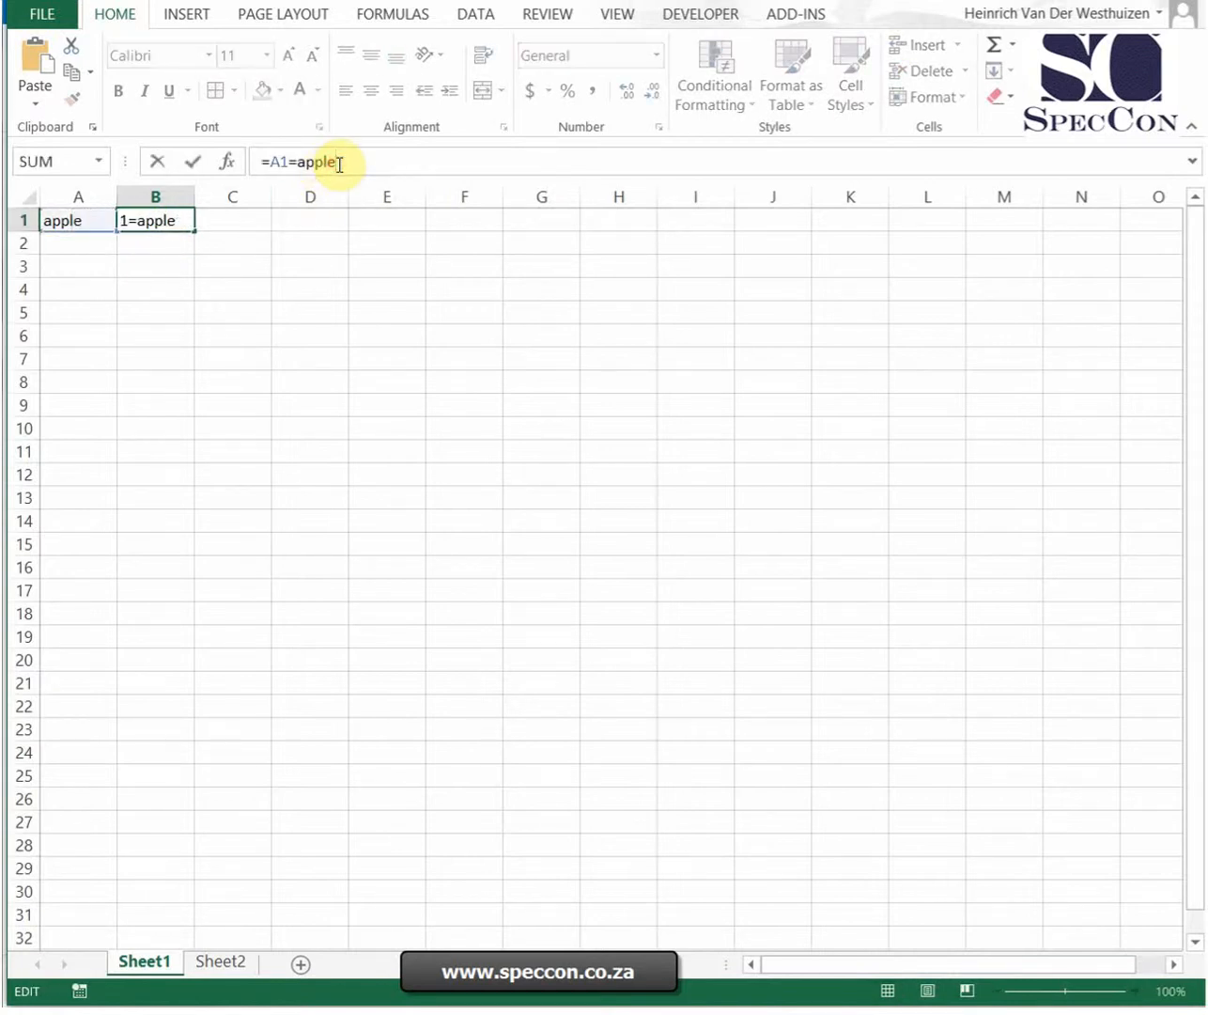
pyautogui.write('"')
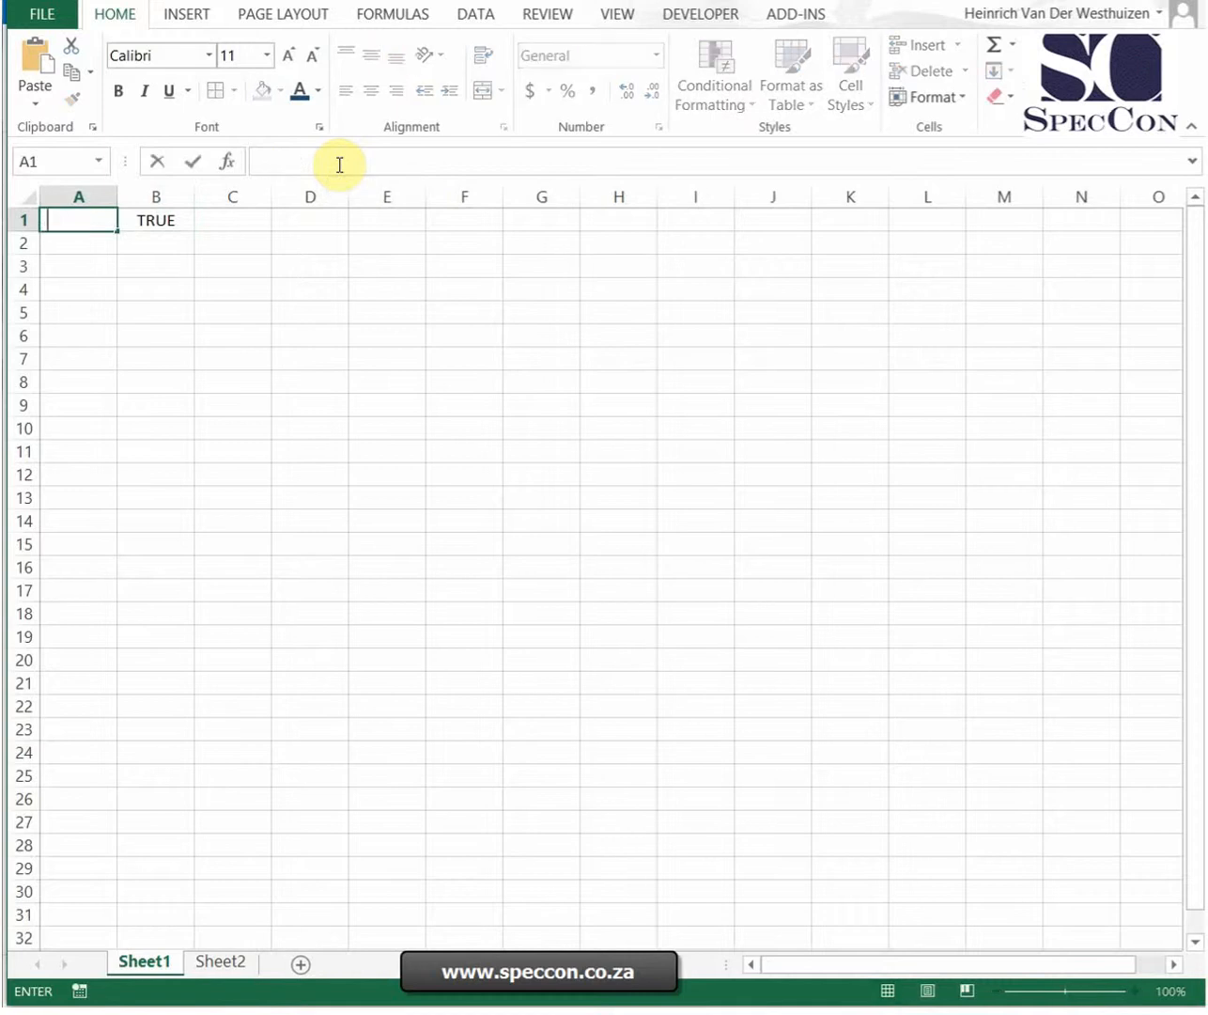
# Edit B1 to compare A1 against "" and then " ", checking A1 between tries, leaving row 1 blank
pyautogui.click(154, 219)
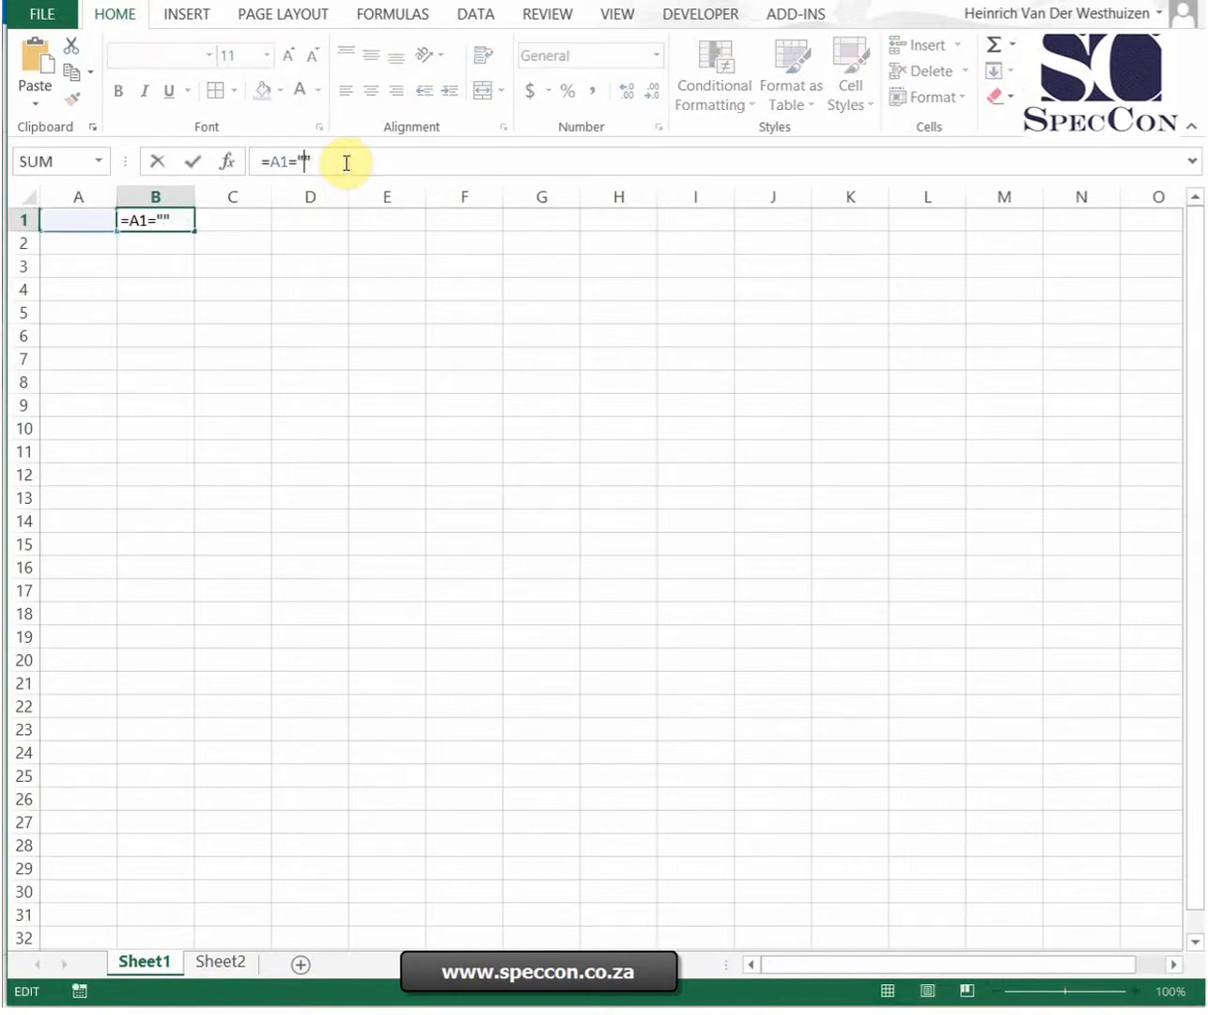
pyautogui.press('Enter')
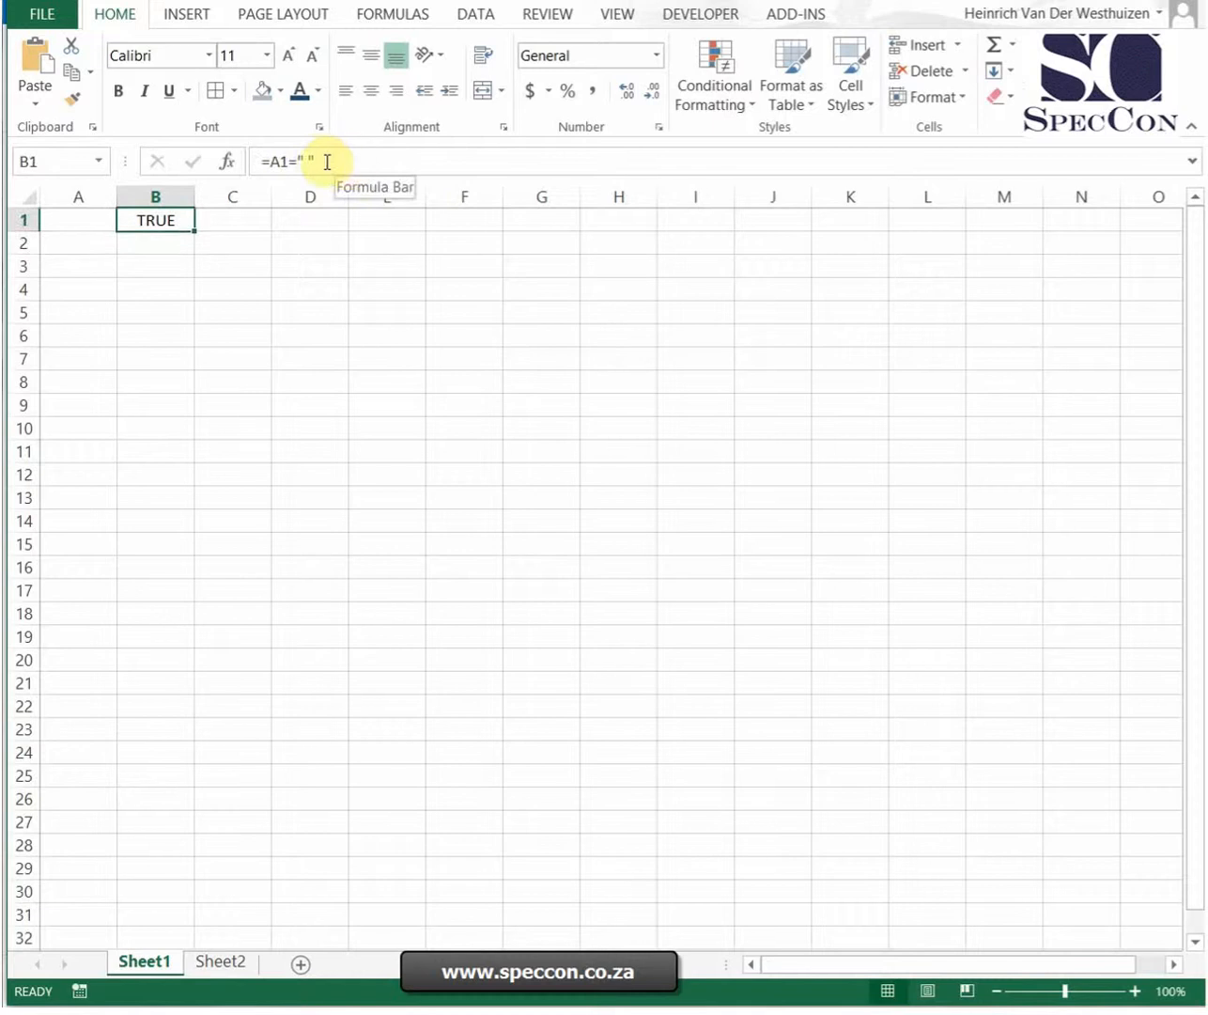
pyautogui.click(79, 219)
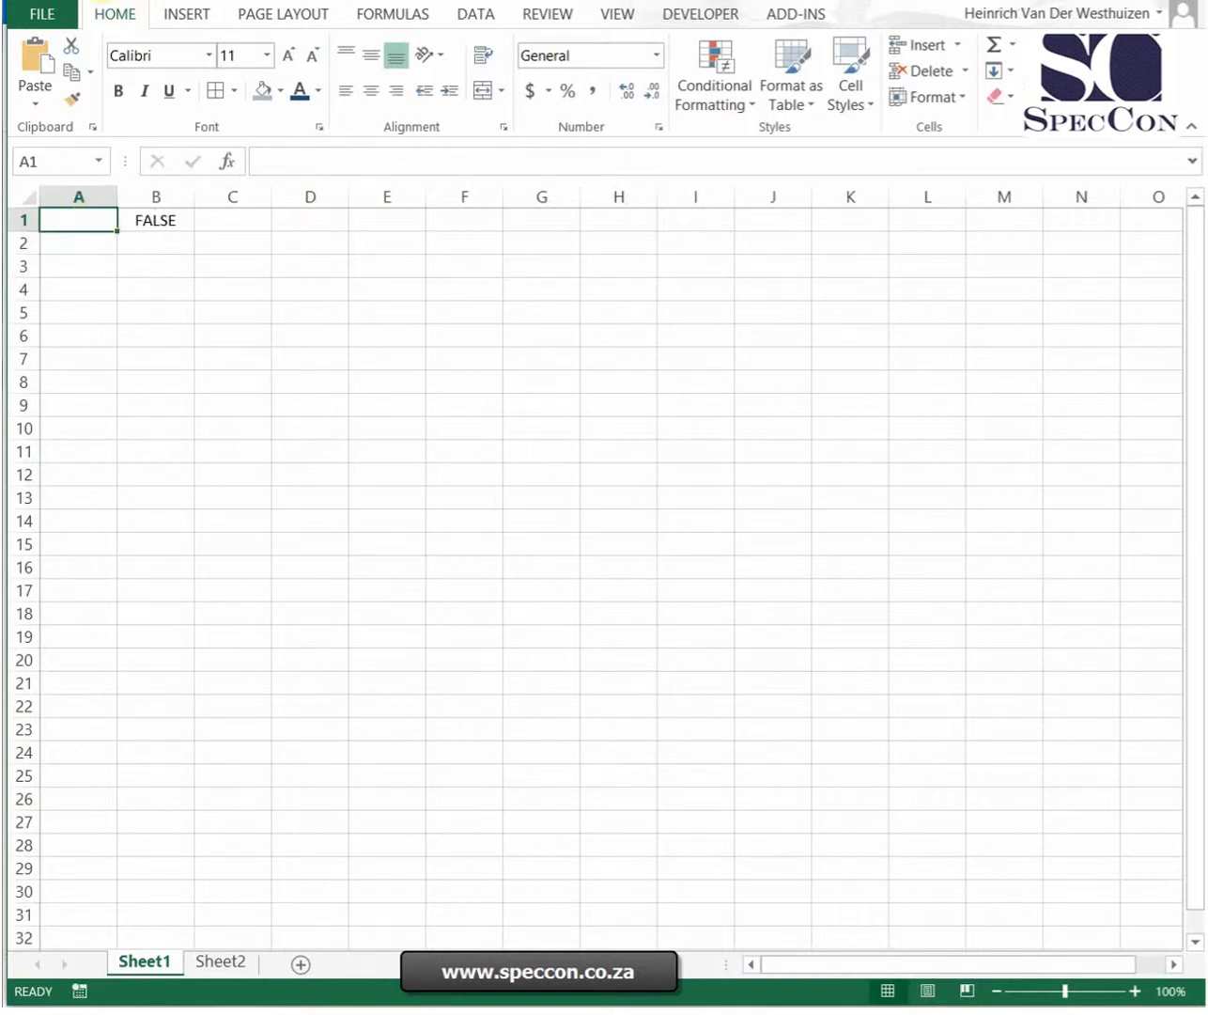
pyautogui.click(154, 220)
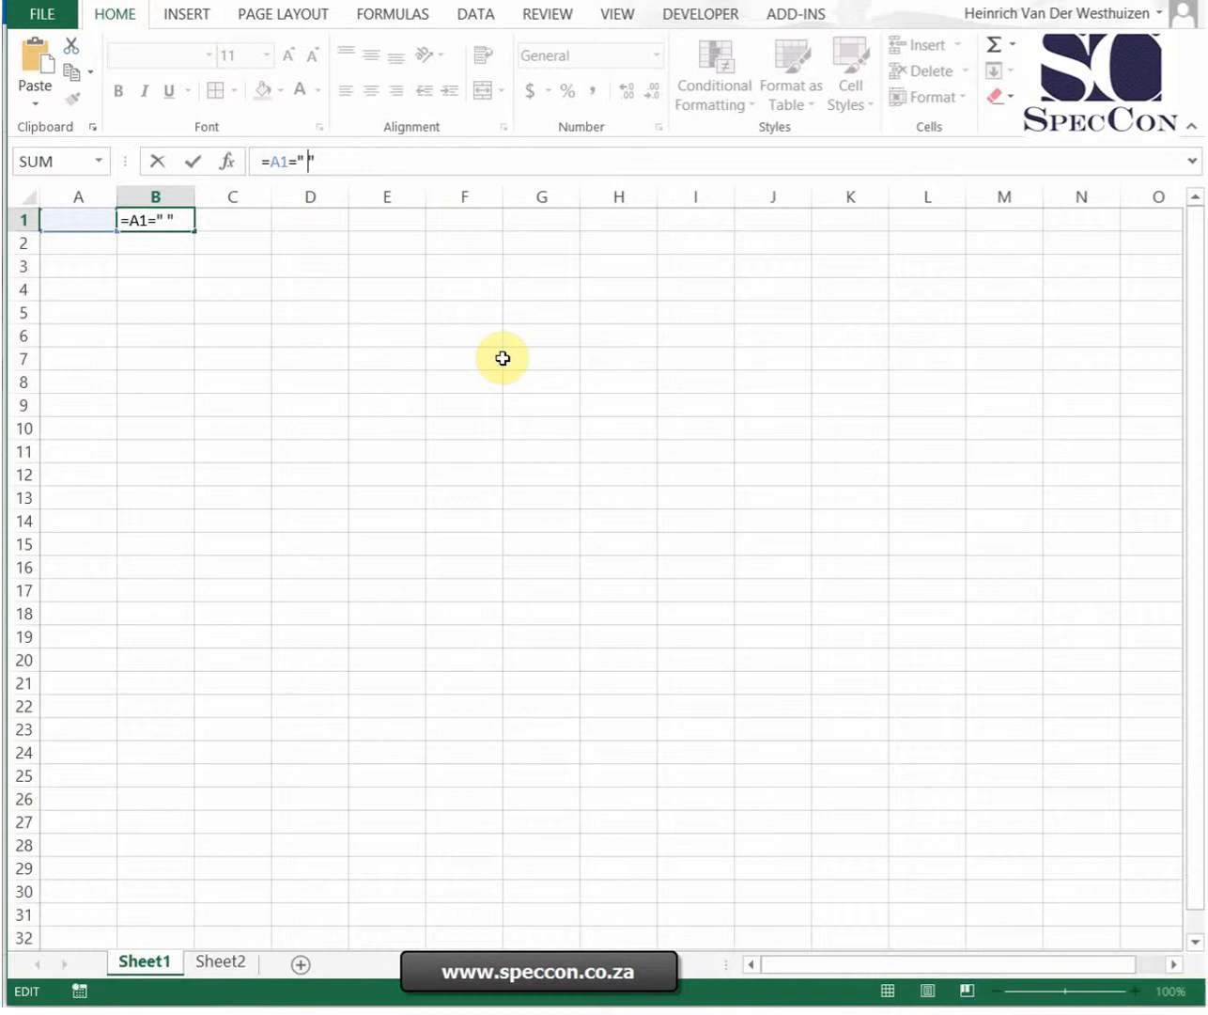
pyautogui.press('Enter')
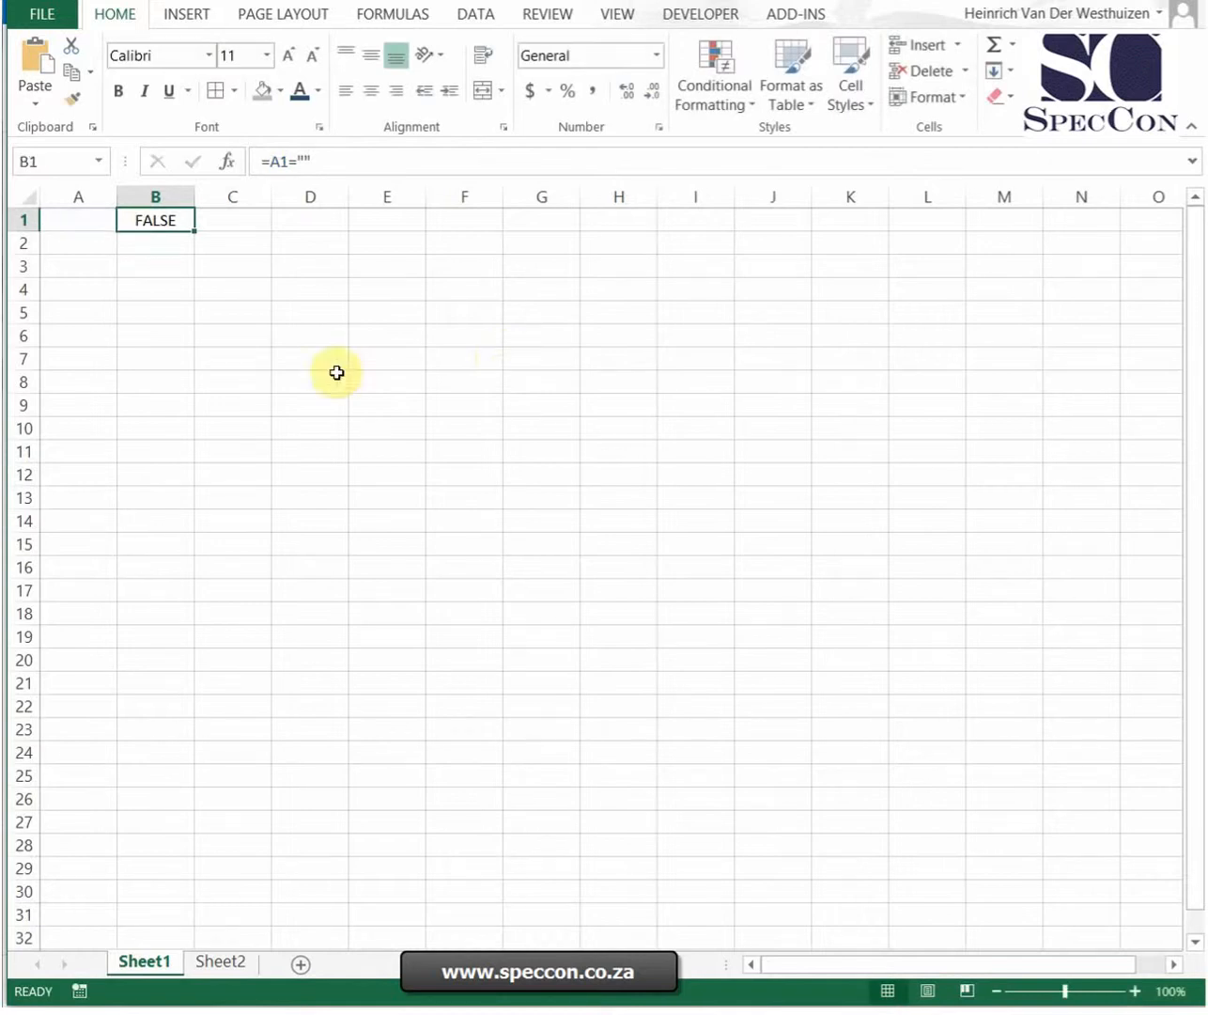
pyautogui.click(79, 218)
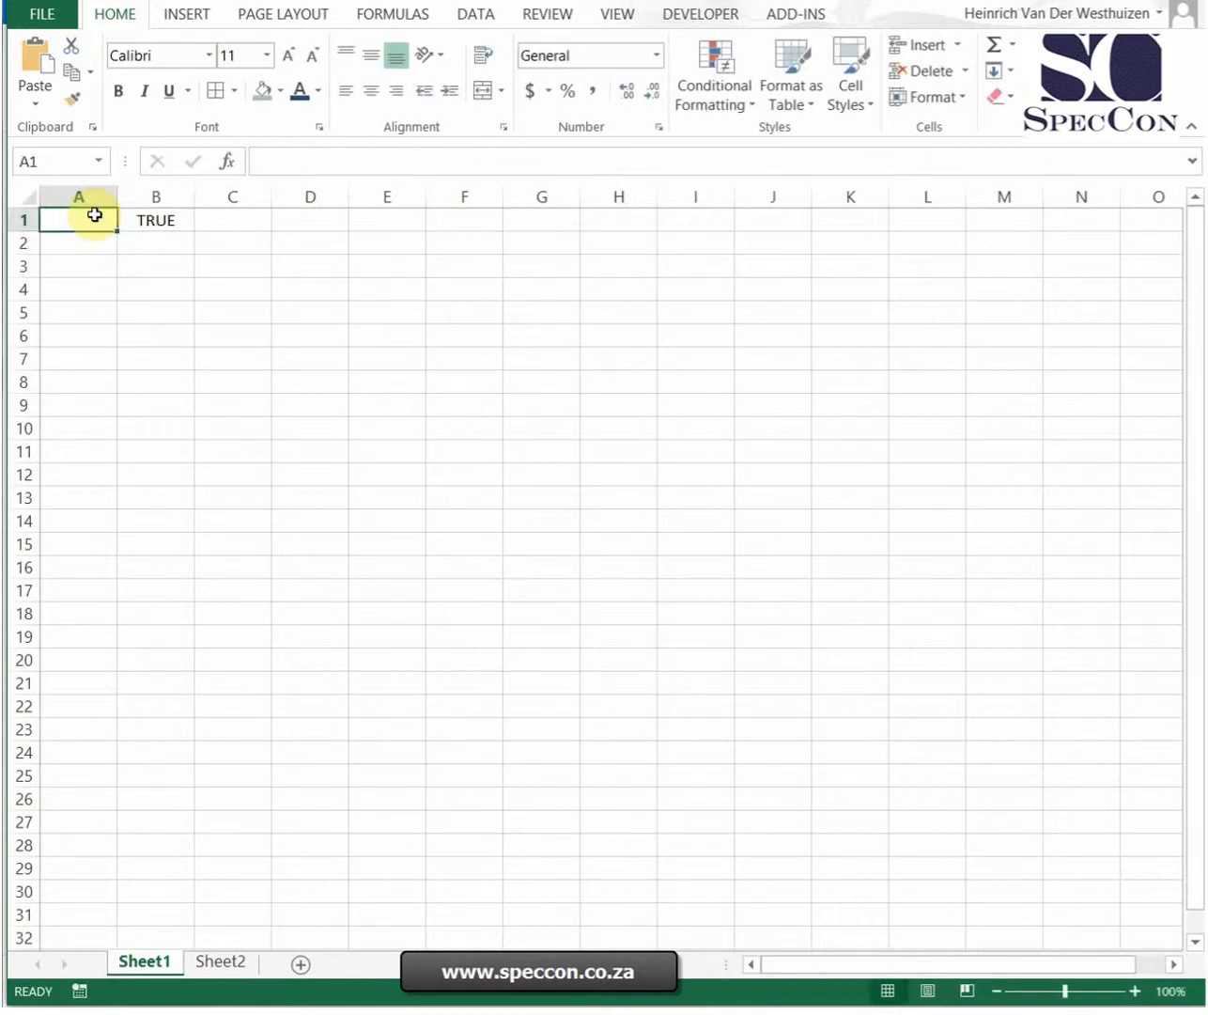
pyautogui.click(154, 218)
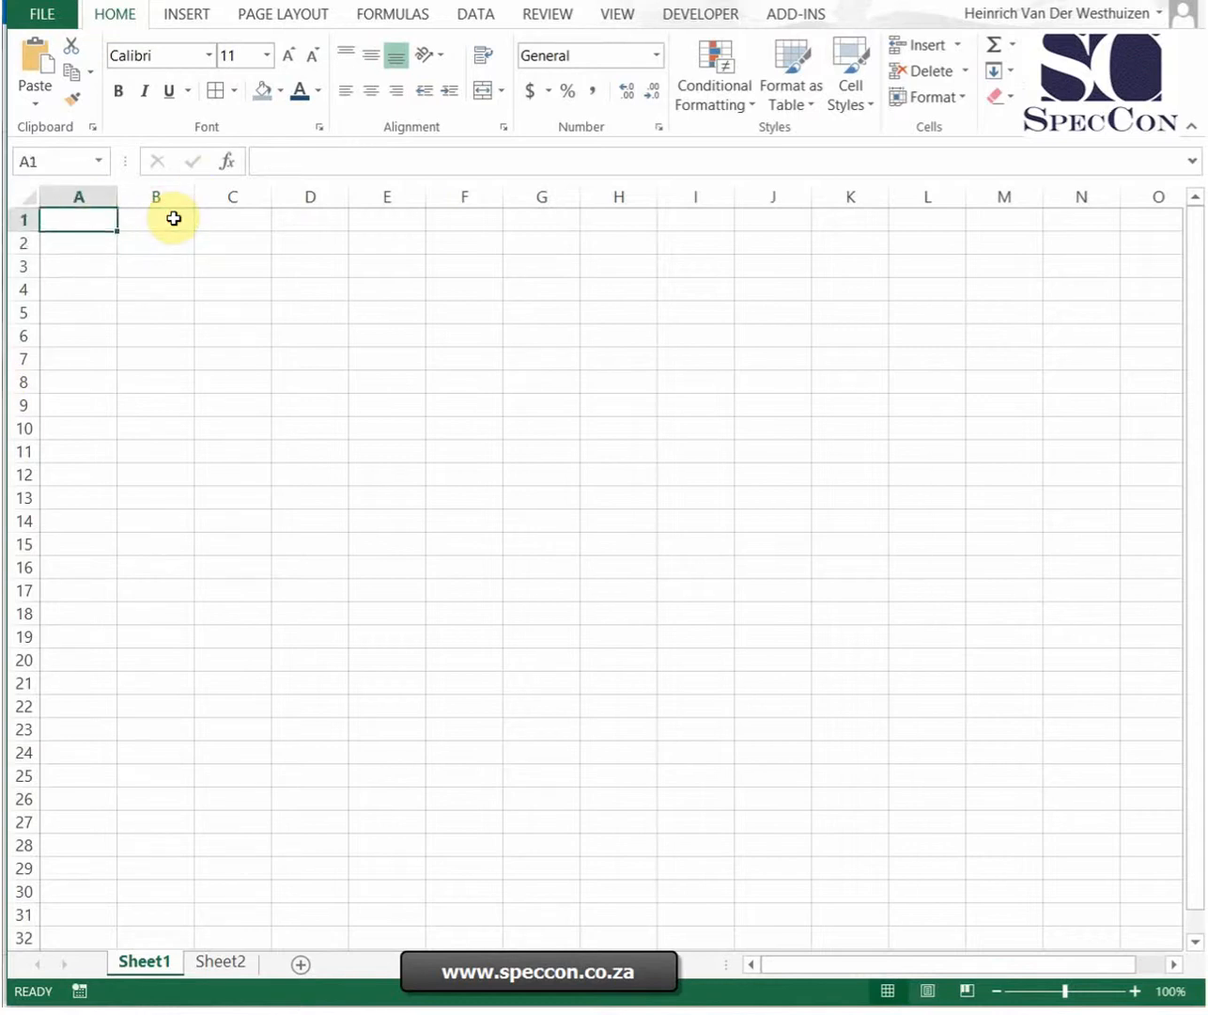
# Begin =IF( in B1, picking IF from the AutoComplete list
pyautogui.click(154, 218)
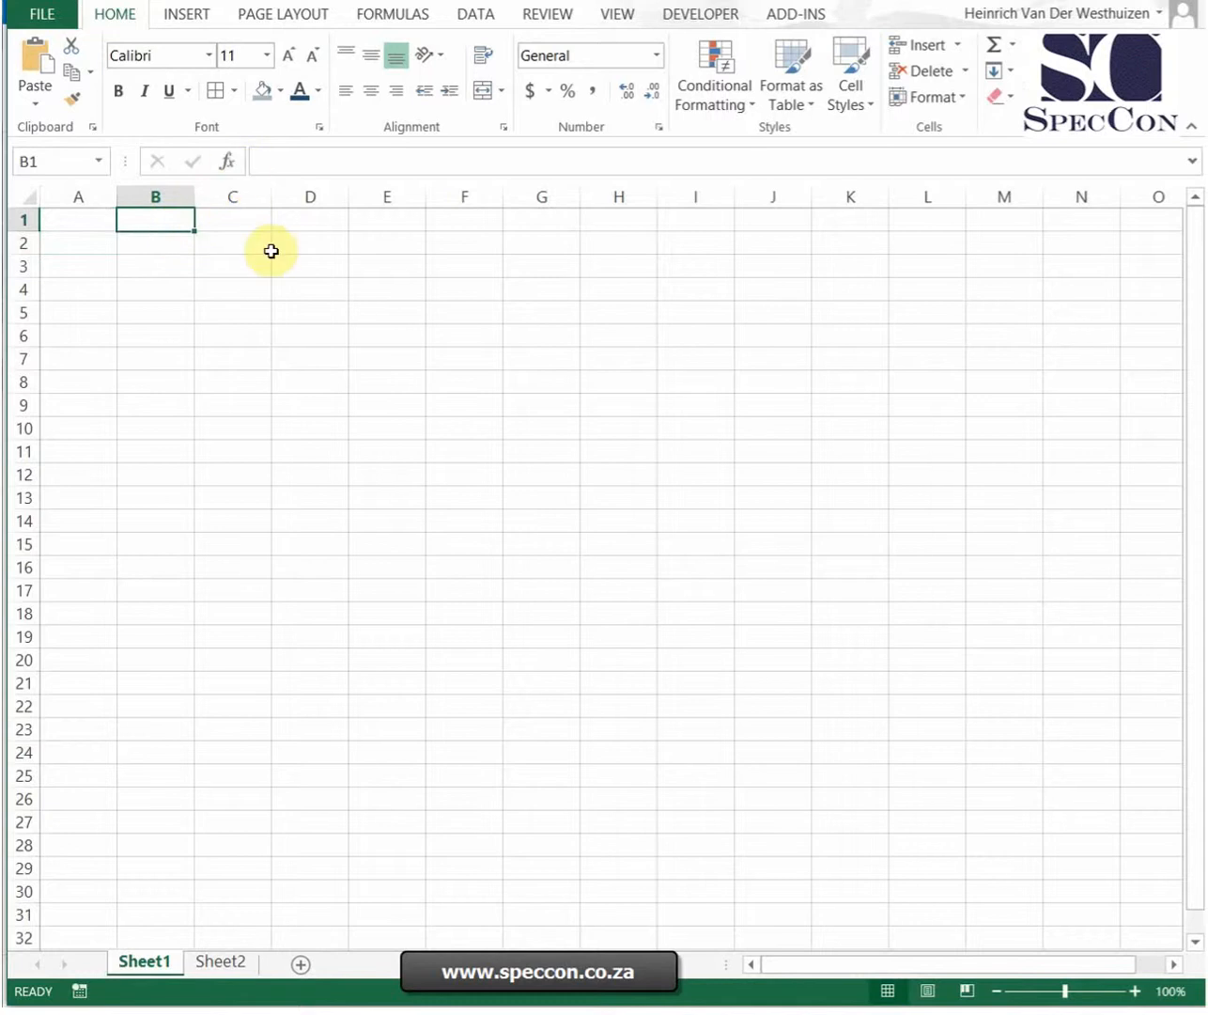
pyautogui.write('=if(')
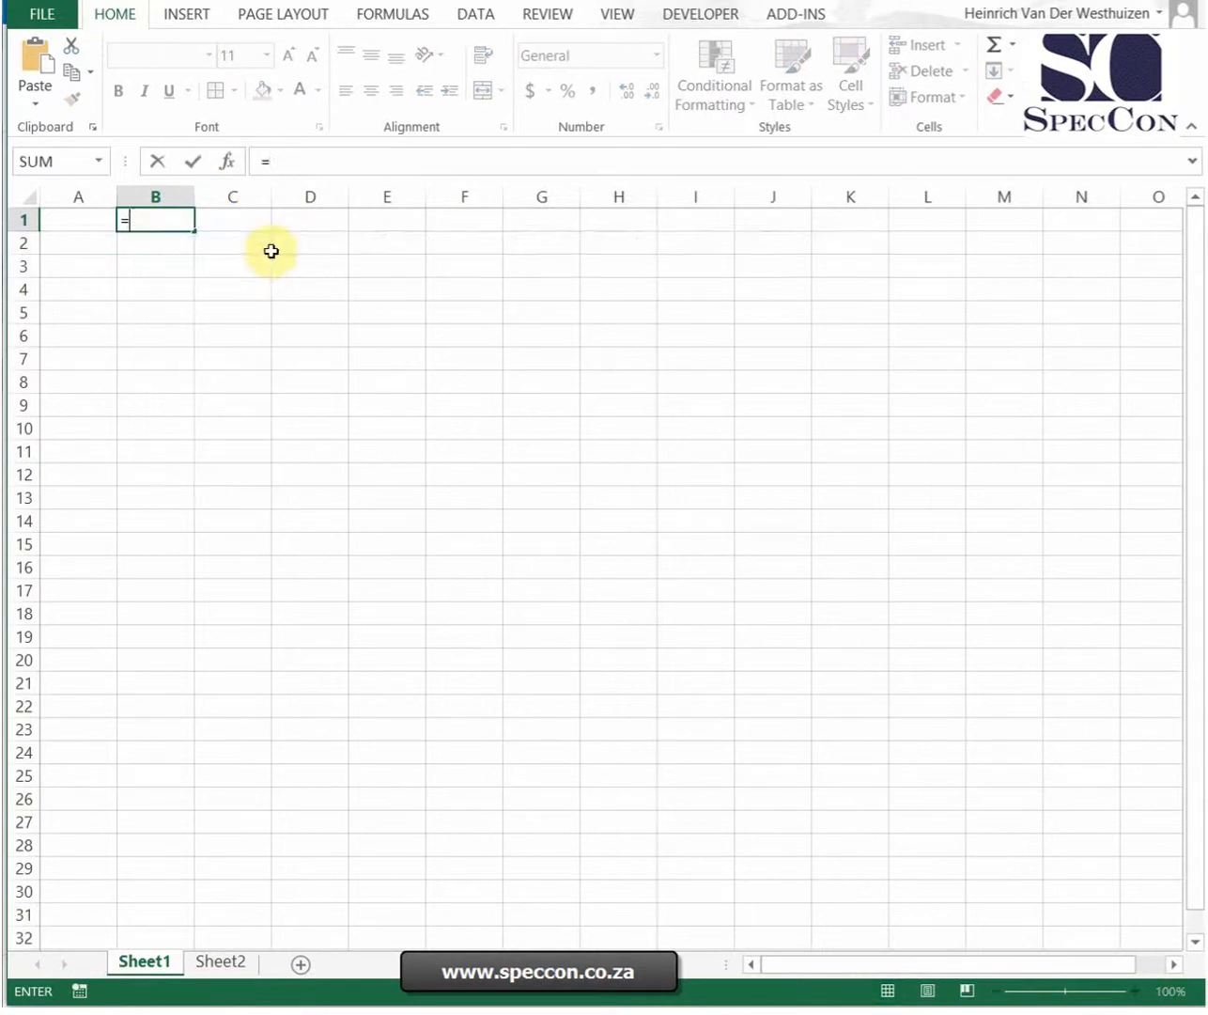
pyautogui.write('i')
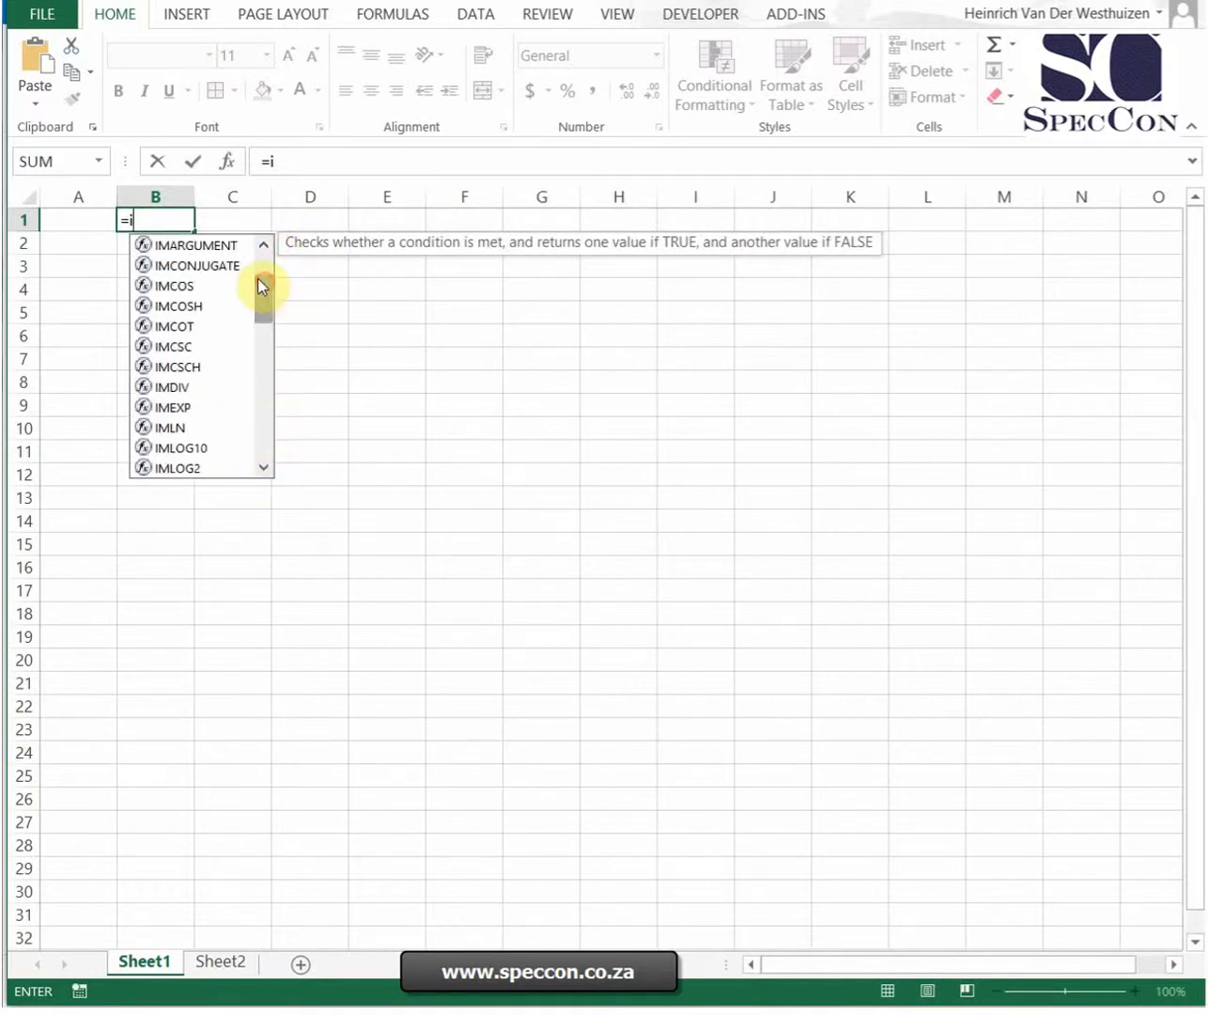
pyautogui.write('IF(')
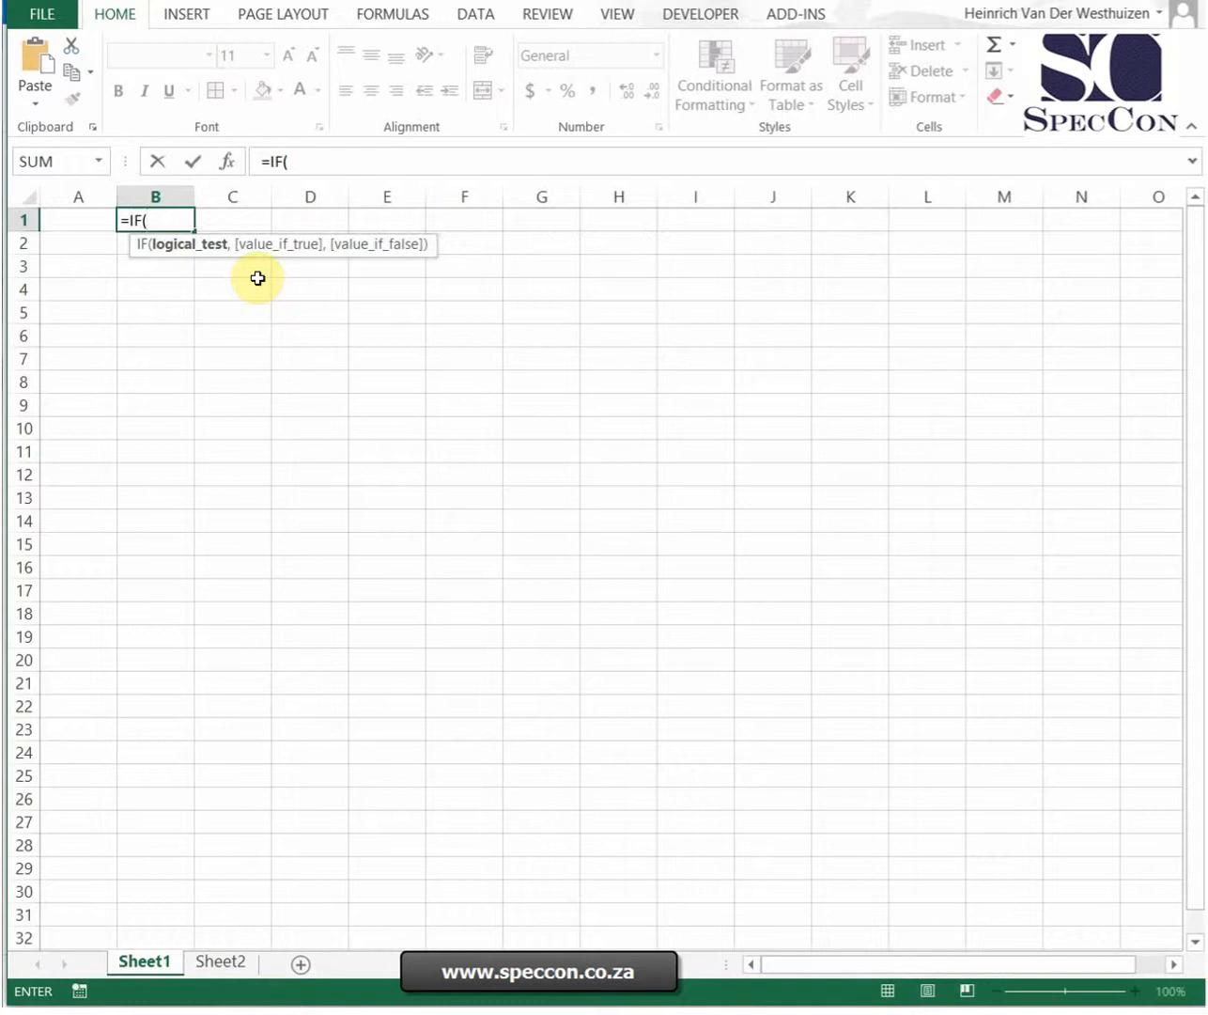
pyautogui.moveTo(238, 255)
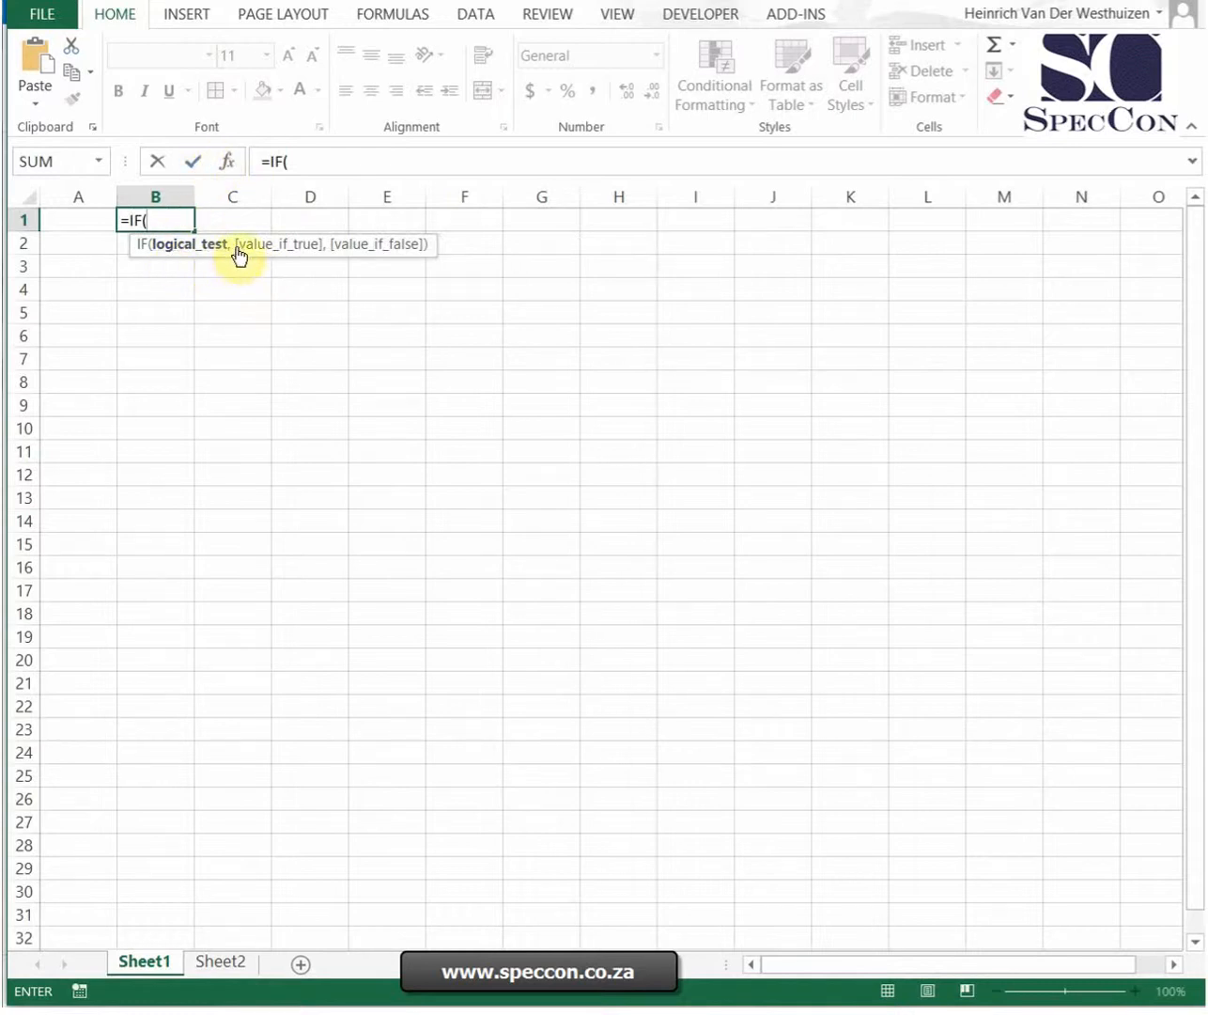
pyautogui.moveTo(361, 259)
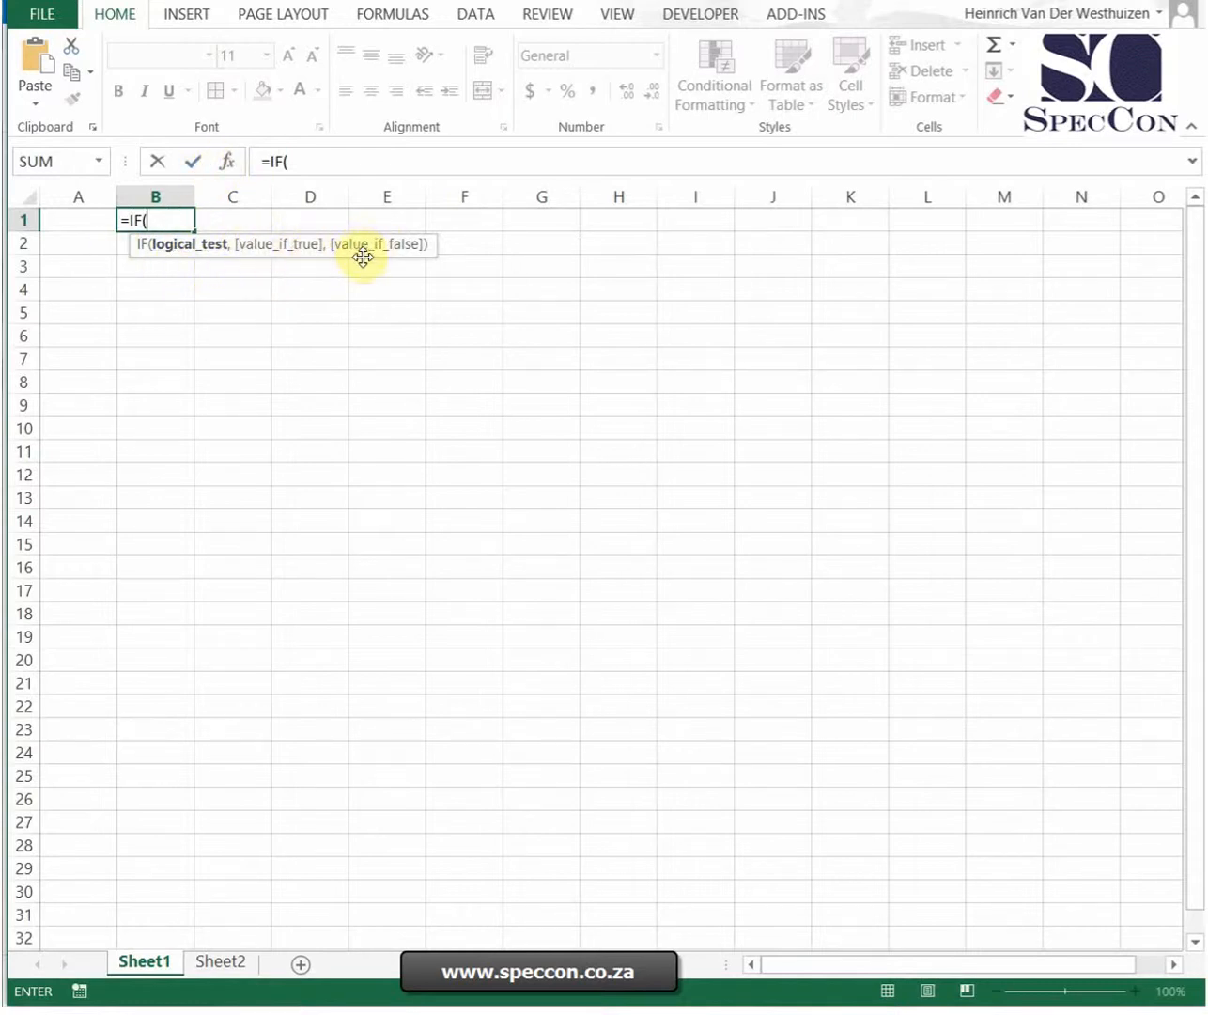
pyautogui.moveTo(233, 169)
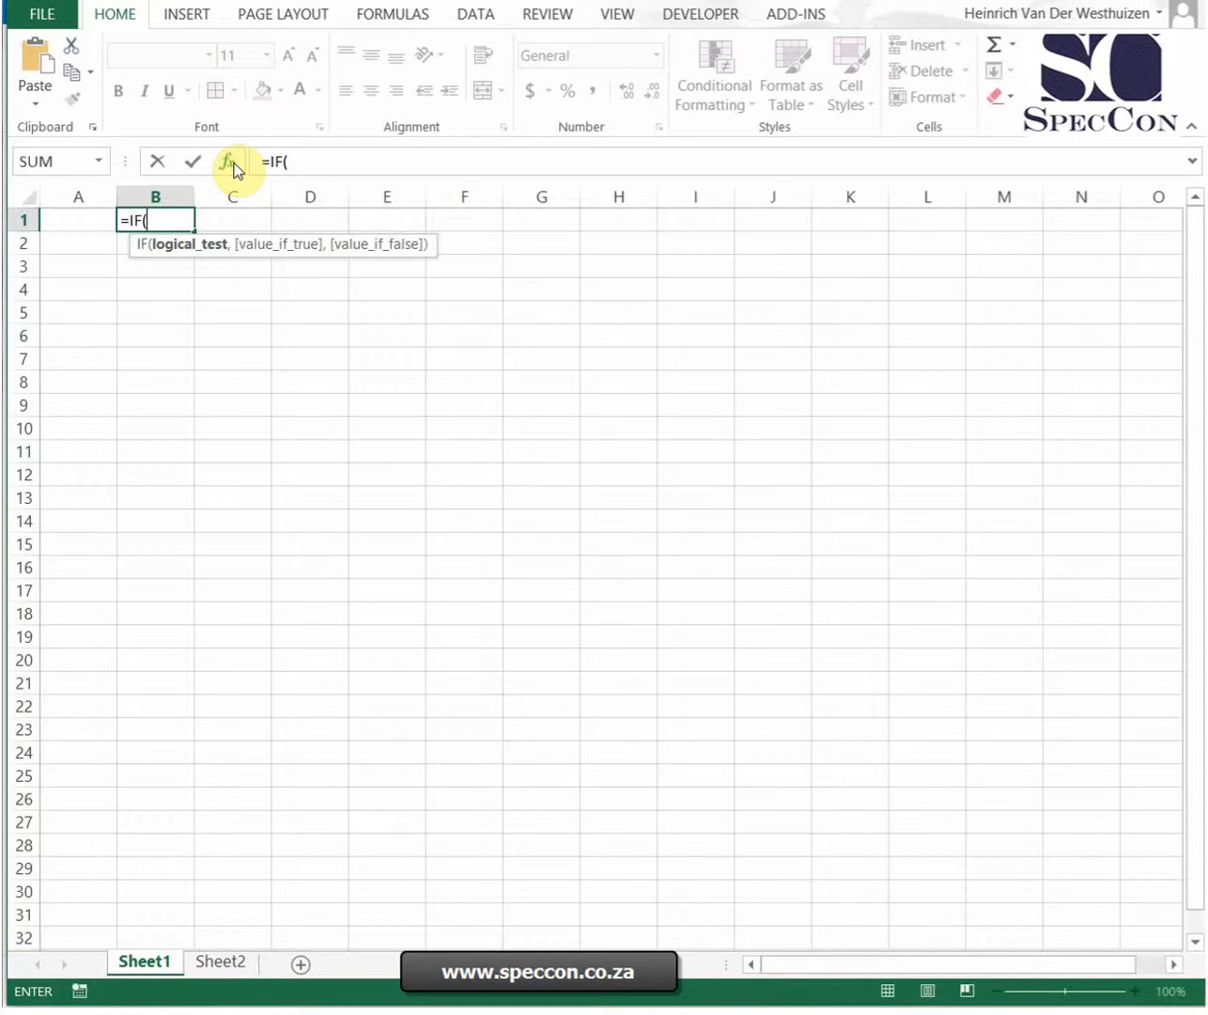
# Read the logical_test, value_if_true and value_if_false help in IF's Function Arguments via fx
pyautogui.click(222, 162)
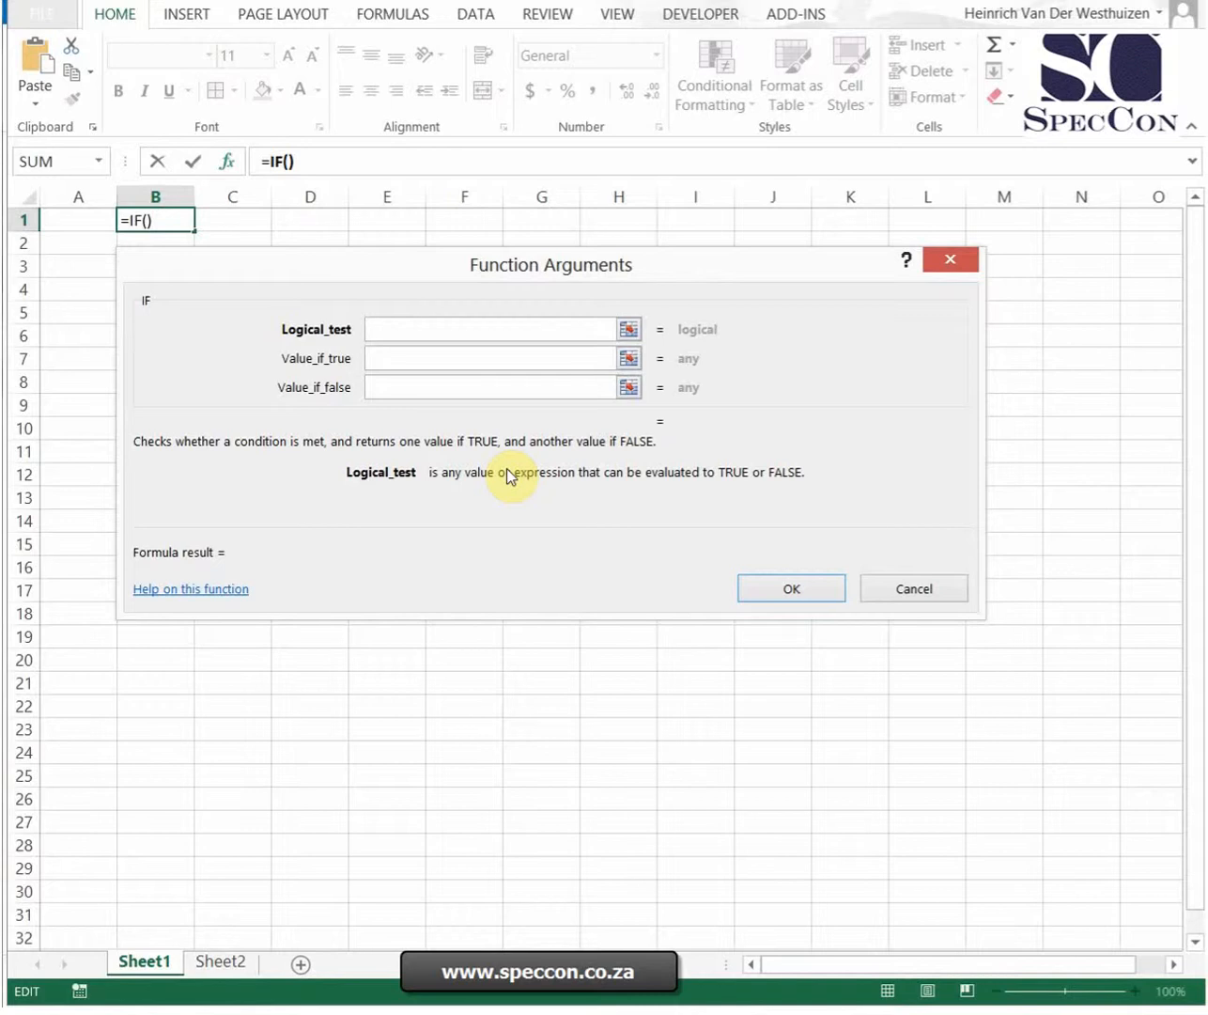
pyautogui.click(488, 329)
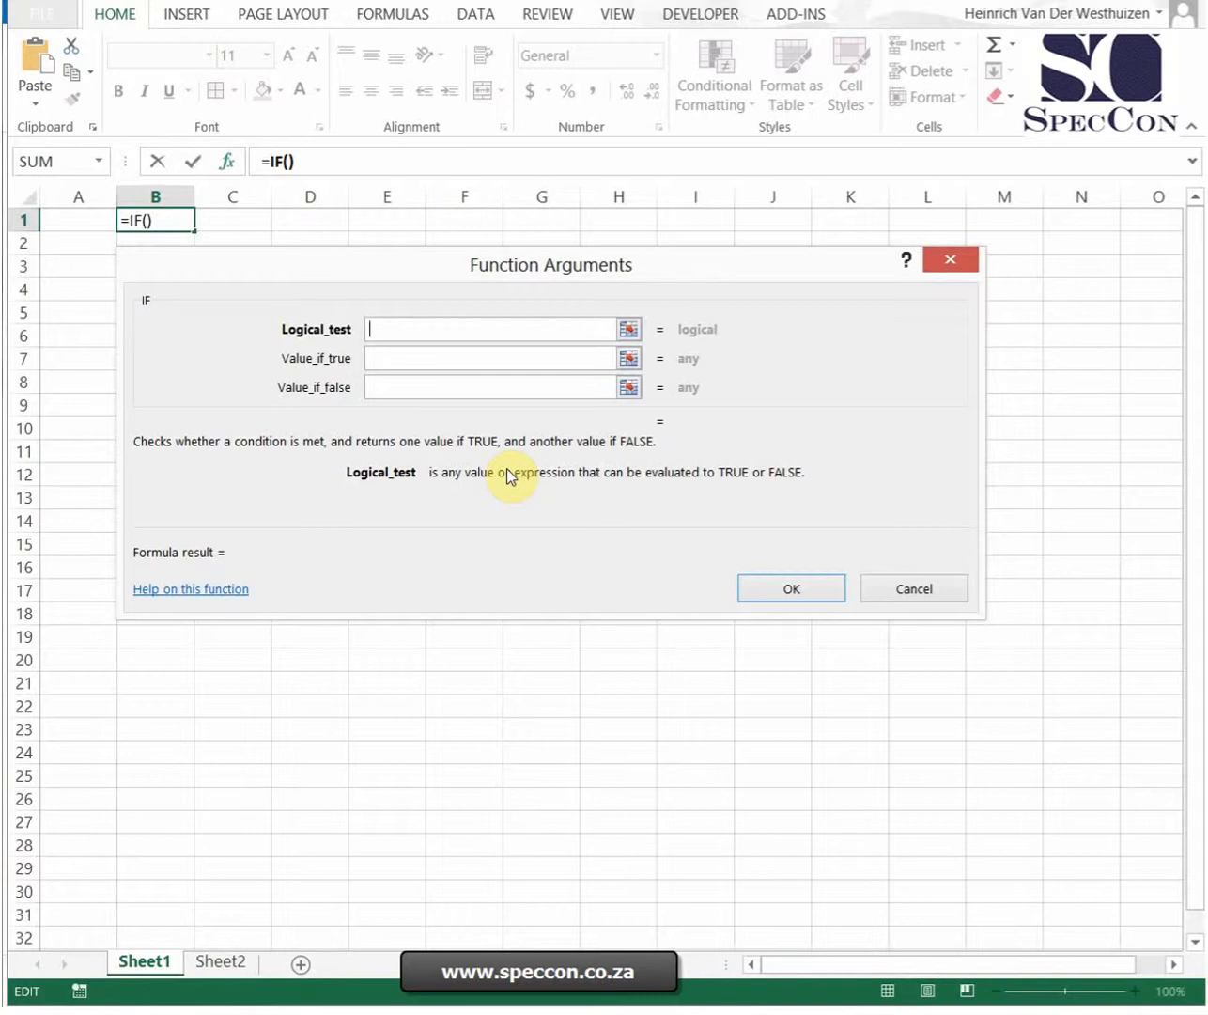
pyautogui.moveTo(285, 441)
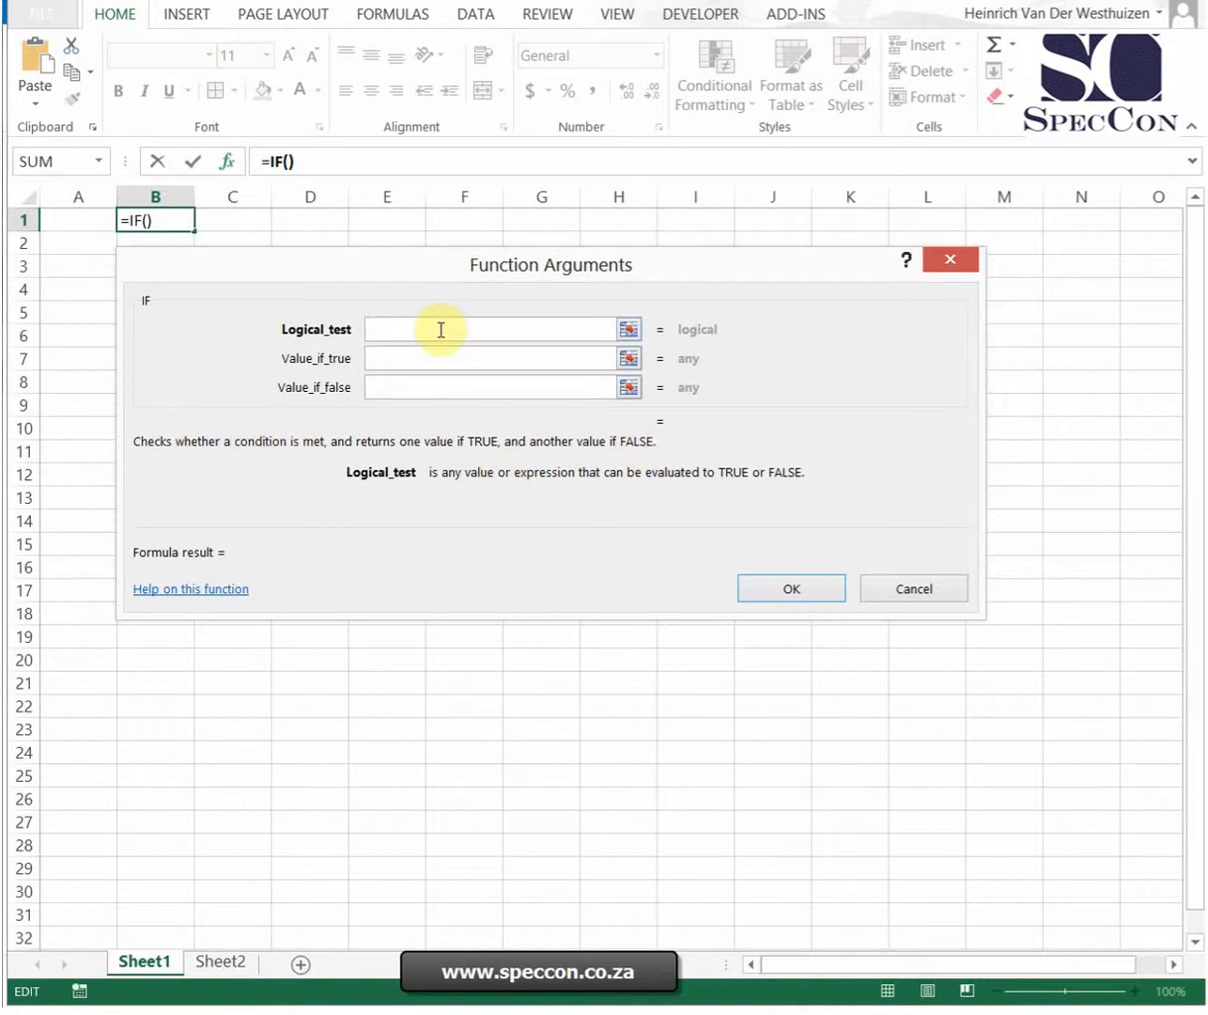
pyautogui.click(489, 387)
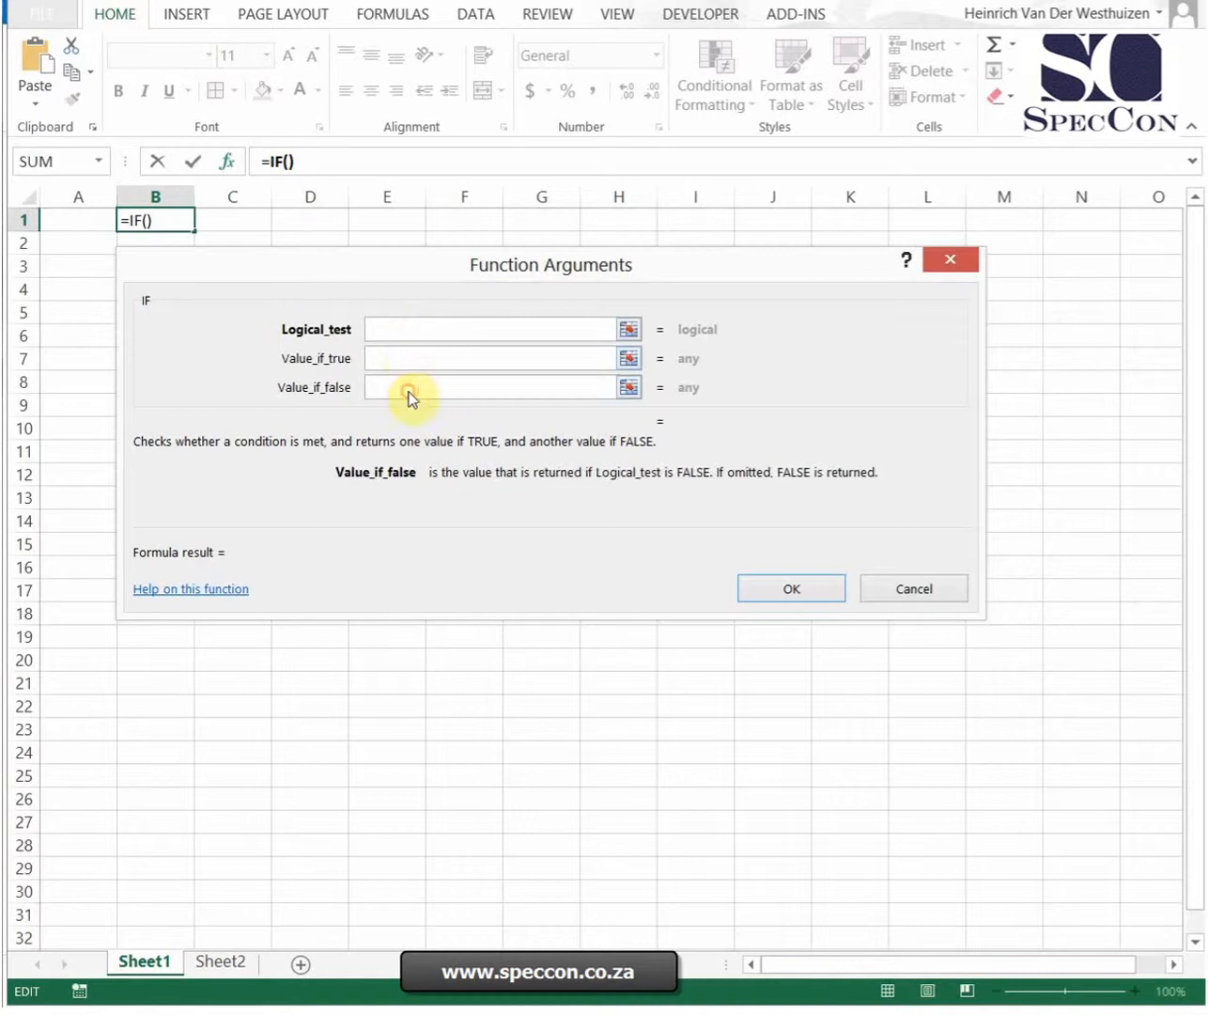
pyautogui.click(489, 357)
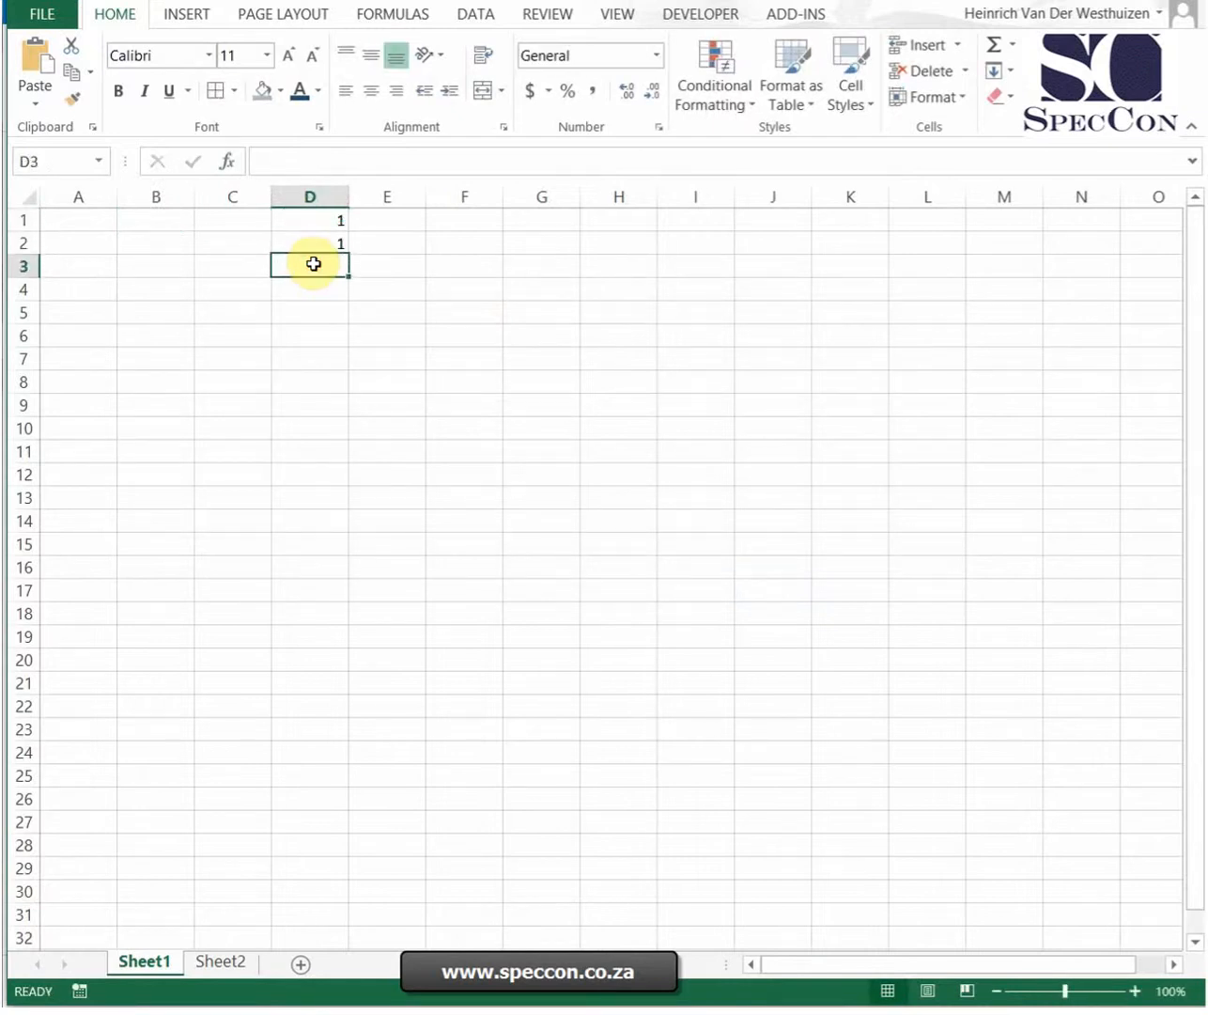
# Build =SUM(D1:D2) in D3 through Function Arguments so it shows 2
pyautogui.write('=su')
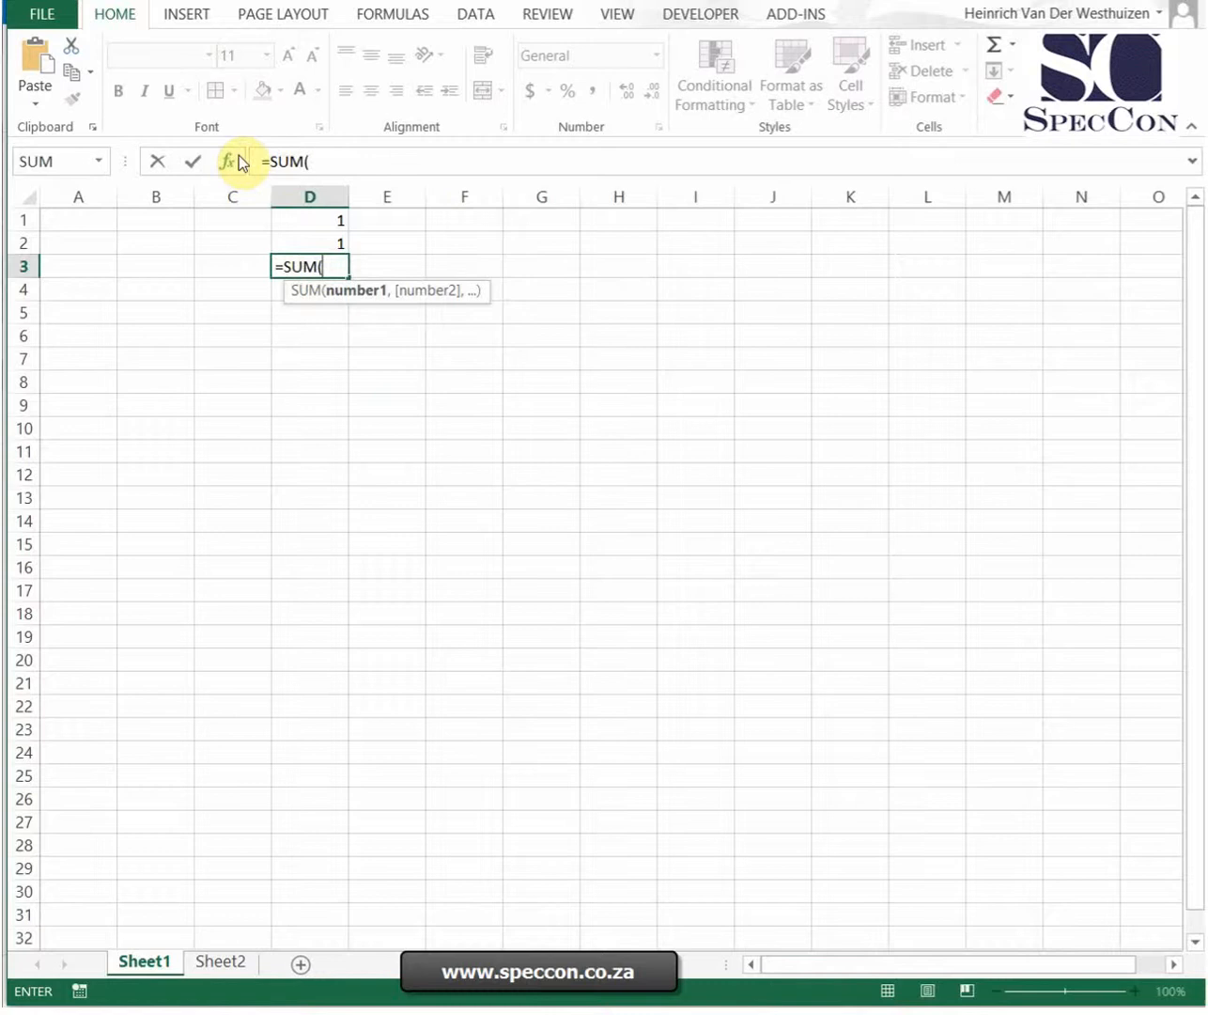
pyautogui.click(220, 162)
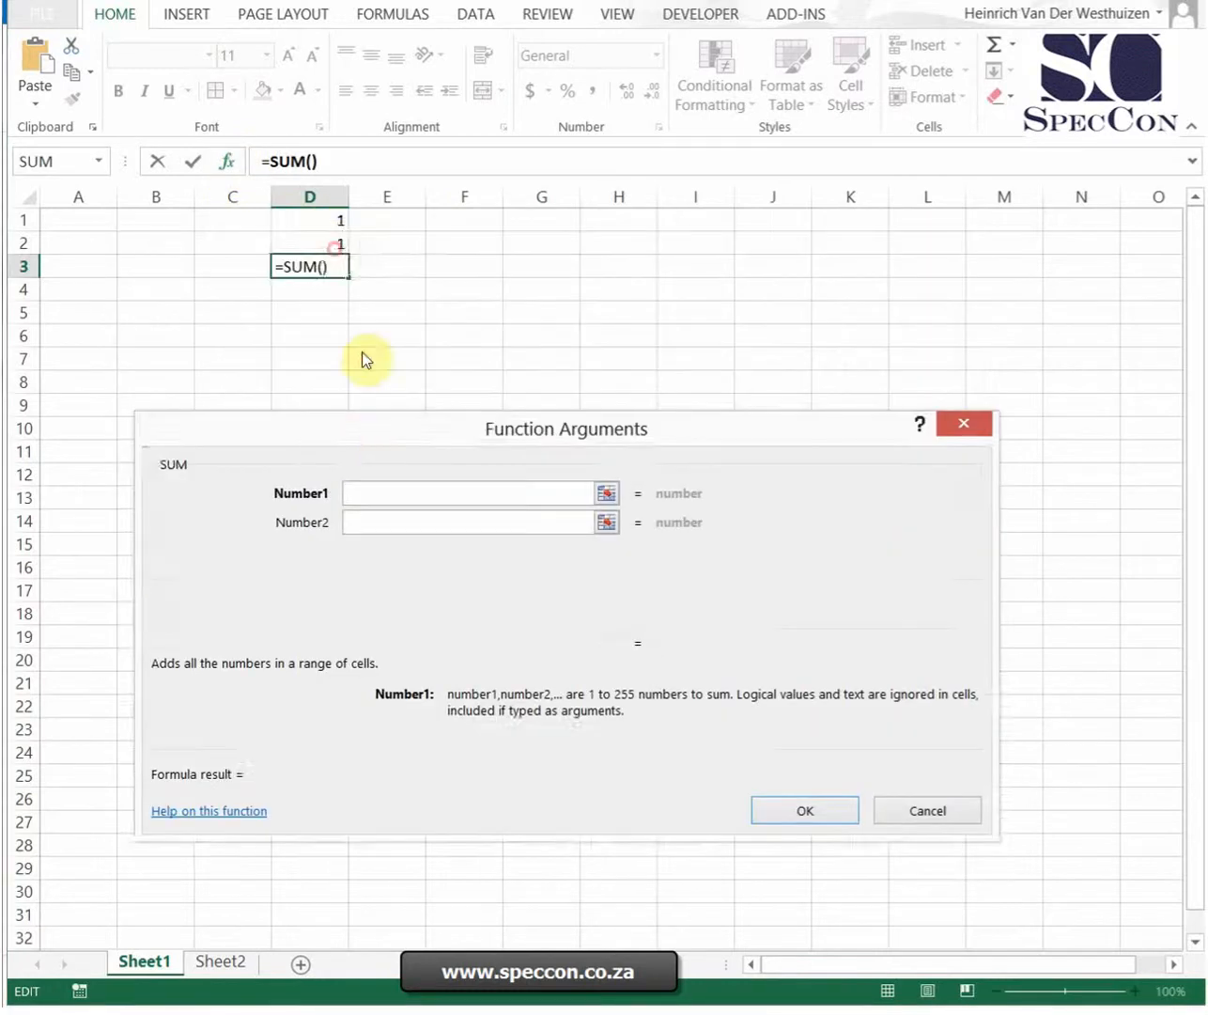
pyautogui.moveTo(308, 219); pyautogui.dragTo(309, 242)
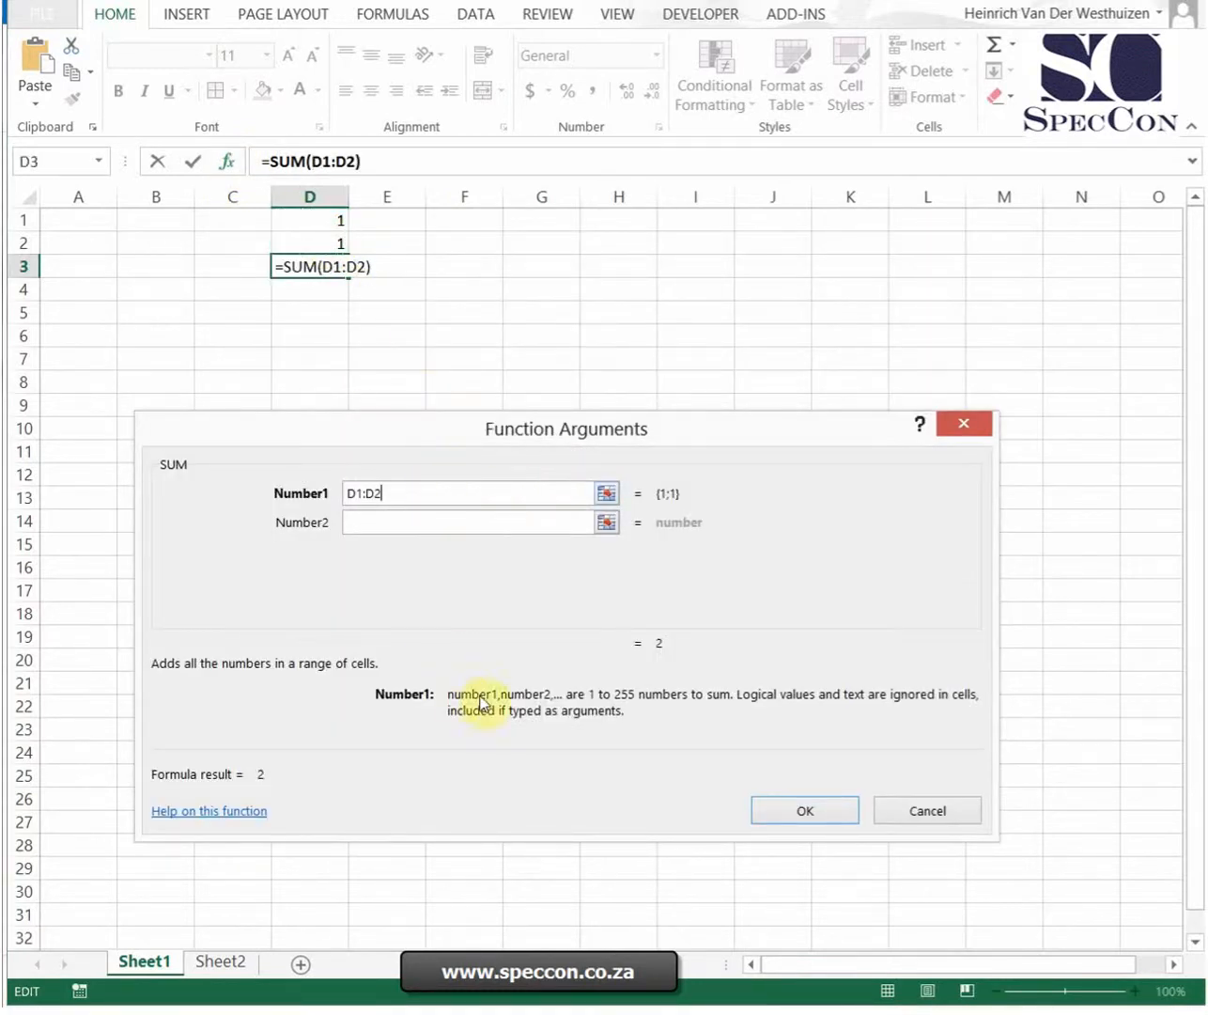
pyautogui.moveTo(442, 670)
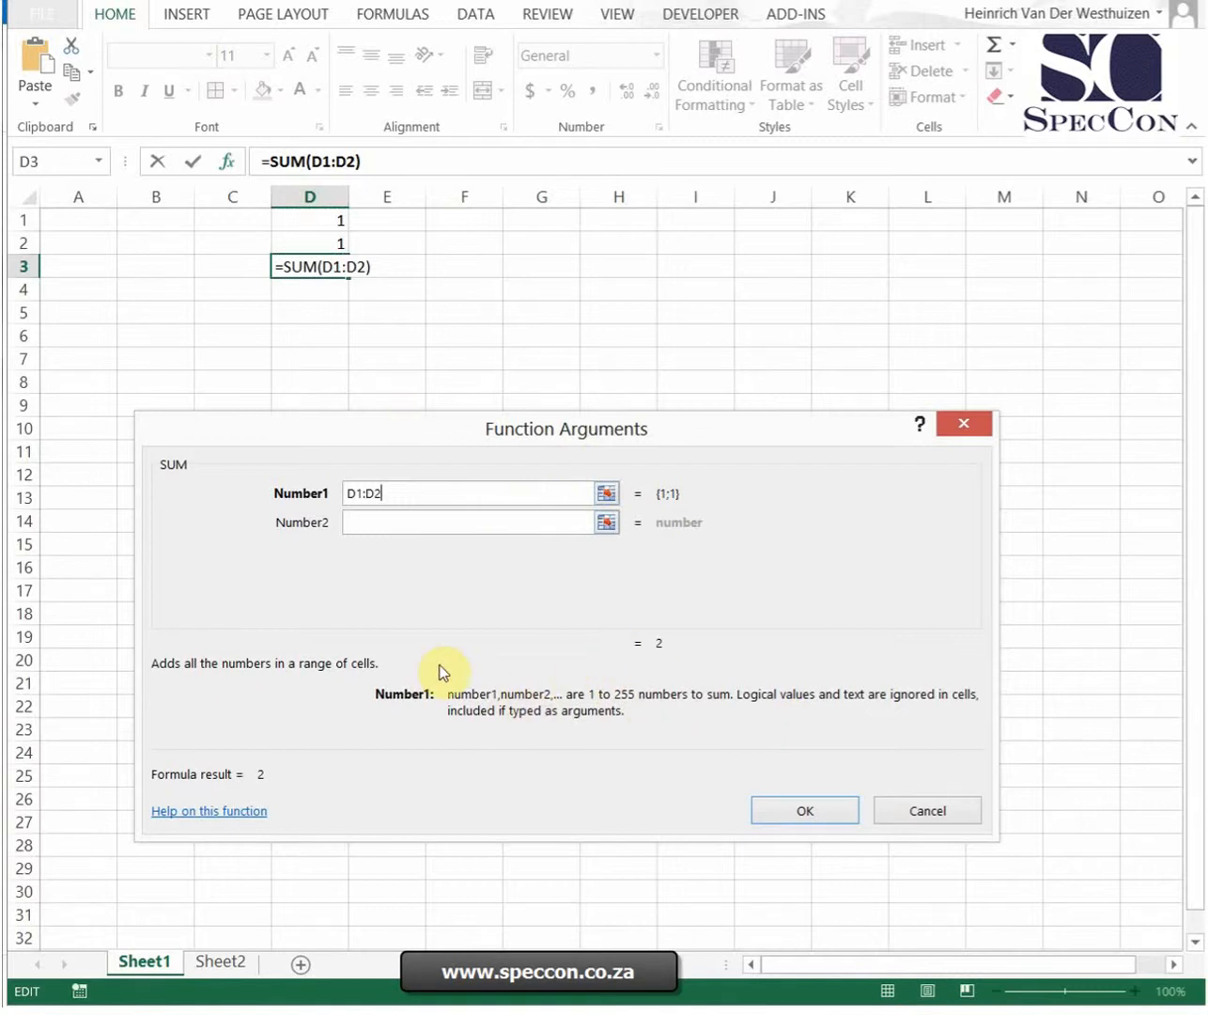
pyautogui.moveTo(338, 783)
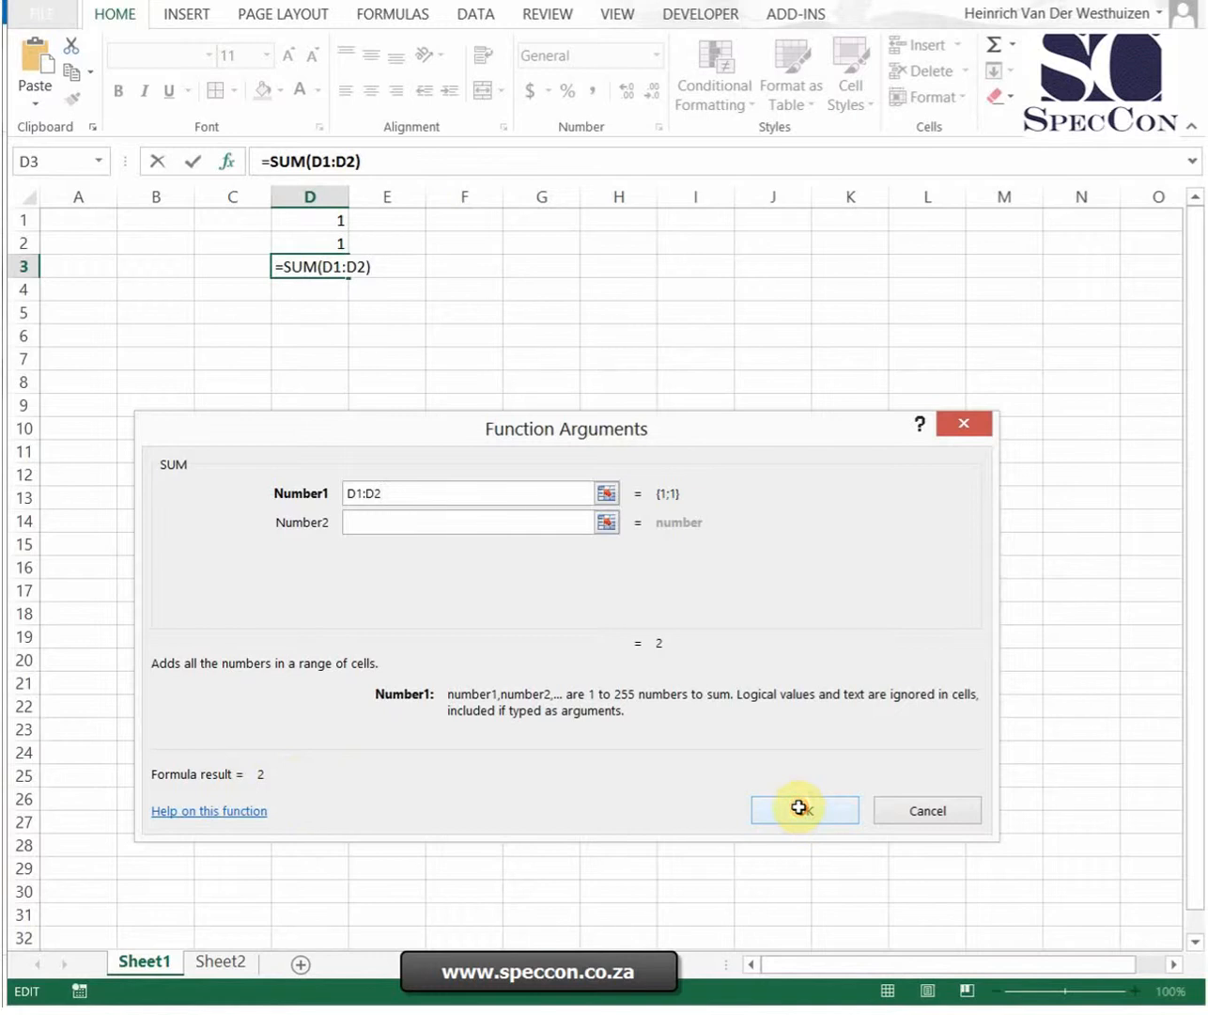
pyautogui.click(804, 810)
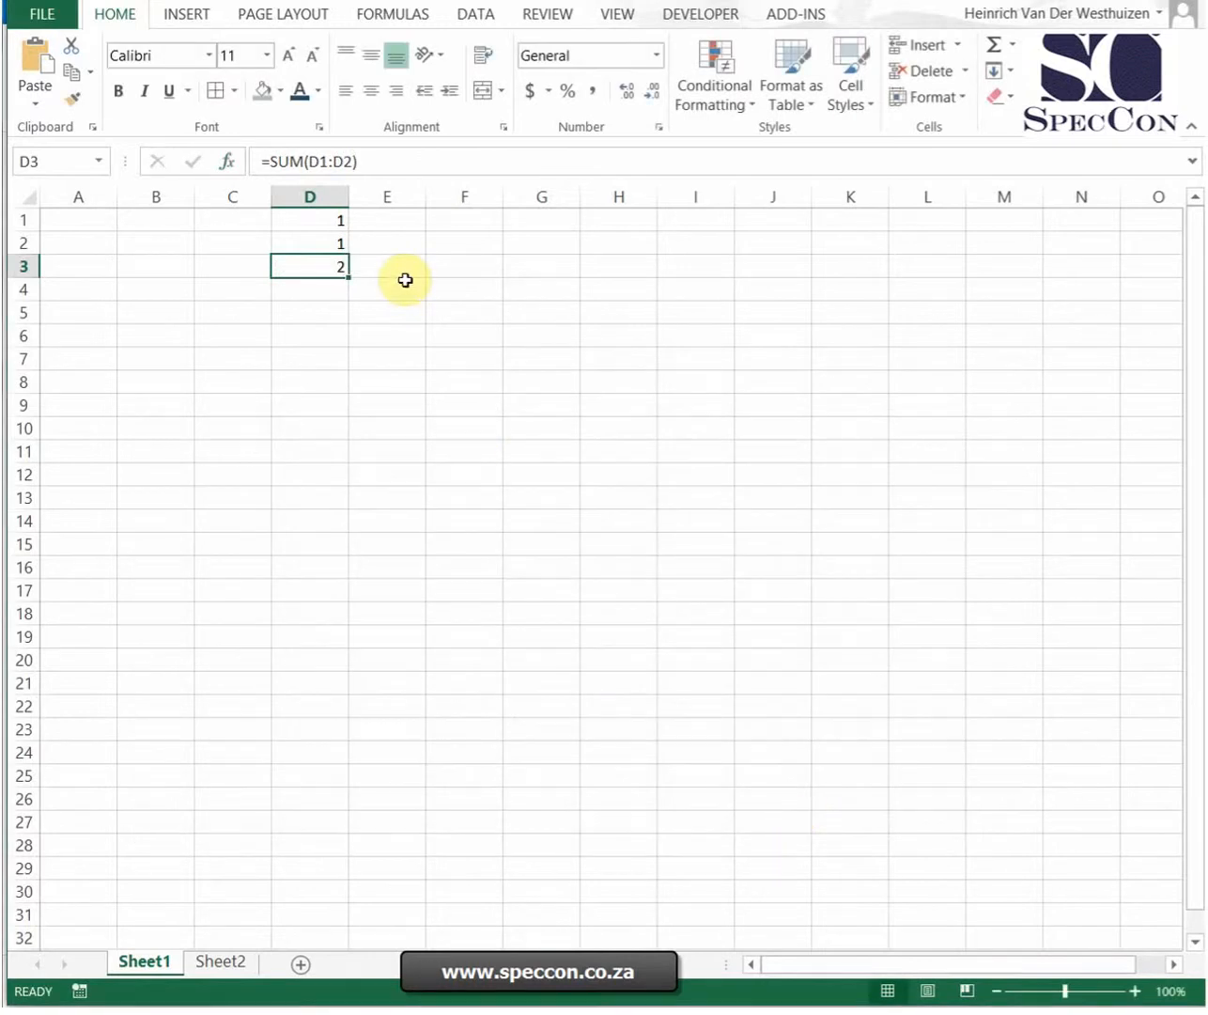
# Try the unquoted word finance as SUM's Number1 in D3, see #NAME?, then cancel to keep 2
pyautogui.moveTo(308, 218); pyautogui.dragTo(308, 266)
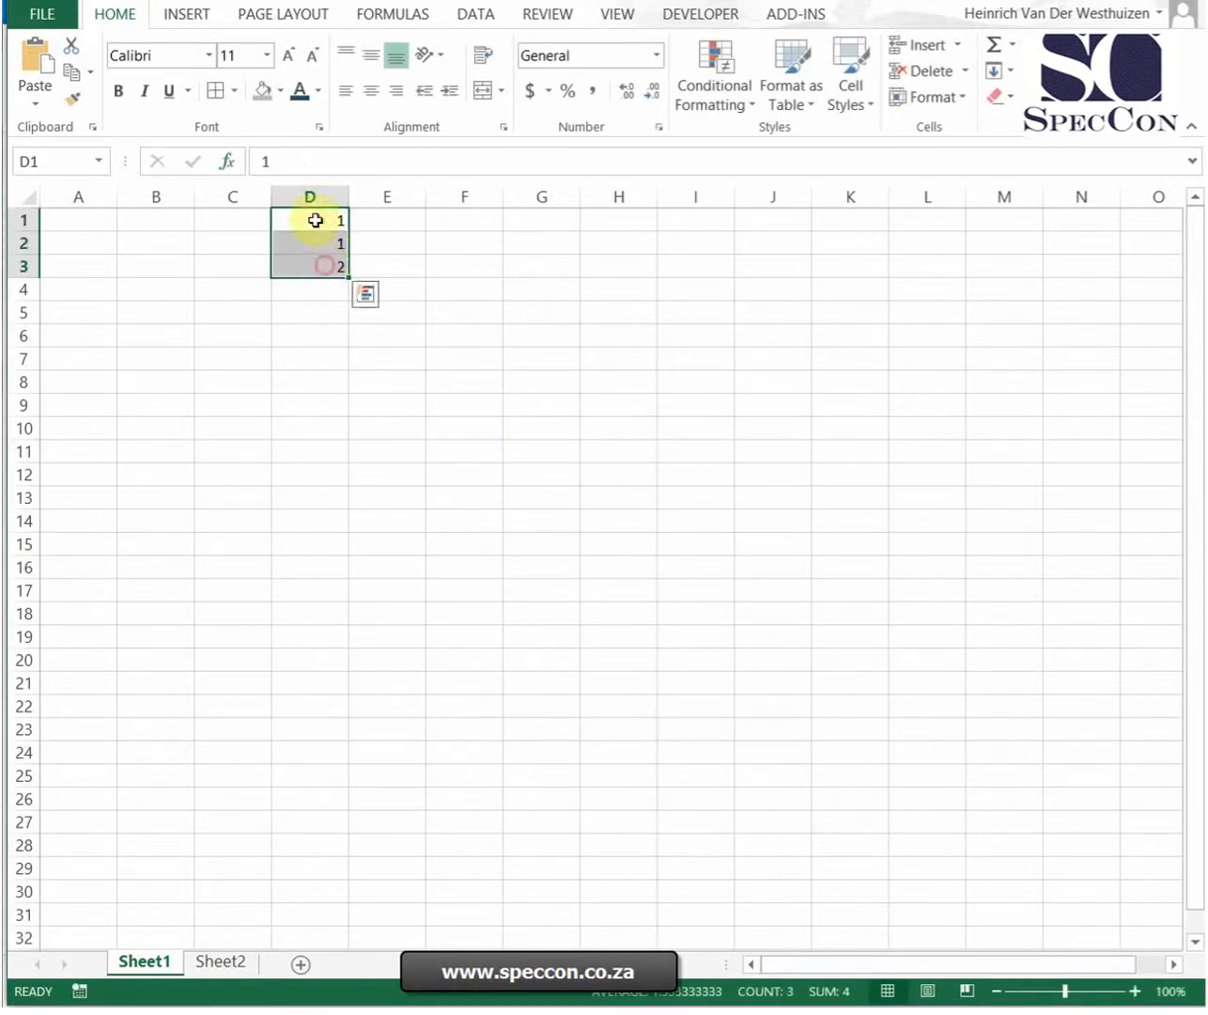
pyautogui.click(226, 161)
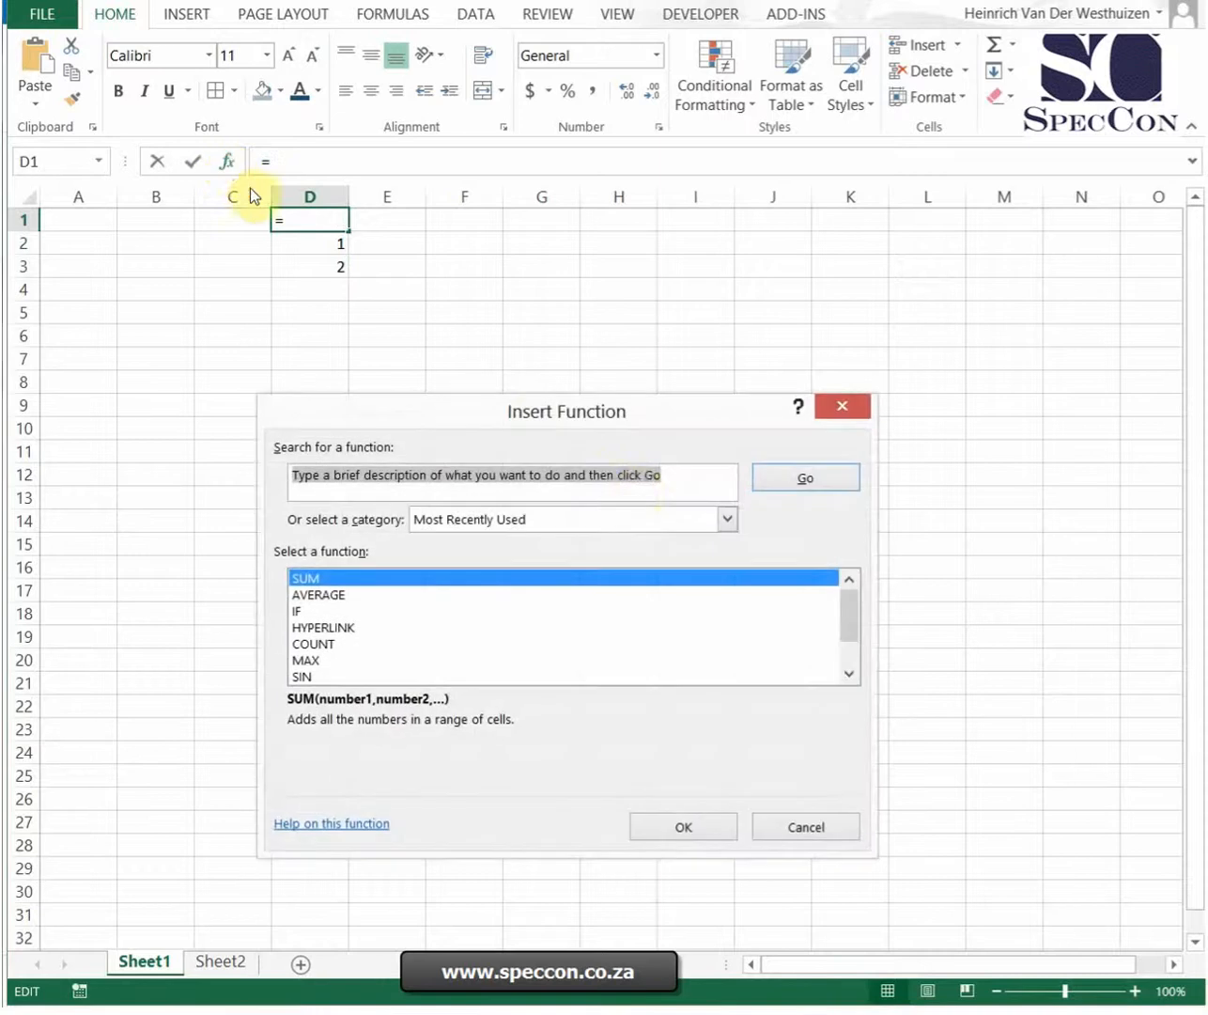
pyautogui.click(684, 827)
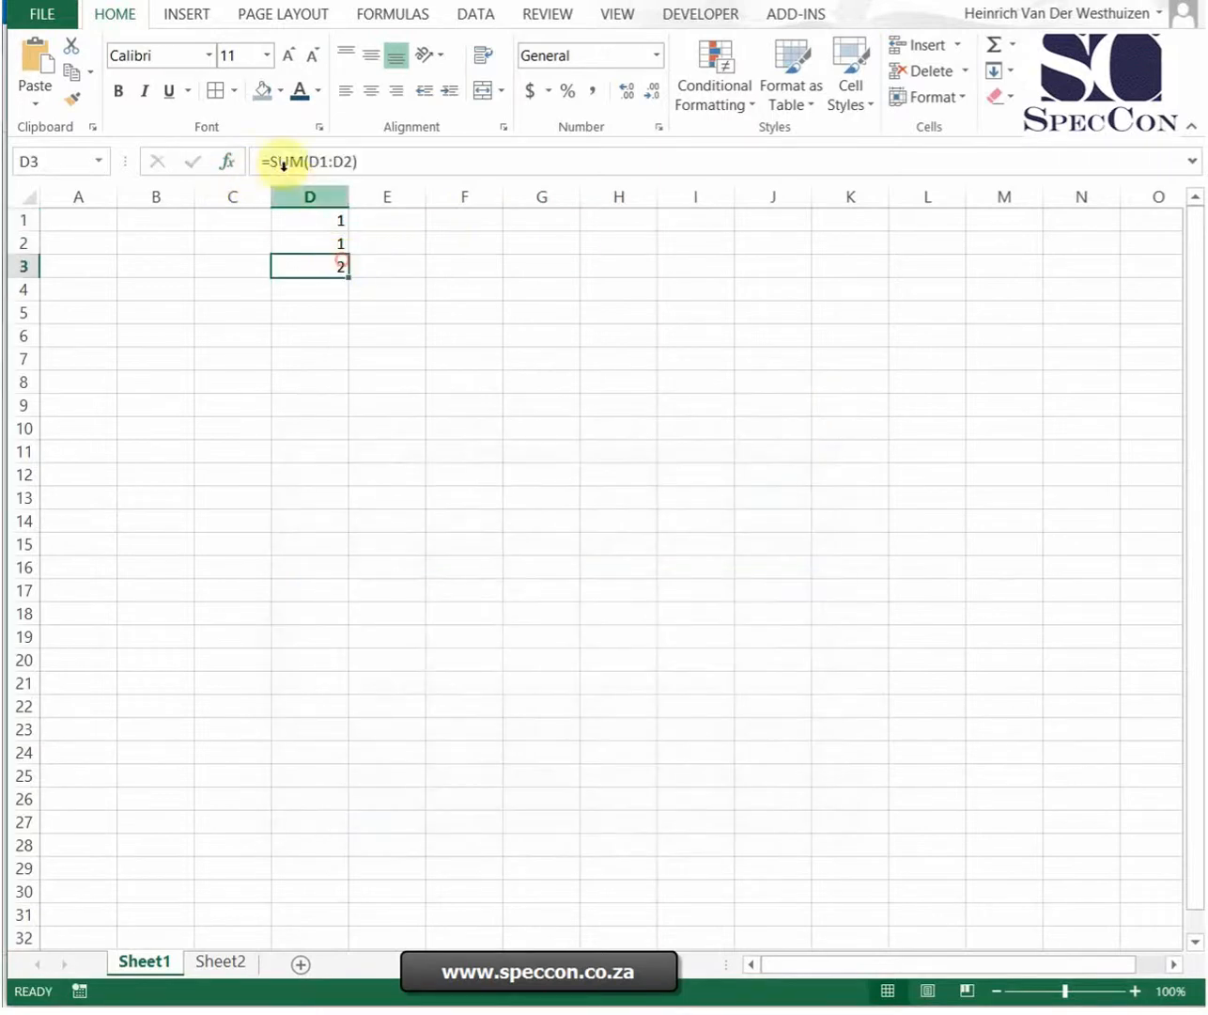
pyautogui.click(225, 161)
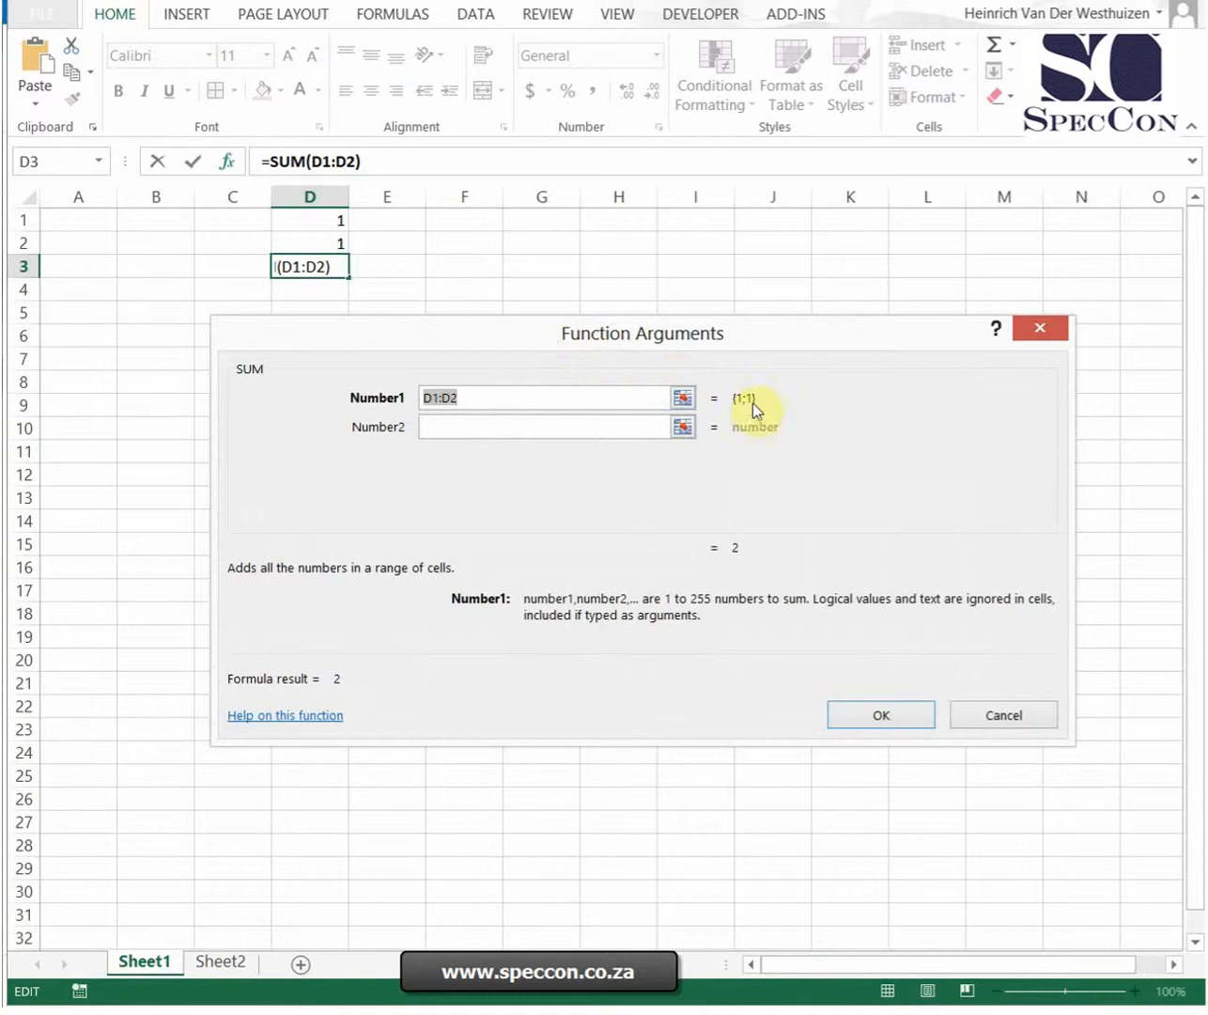
pyautogui.moveTo(763, 410)
pyautogui.write('h')
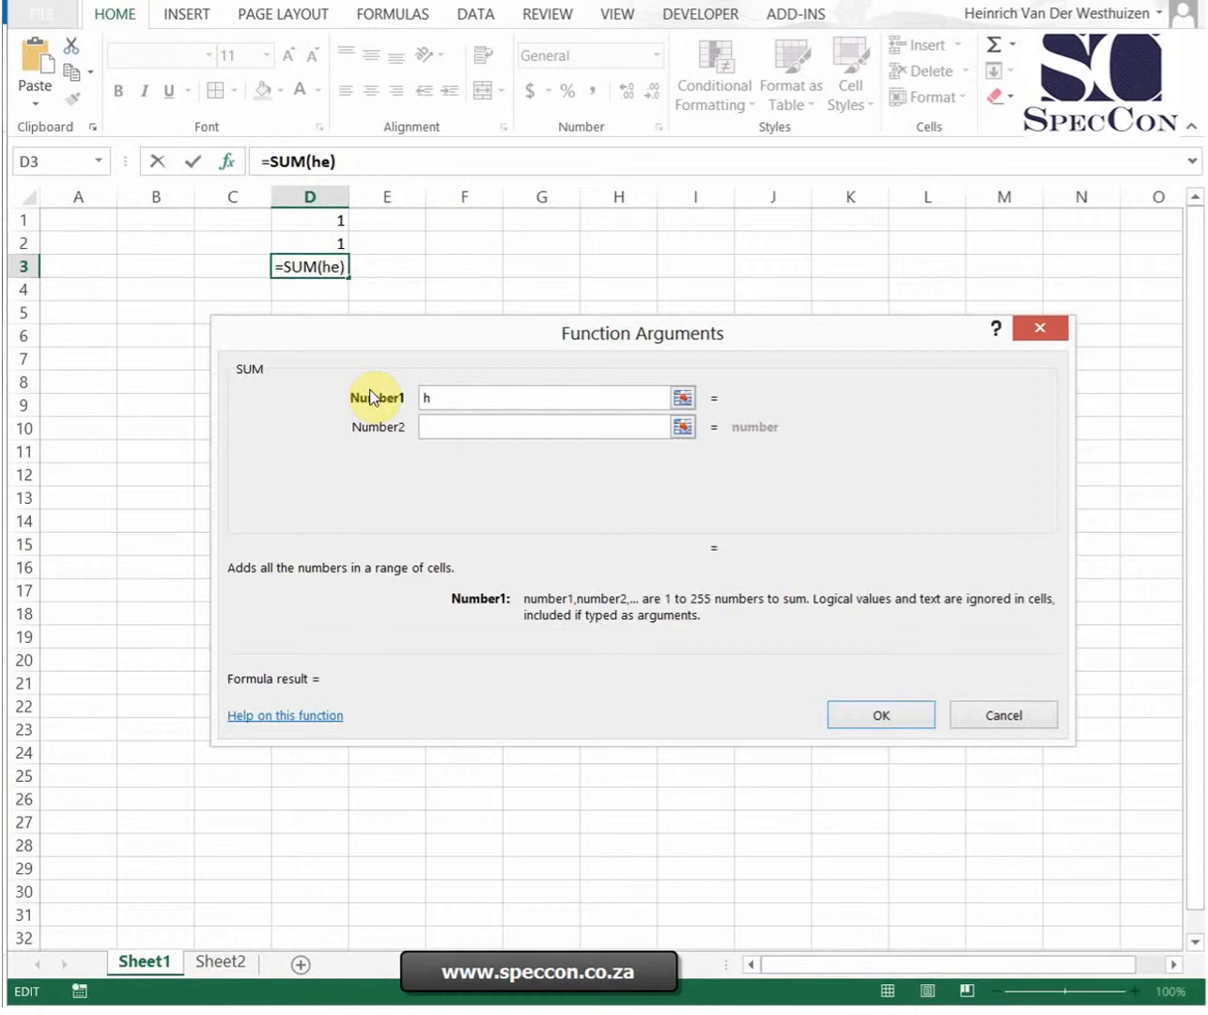
pyautogui.write('finance')
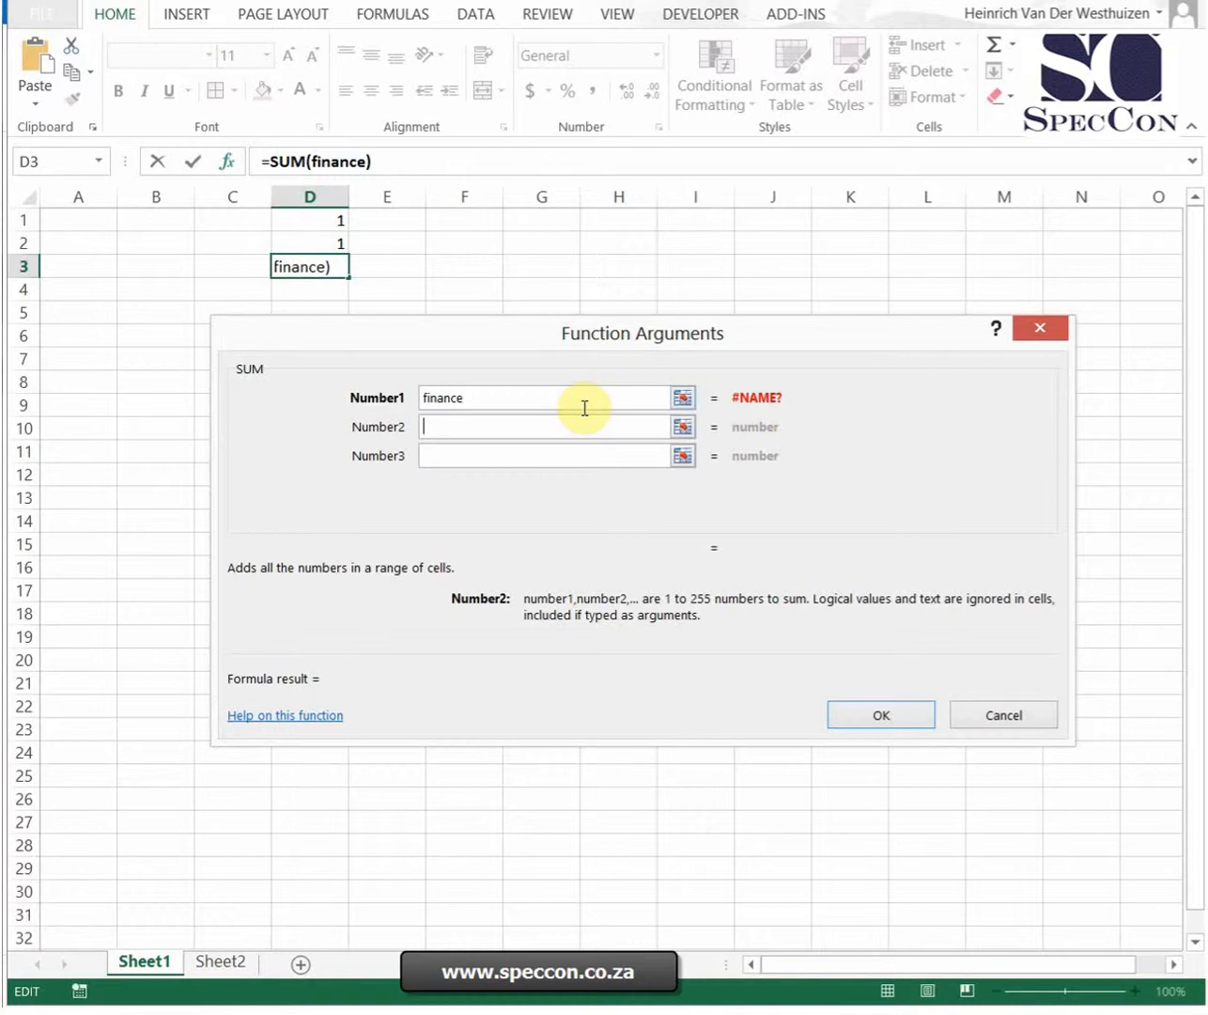
pyautogui.moveTo(750, 413)
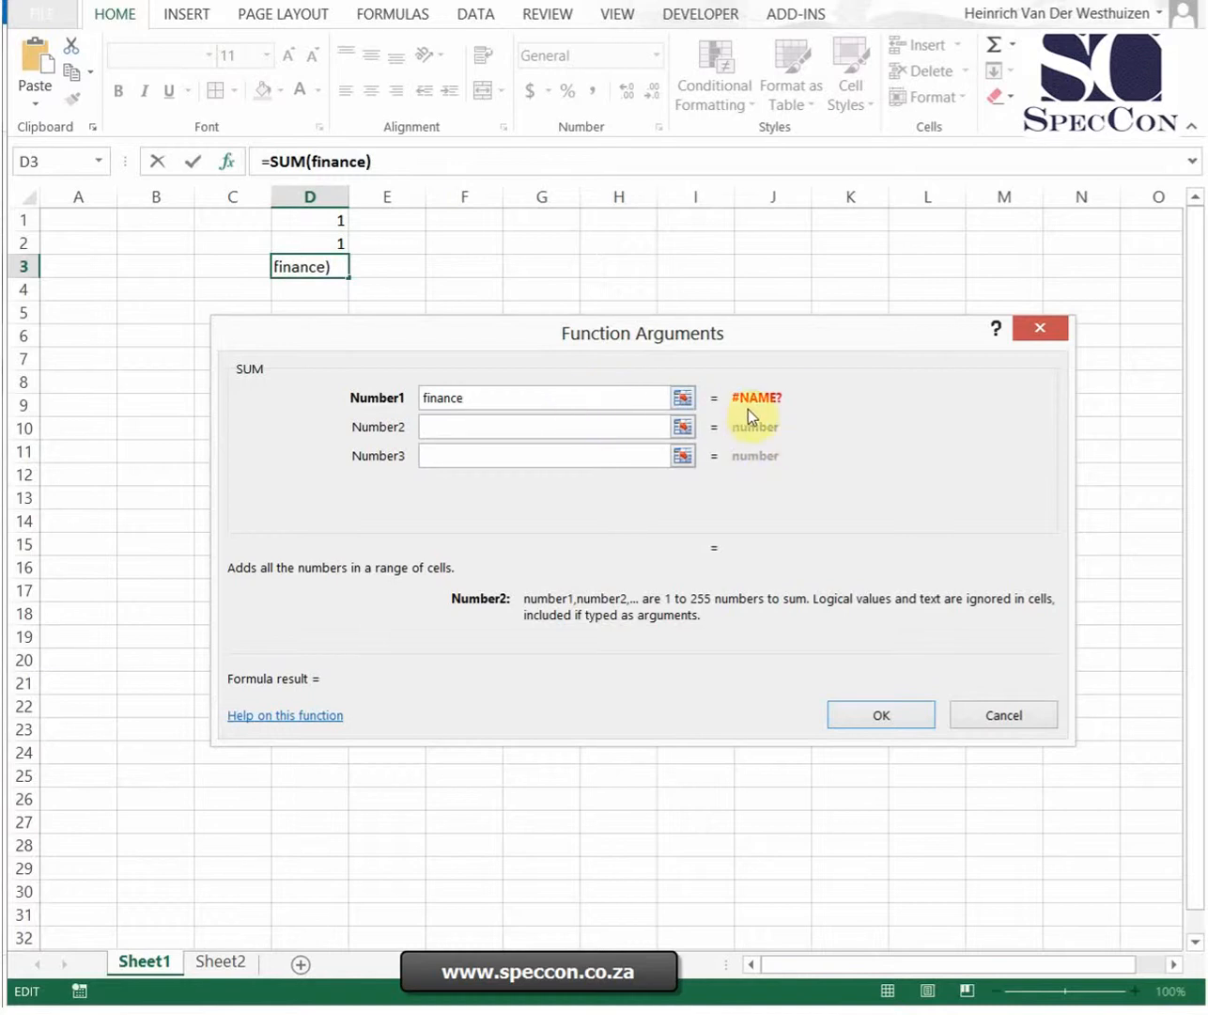
pyautogui.moveTo(274, 424)
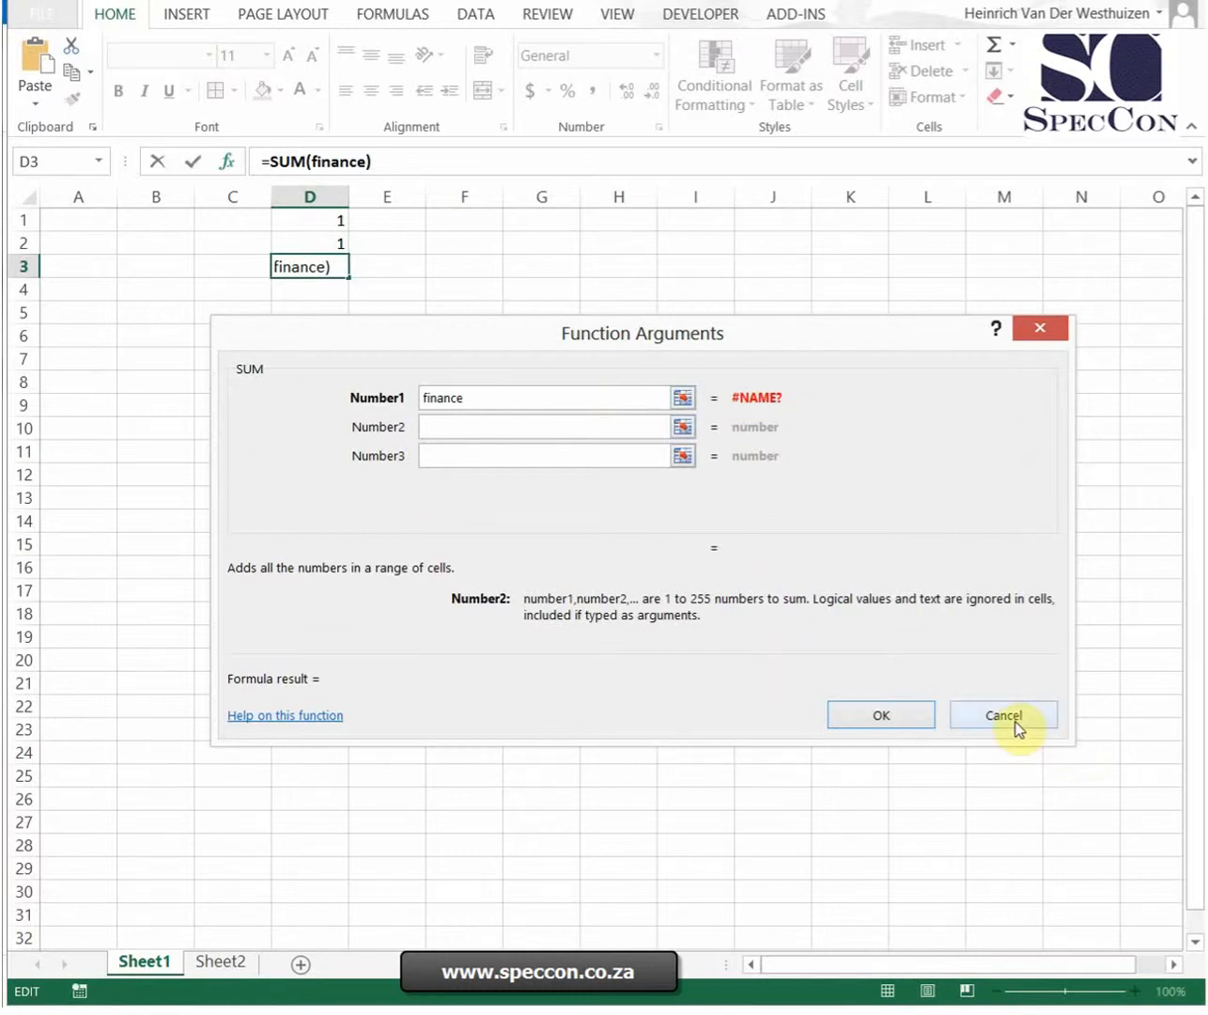
pyautogui.click(1003, 714)
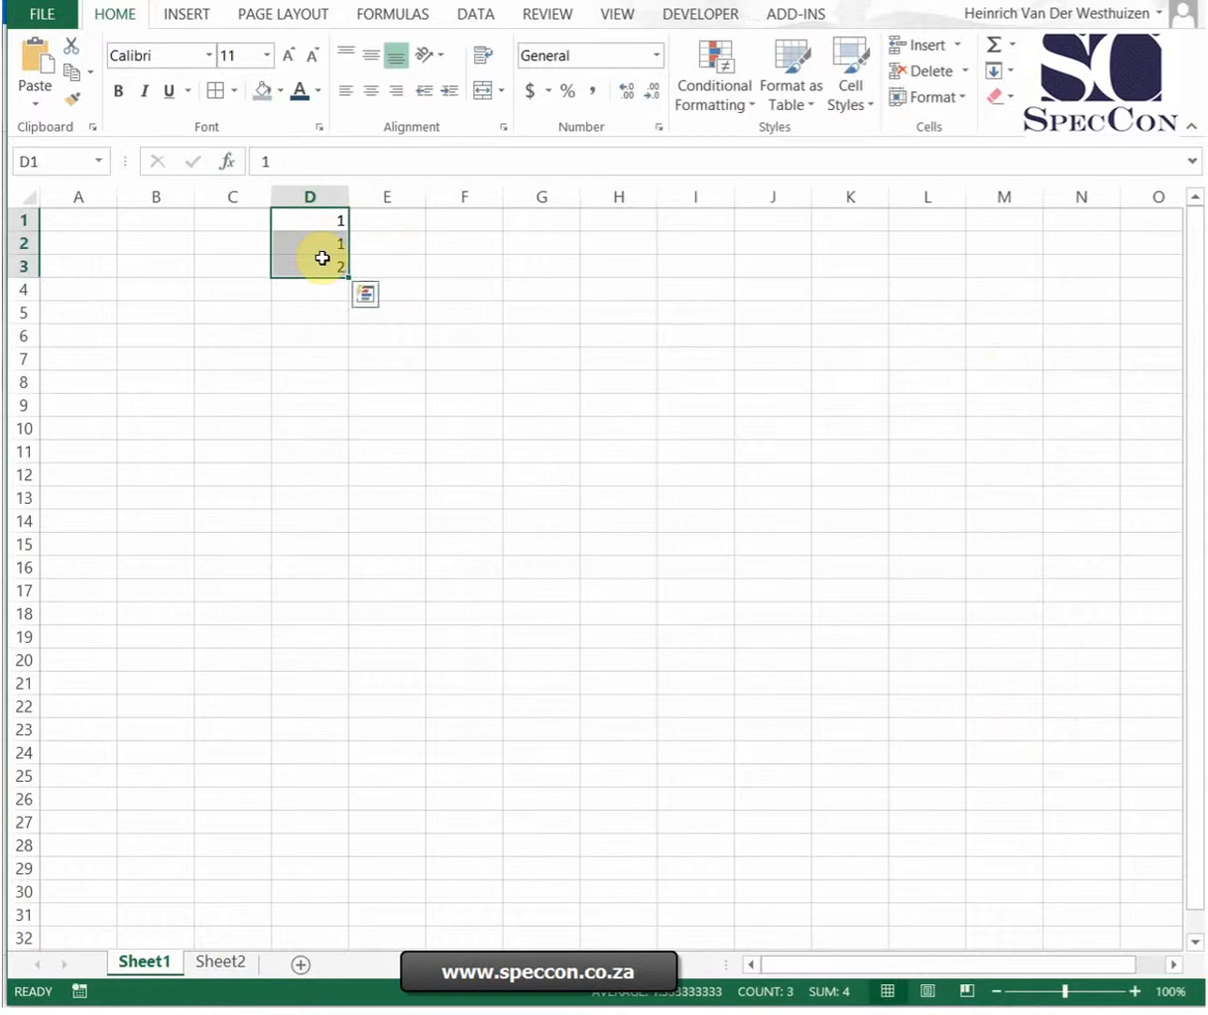
# Clear D1:D3, add a/b/c lookup data in I2:J4 and enter =VLOOKUP("a",I:J,2,0) in E2
pyautogui.press('Delete')
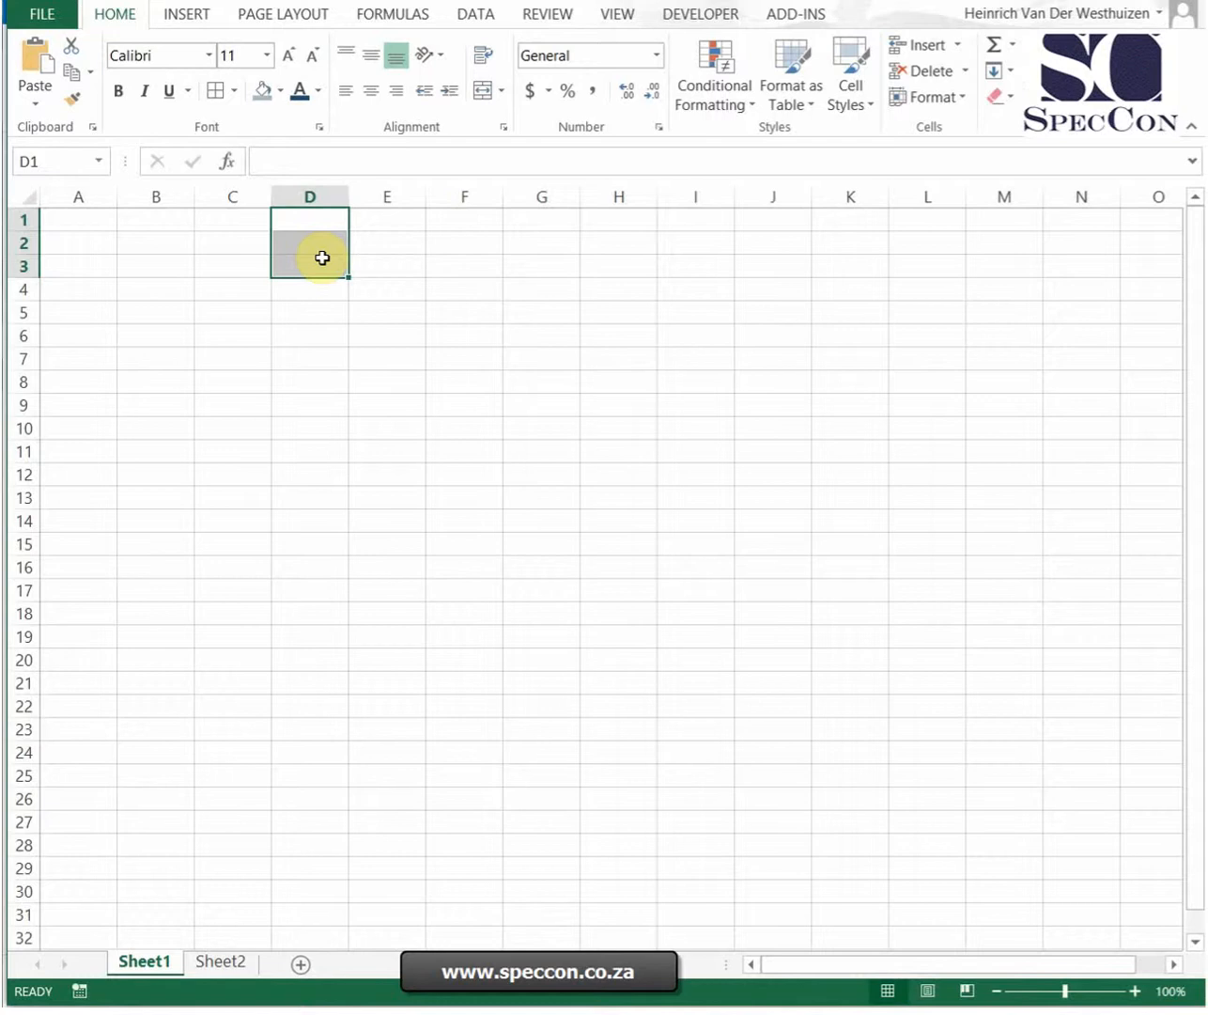
pyautogui.click(387, 218)
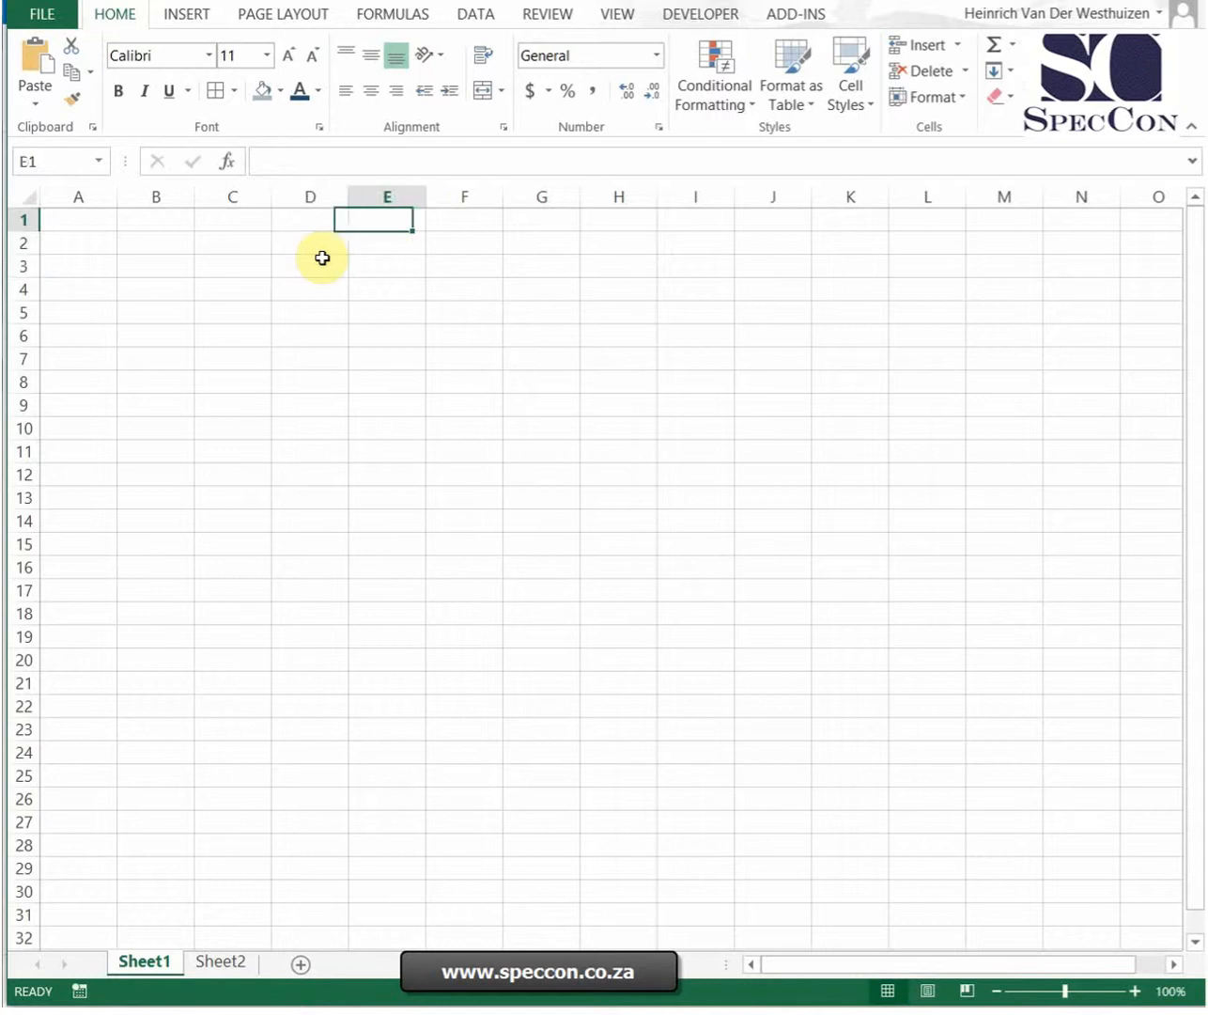
pyautogui.write('b')
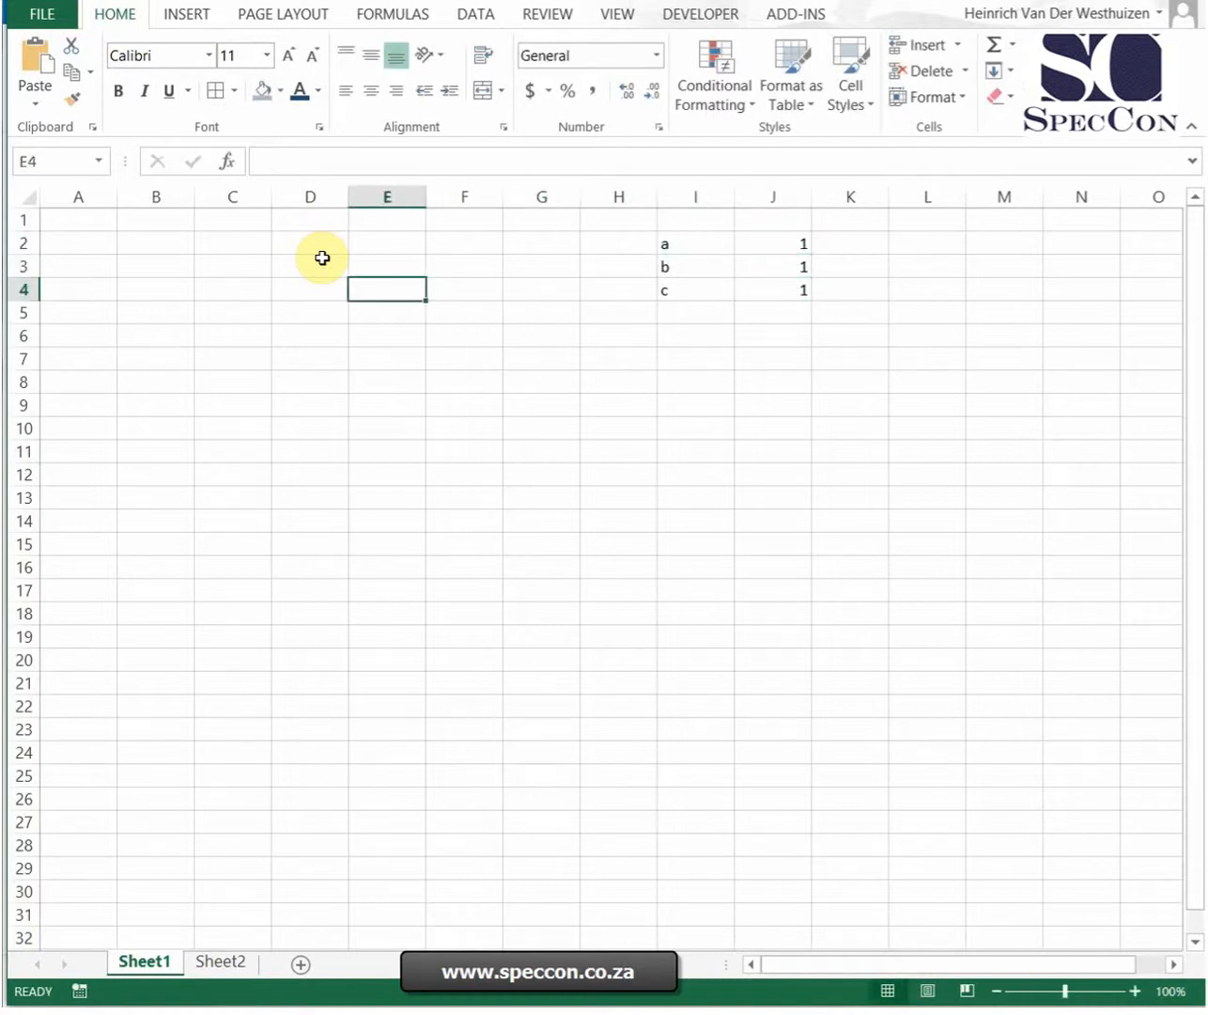
pyautogui.write('=vlookup')
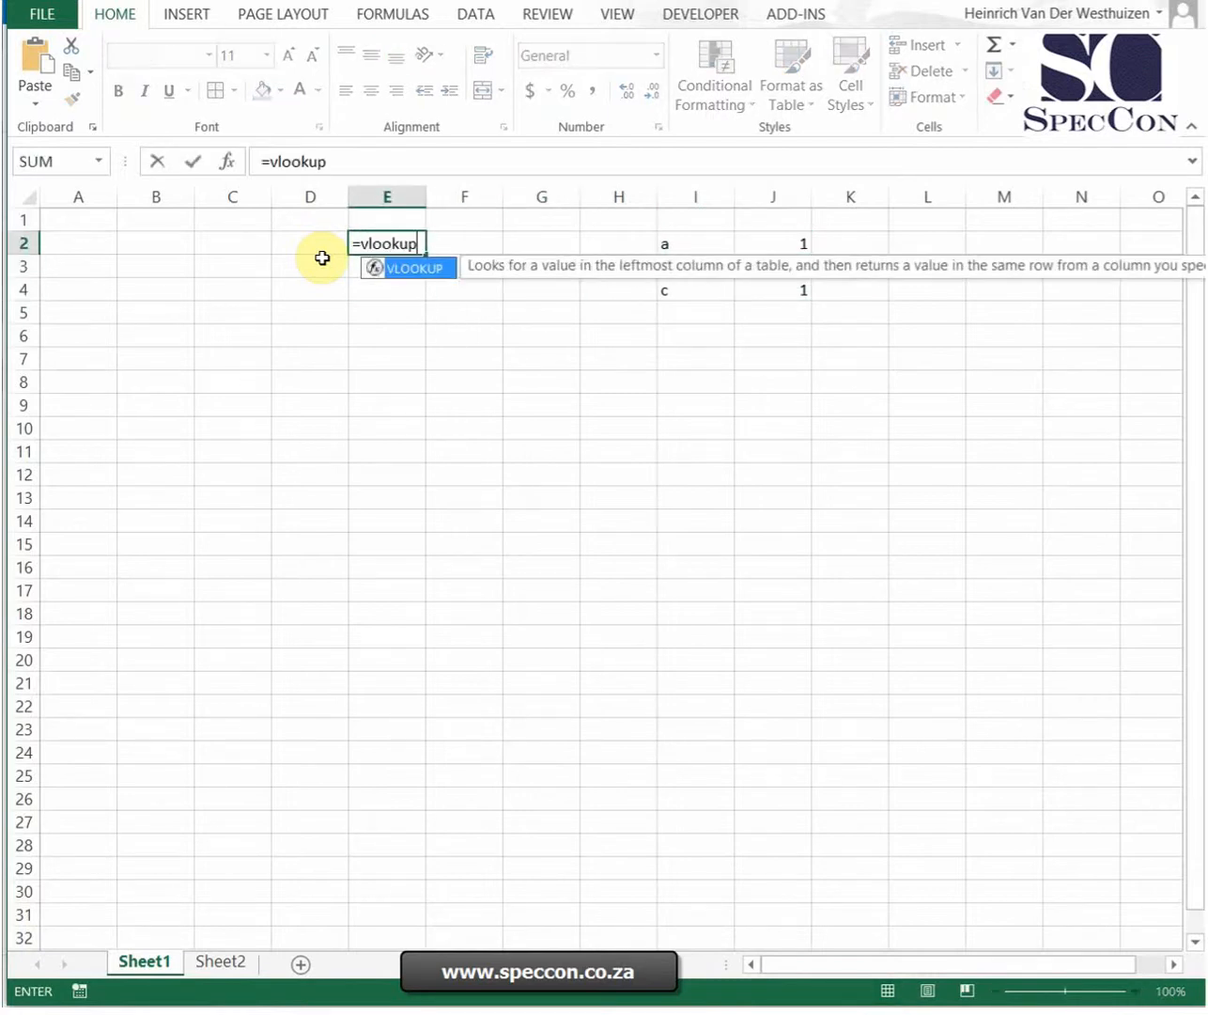
pyautogui.write('("a",')
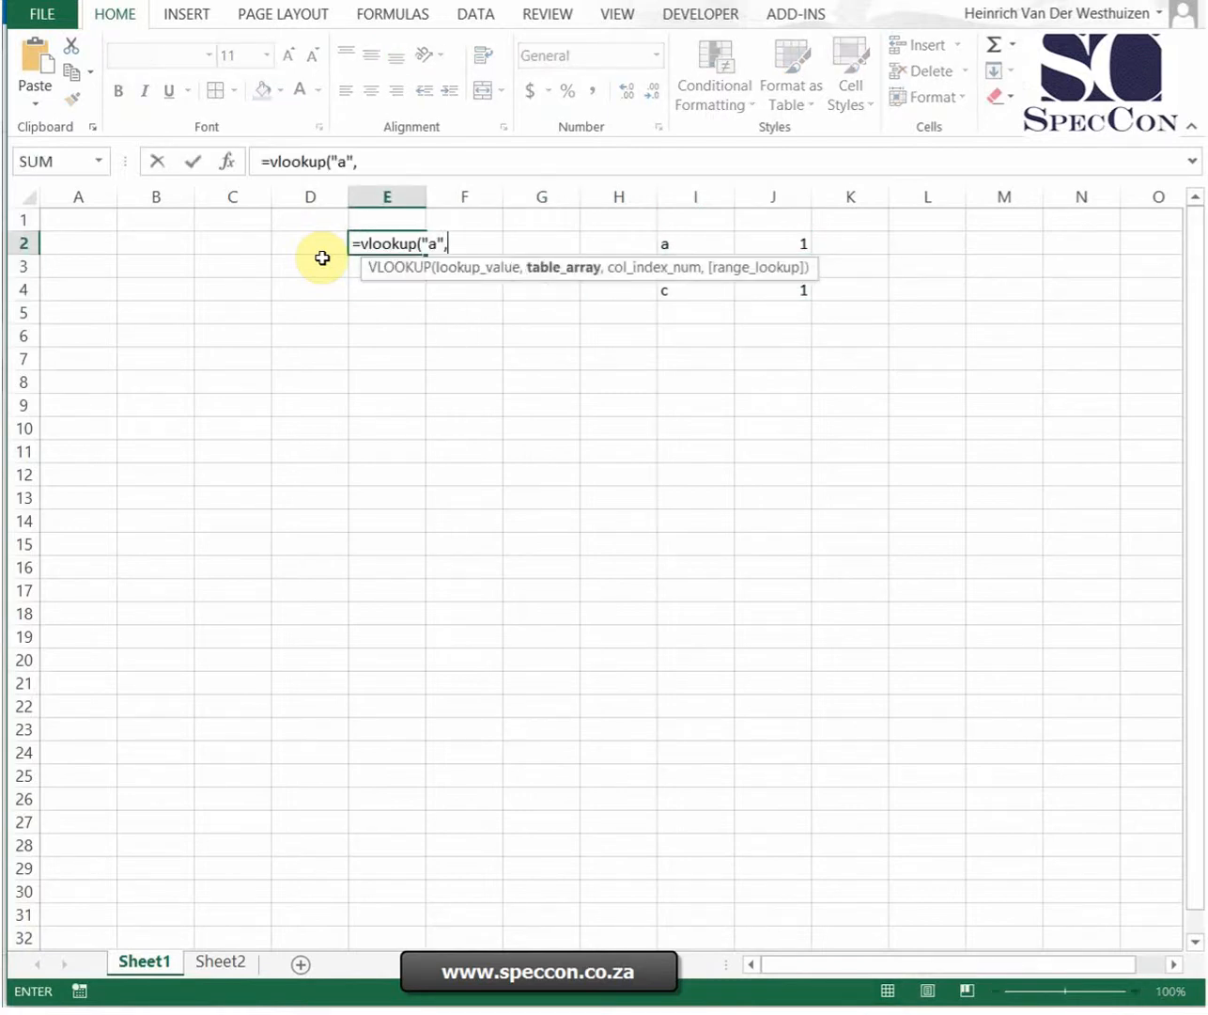
pyautogui.moveTo(665, 245); pyautogui.dragTo(804, 289)
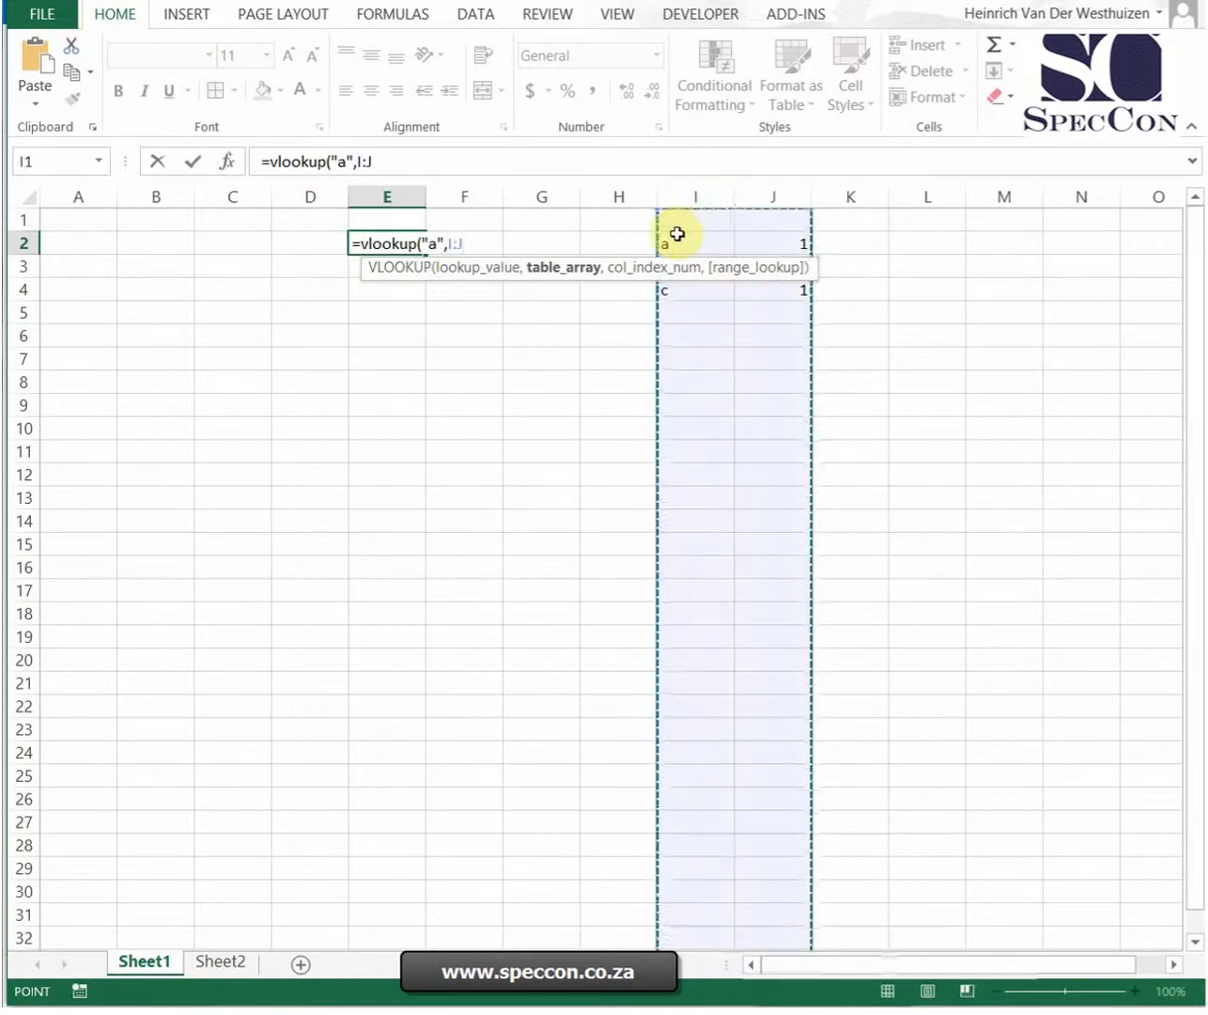
pyautogui.write(',2,0')
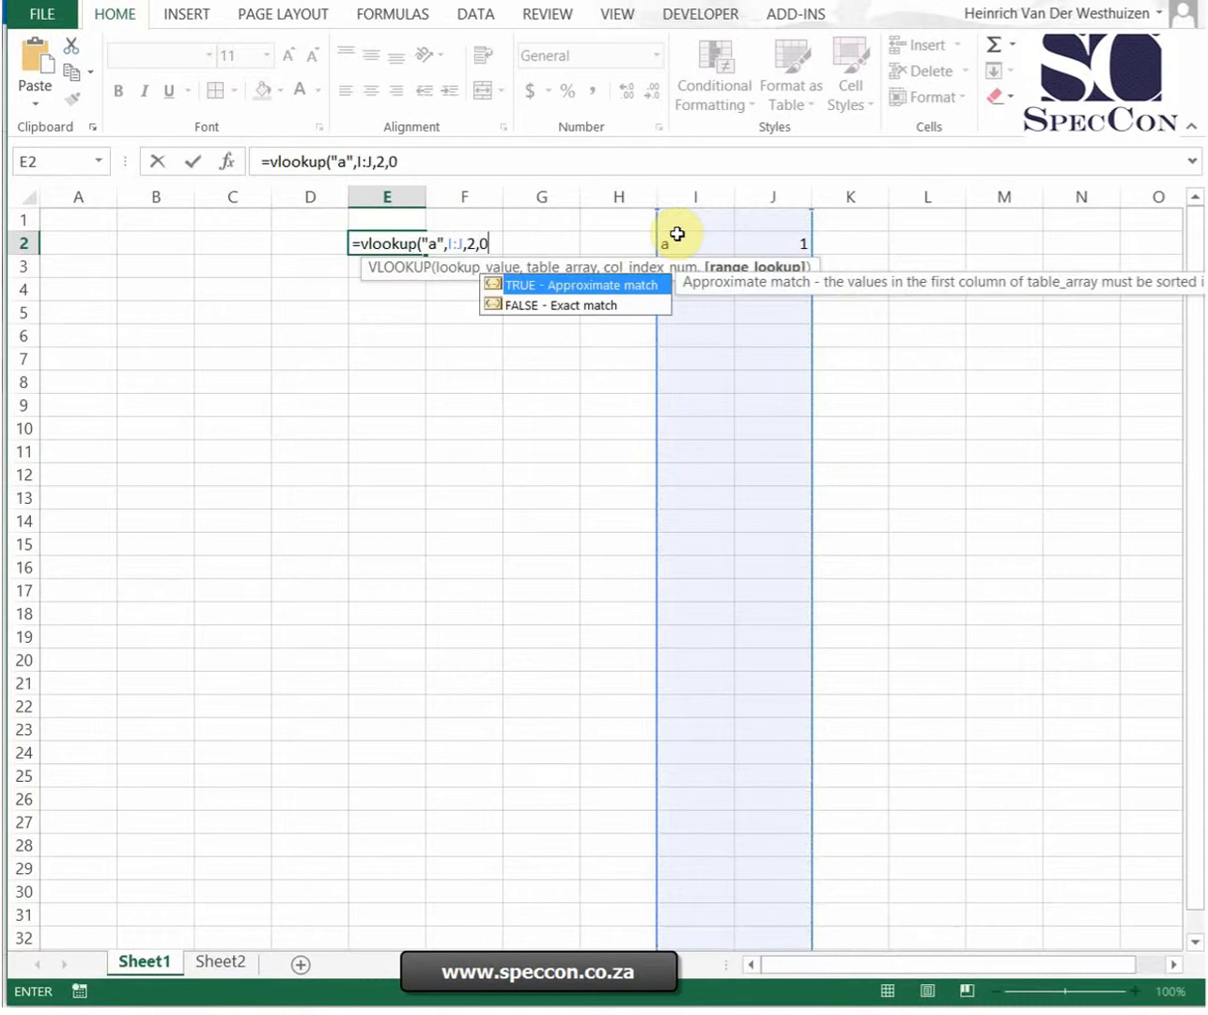
pyautogui.press('Enter')
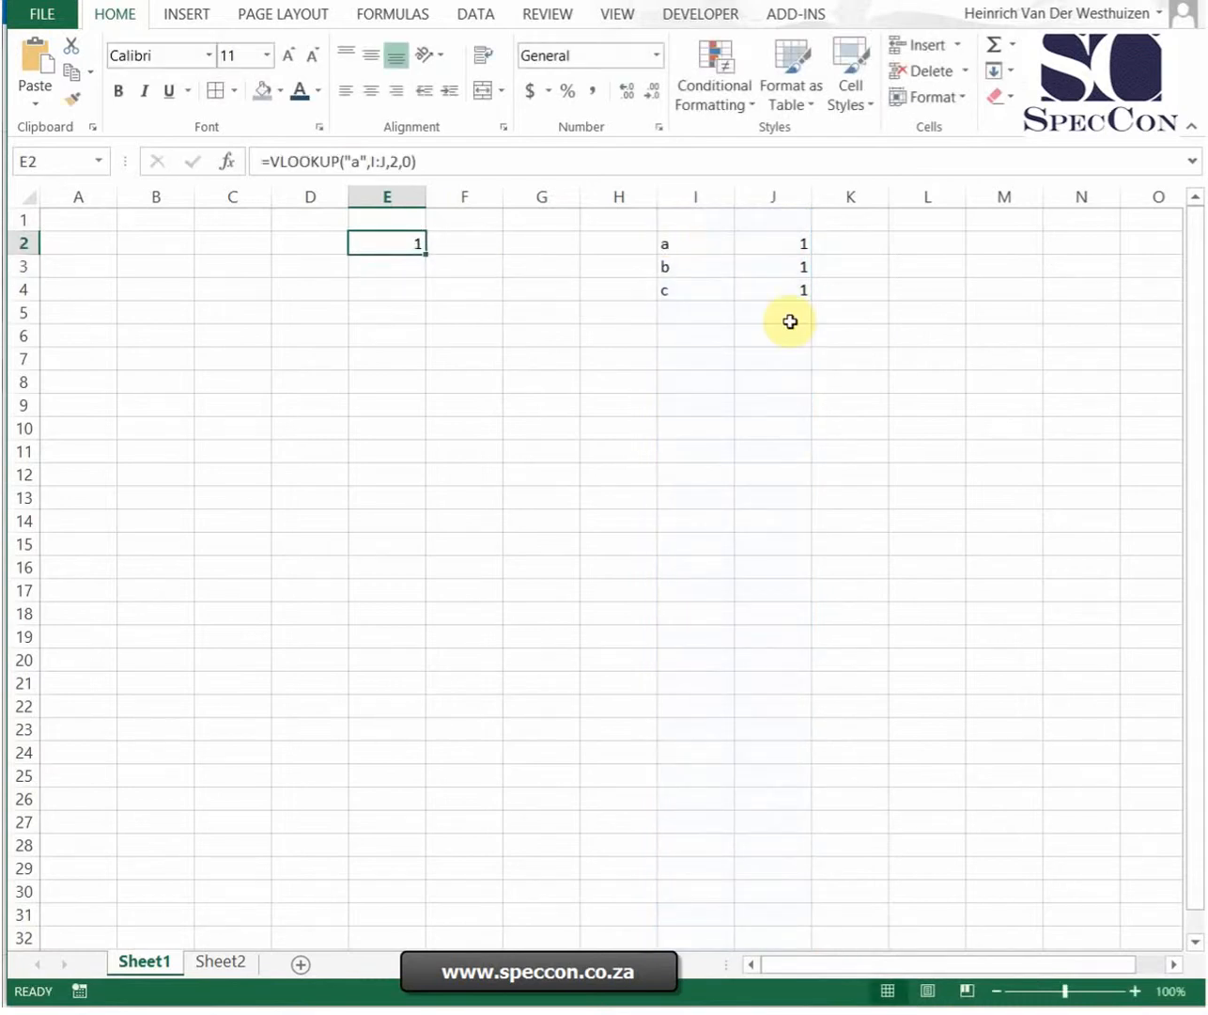
pyautogui.moveTo(352, 180)
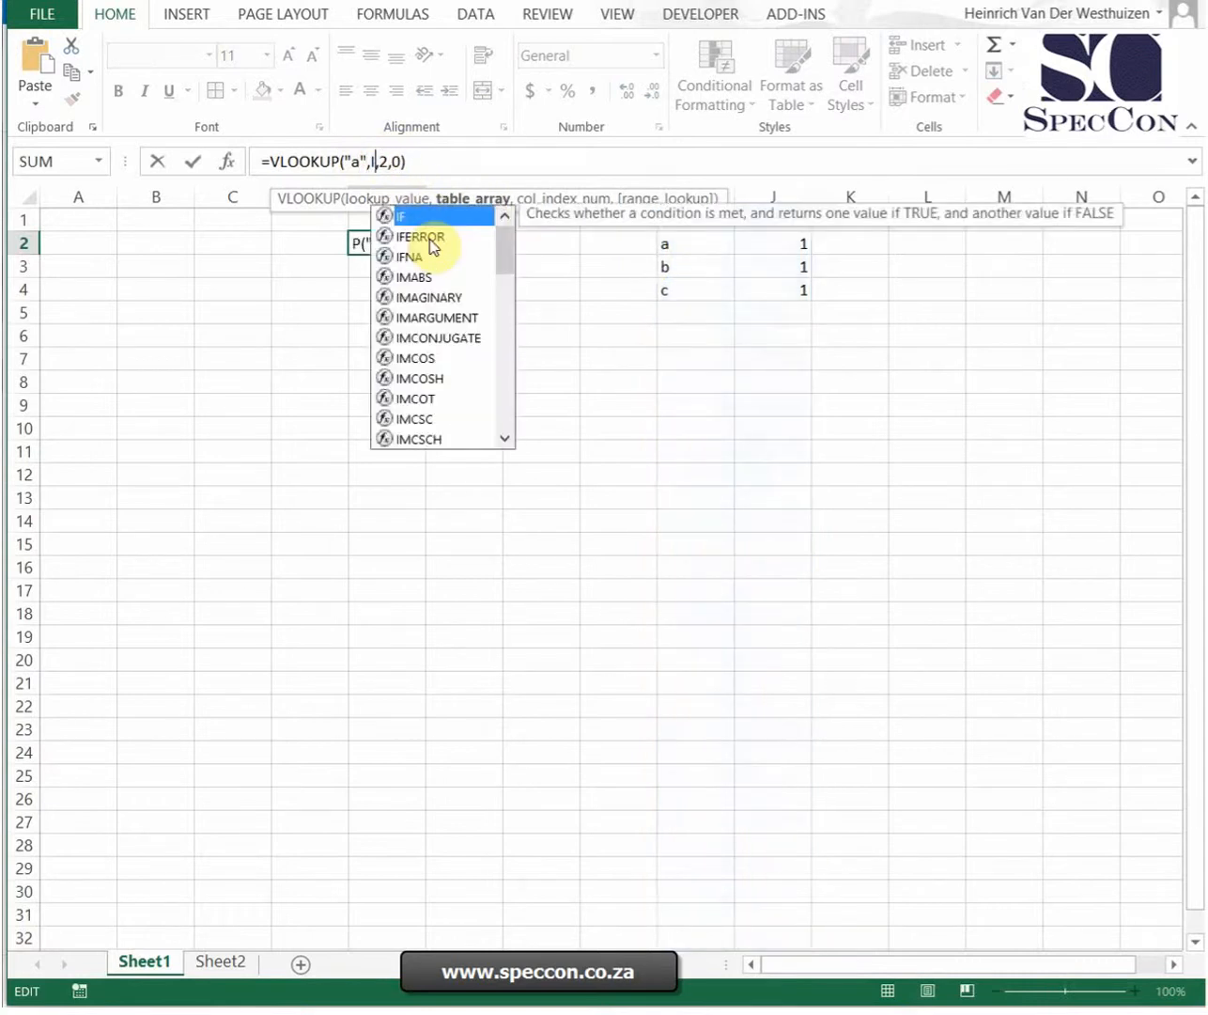
# Restrict the lookup to I2:J4, look up "d" to get #N/A, then add a d row in I5 as =VLOOKUP("d",I2:J4,2,0)
pyautogui.moveTo(665, 242); pyautogui.dragTo(767, 289)
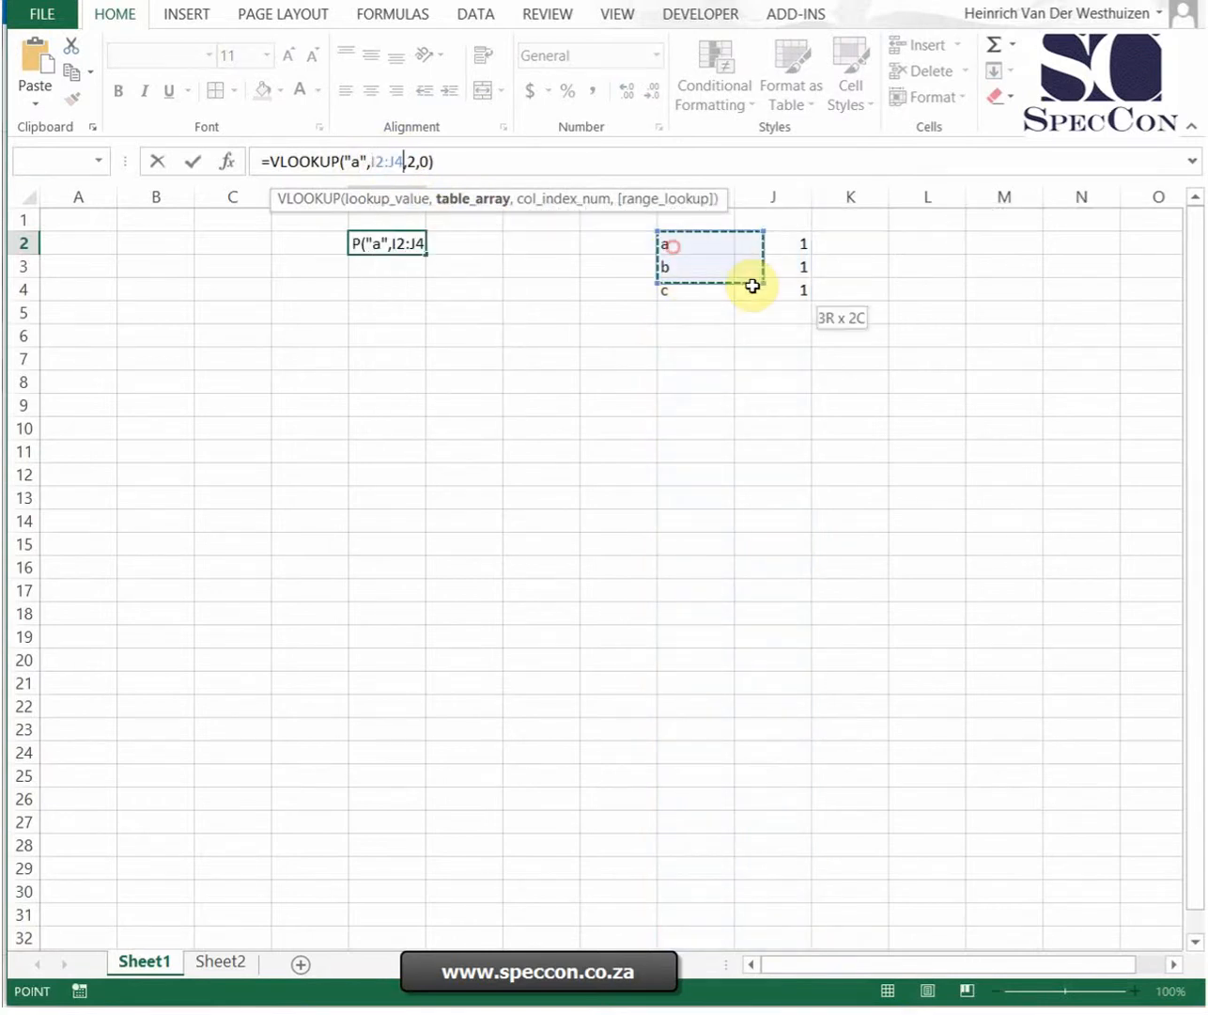
pyautogui.press('Enter')
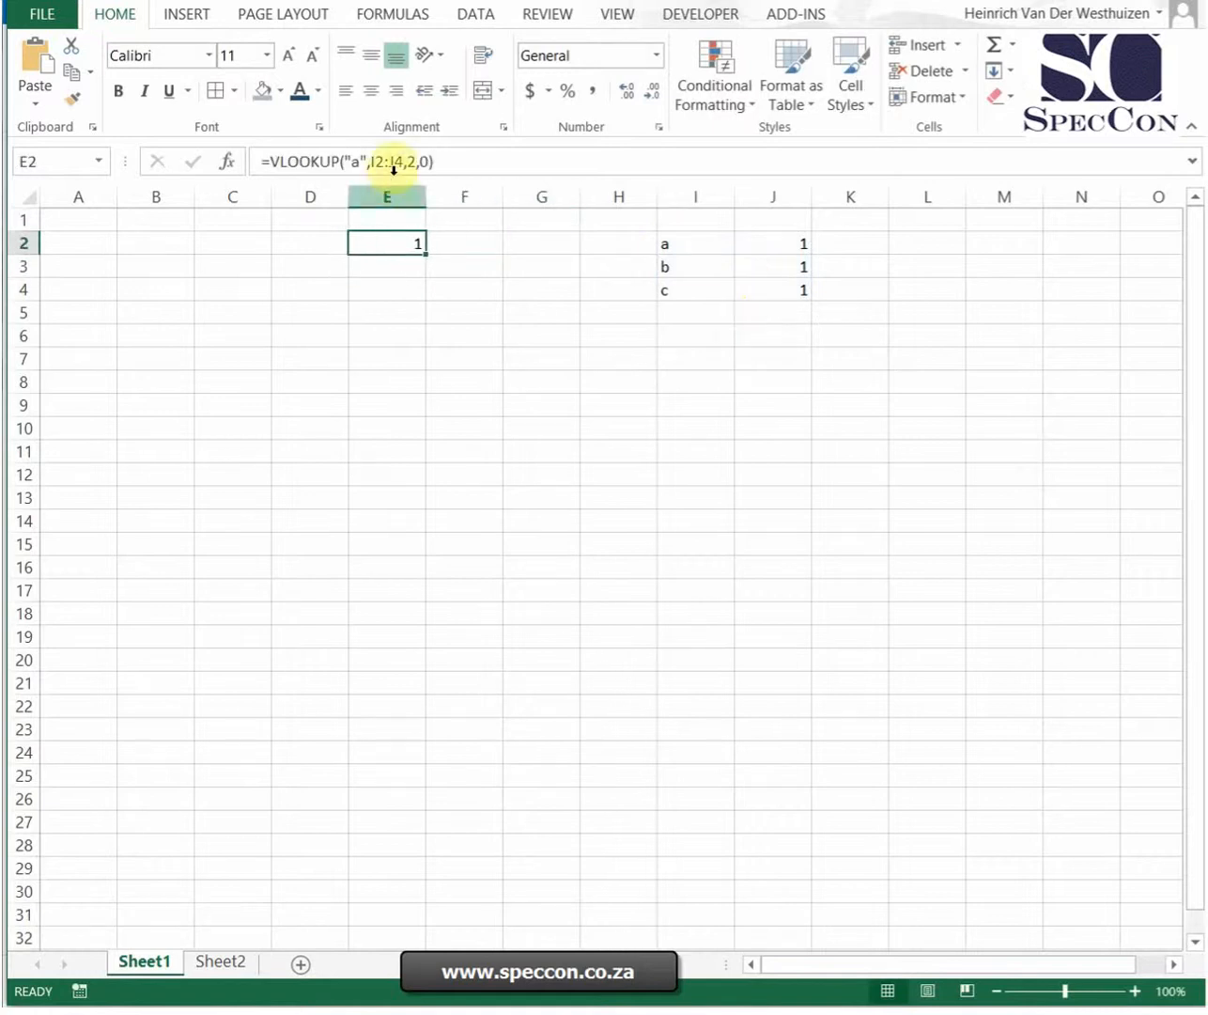
pyautogui.write('d')
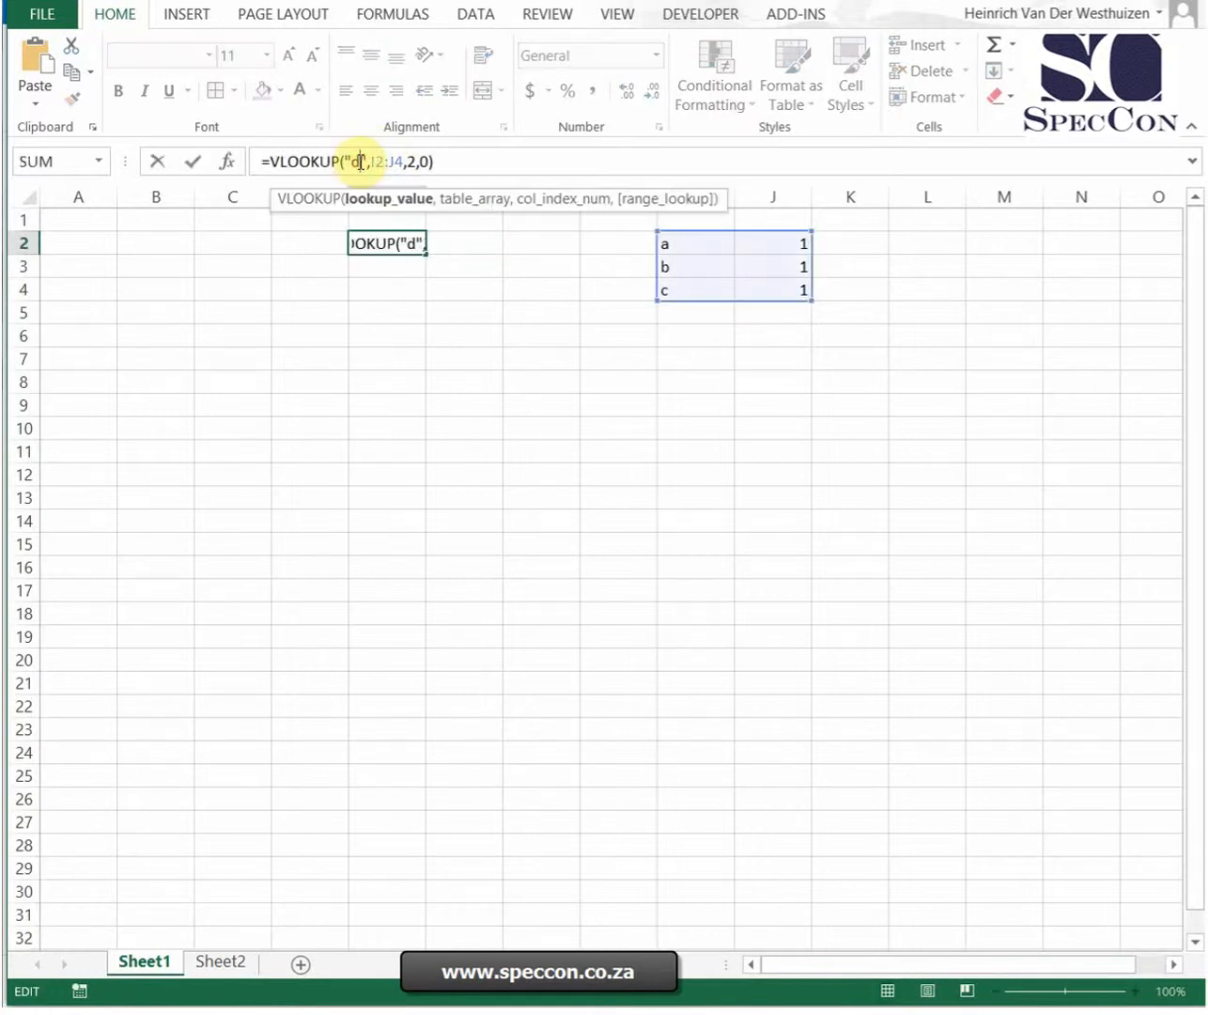
pyautogui.press('Enter')
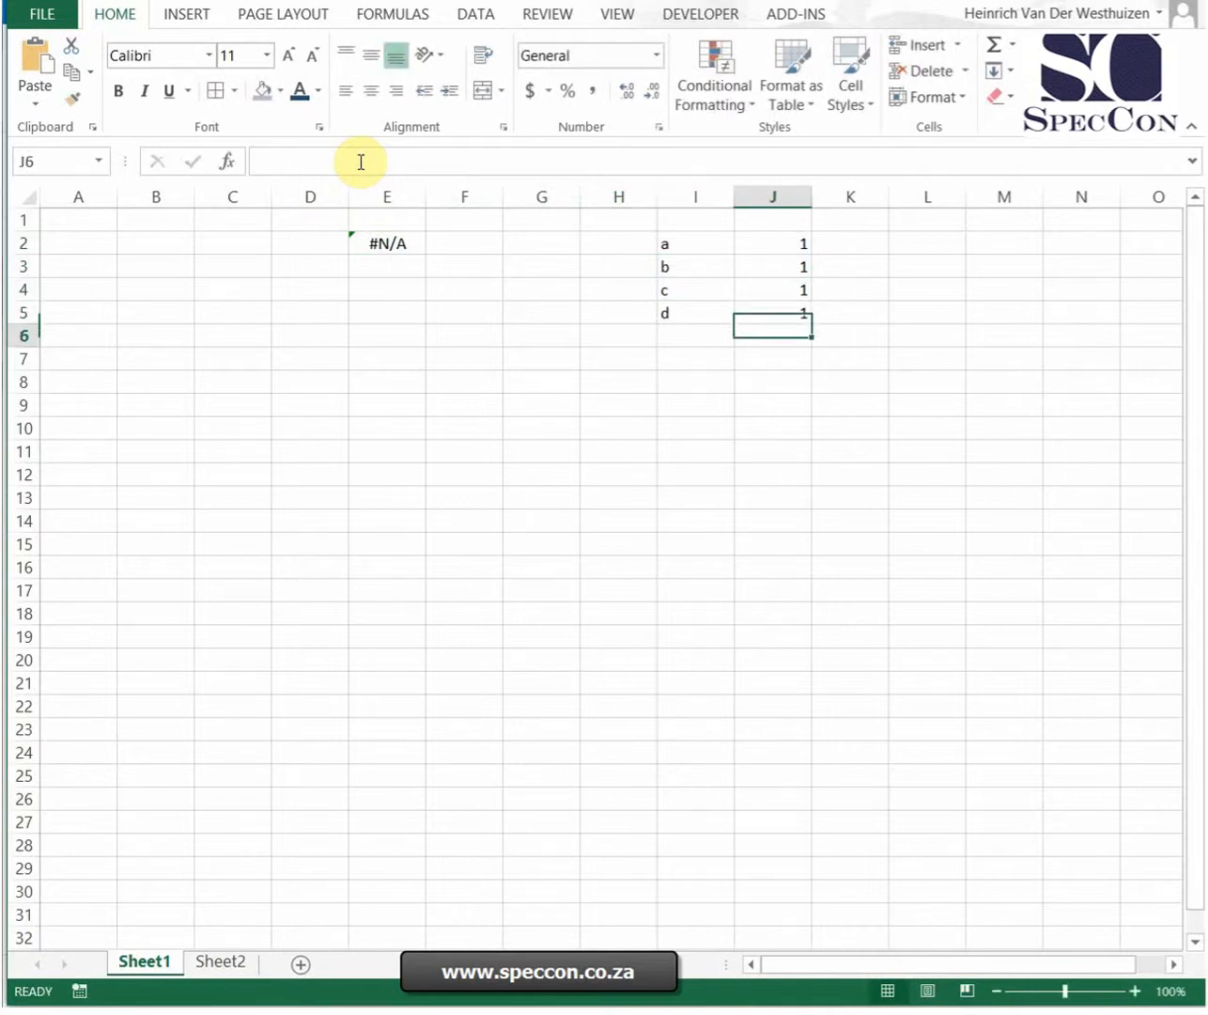
pyautogui.click(695, 312)
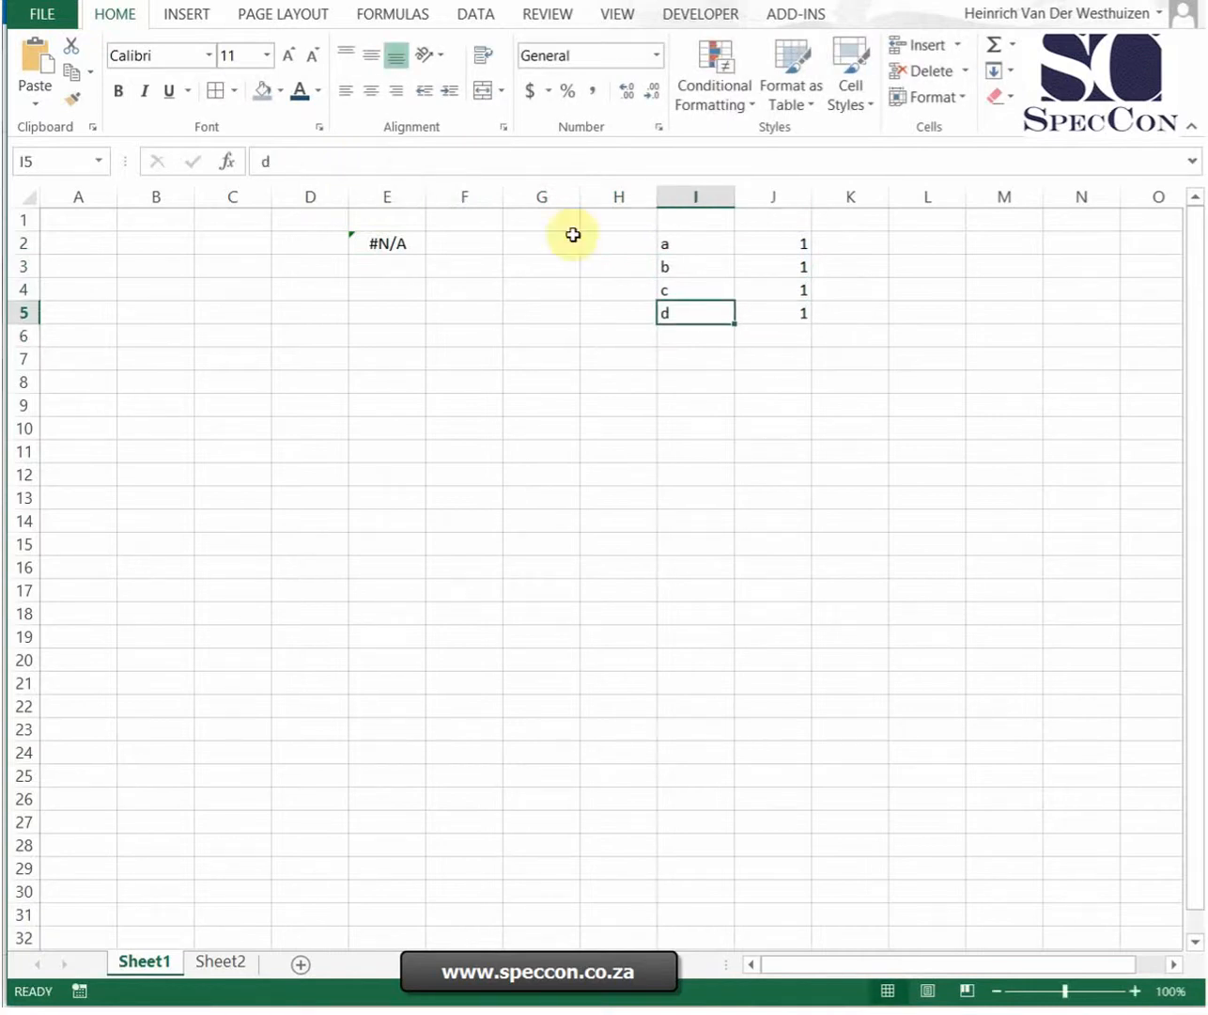
pyautogui.write('=VLOOKUP("d",I2:J4,2,0)')
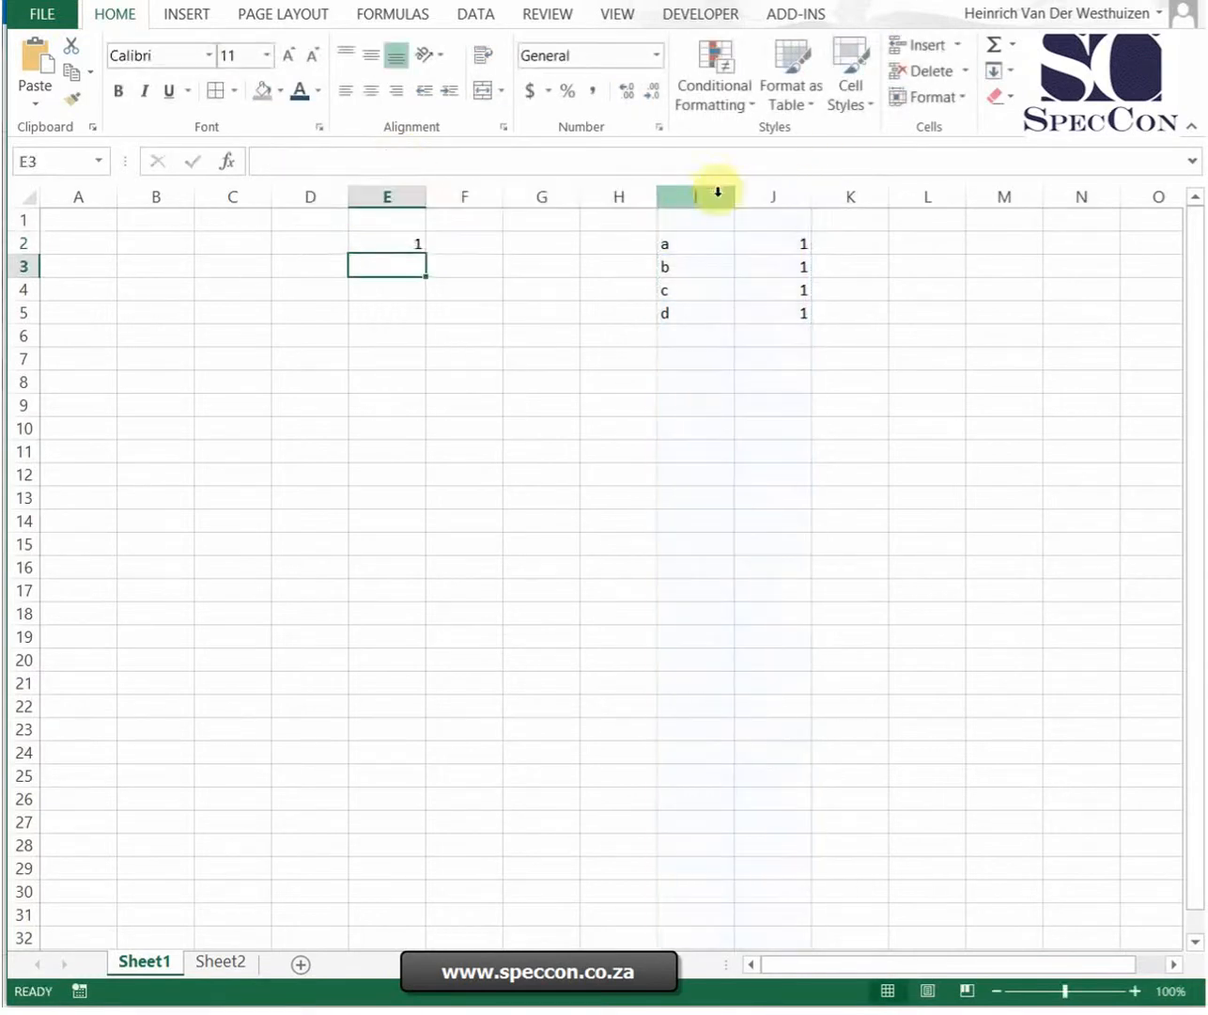
pyautogui.moveTo(567, 345)
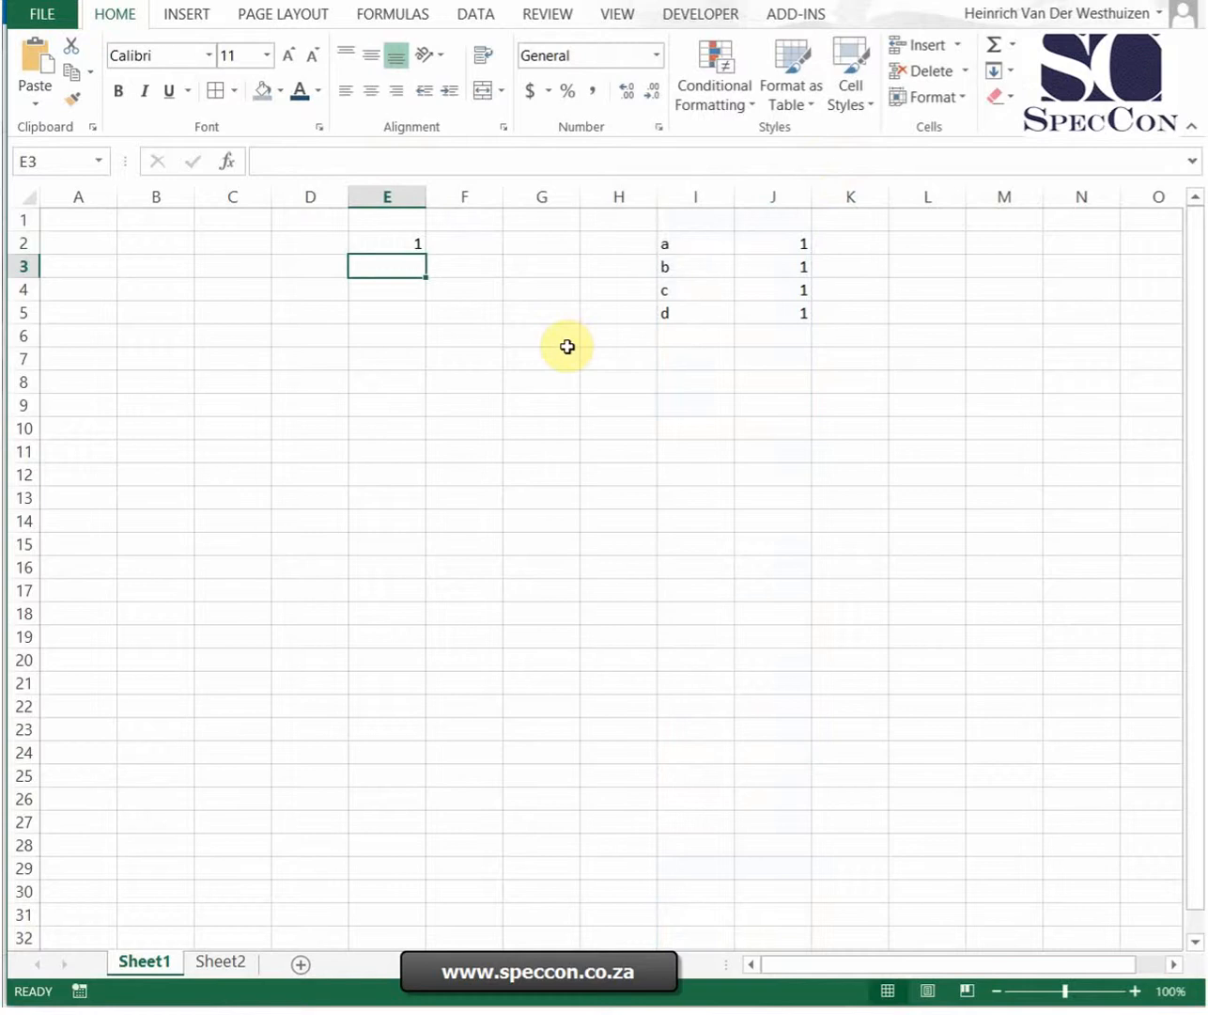
pyautogui.moveTo(1086, 470)
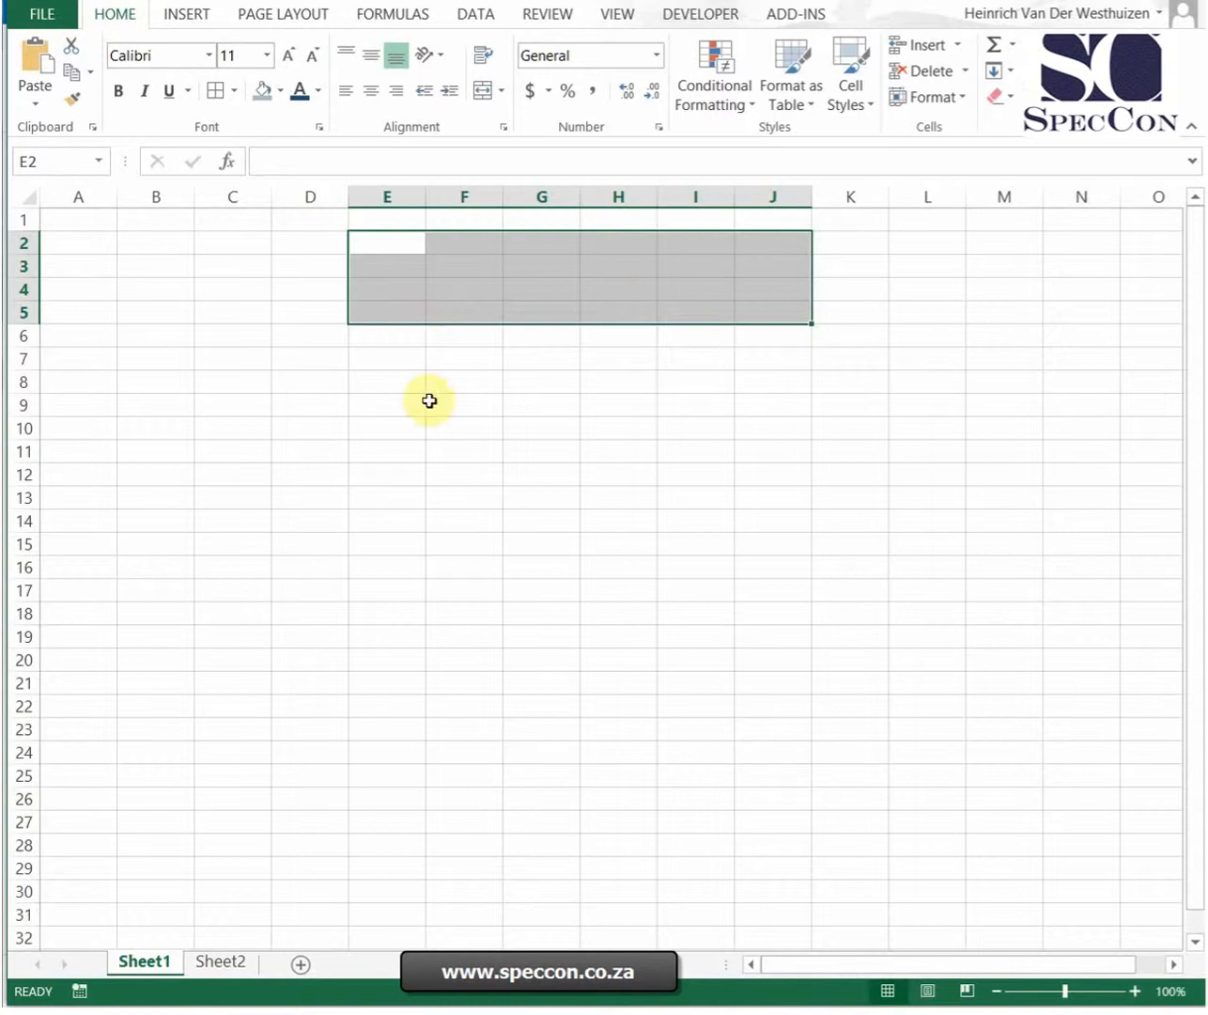
pyautogui.click(463, 404)
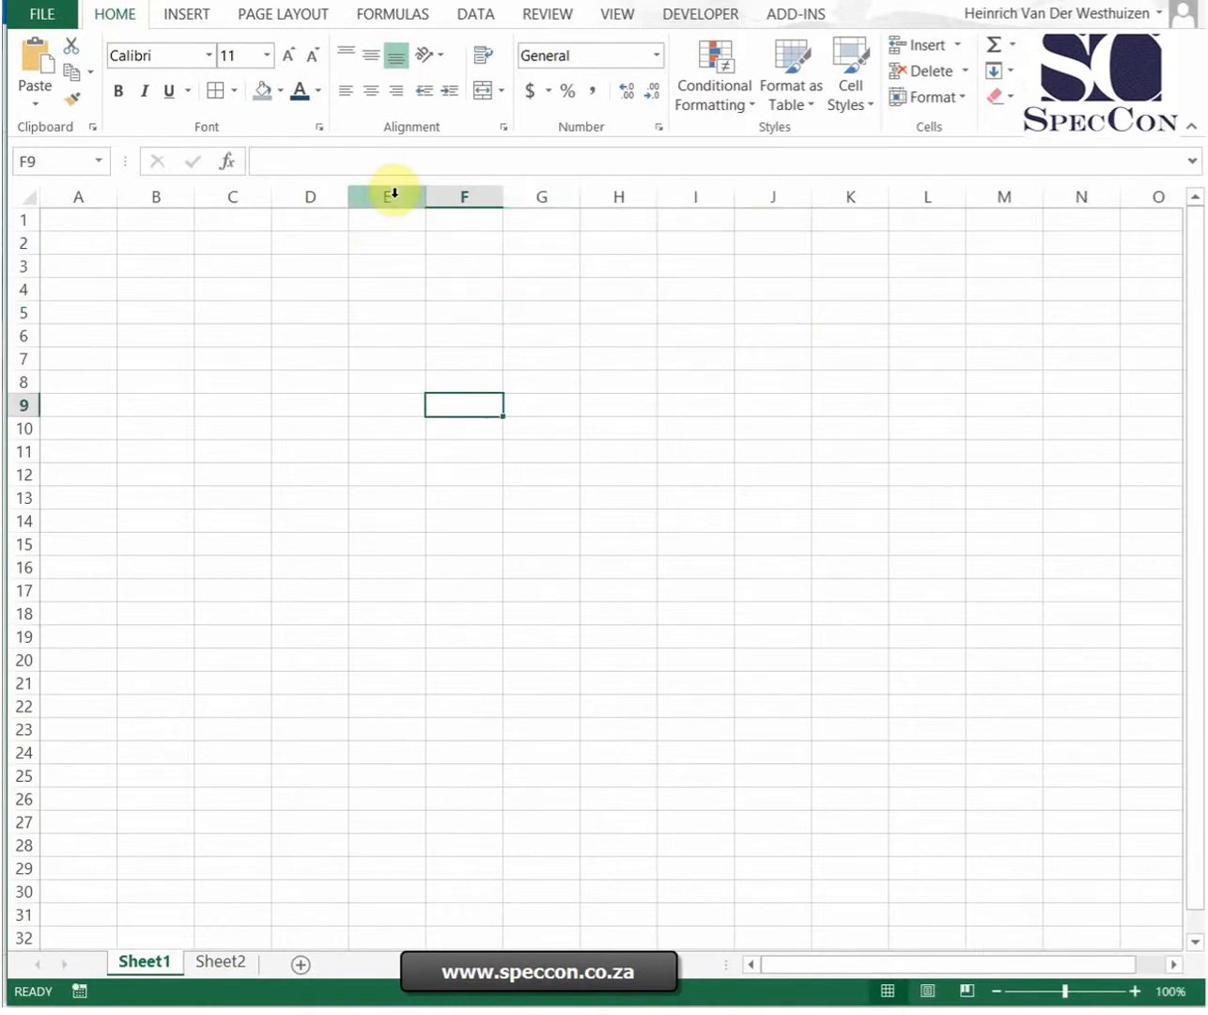
pyautogui.moveTo(387, 195); pyautogui.dragTo(695, 196)
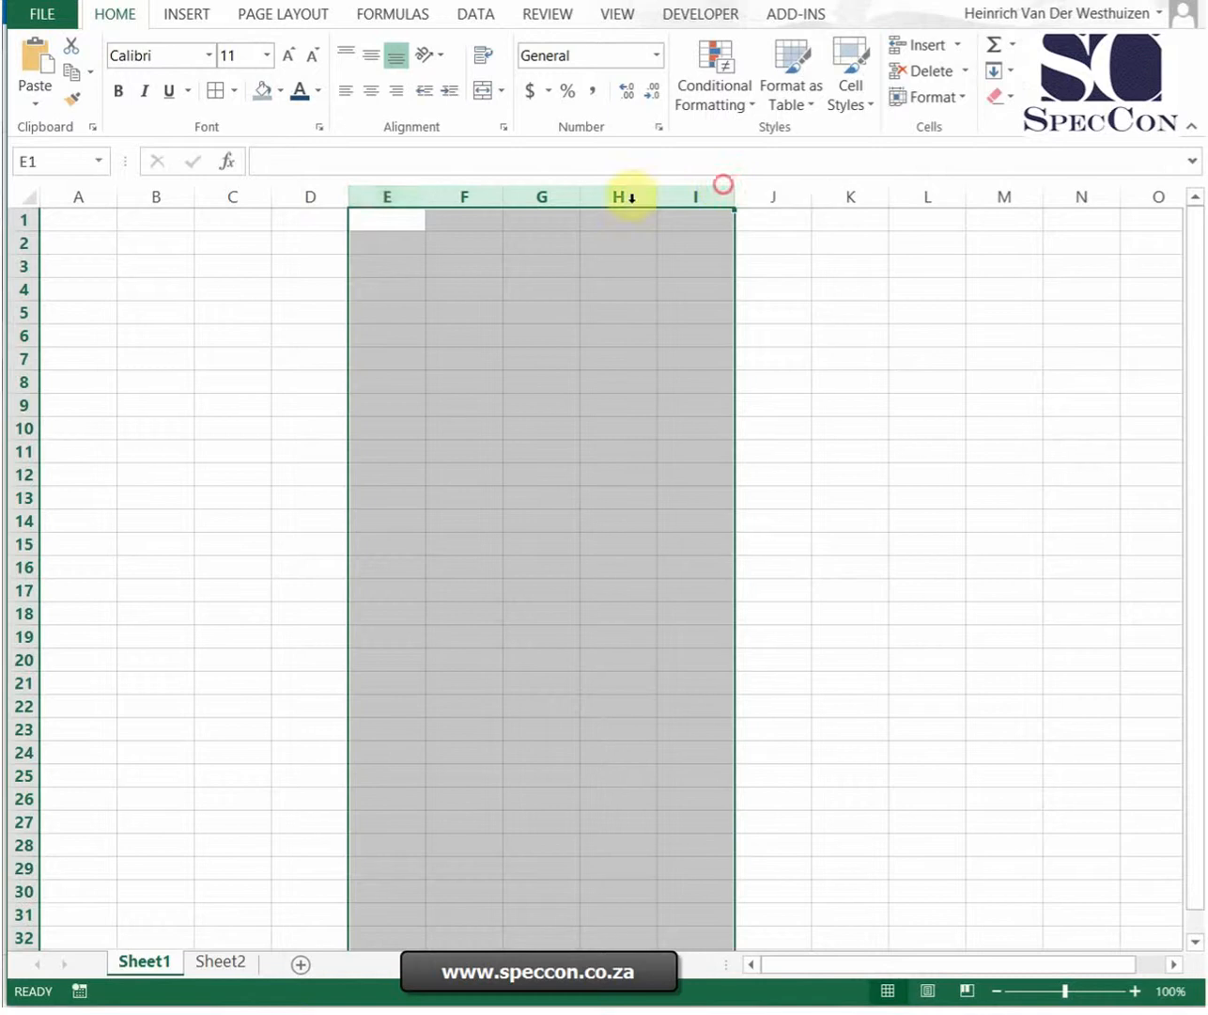
pyautogui.moveTo(682, 197)
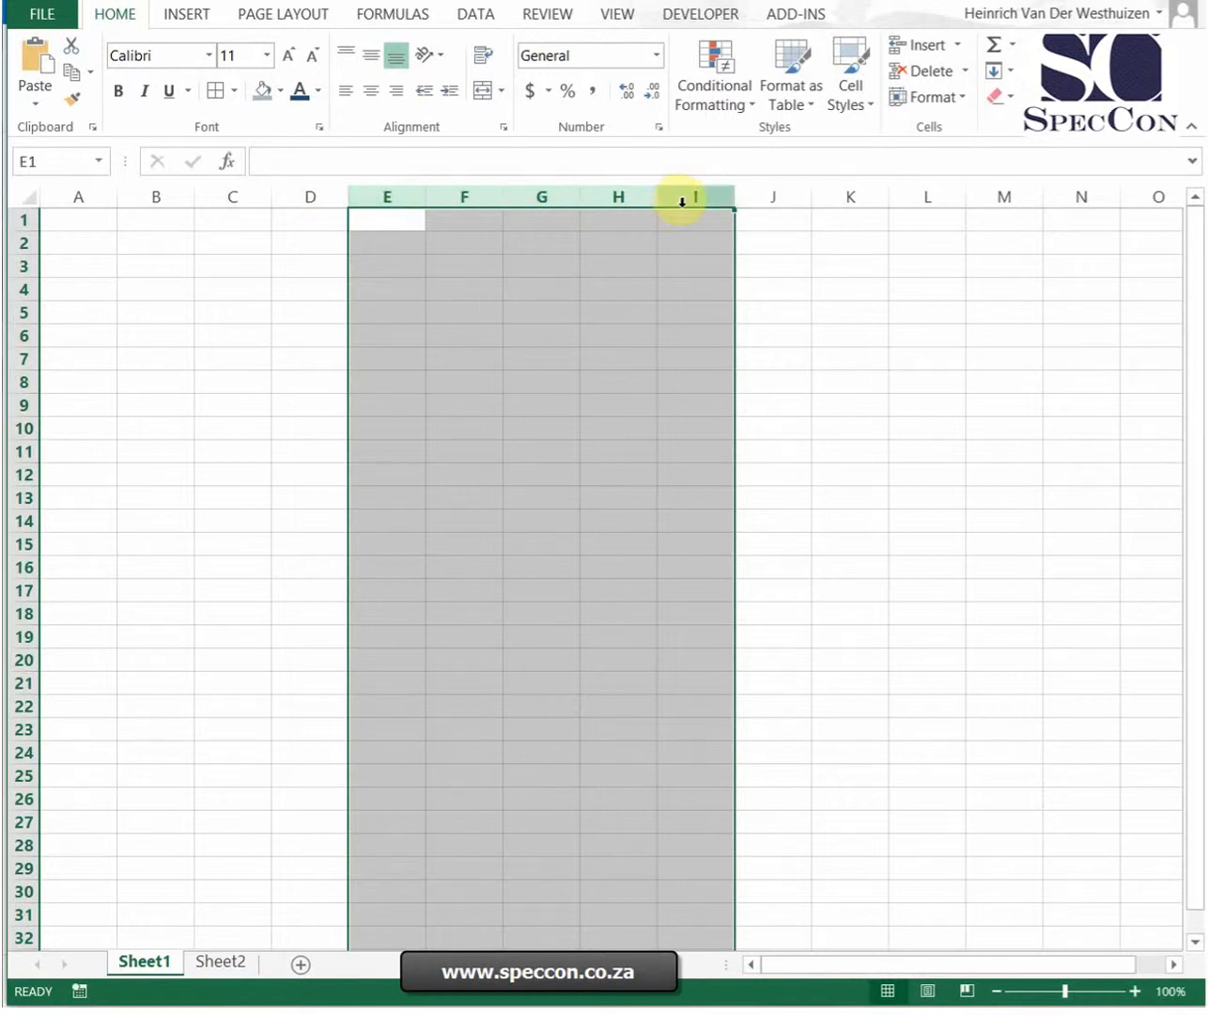
pyautogui.click(522, 432)
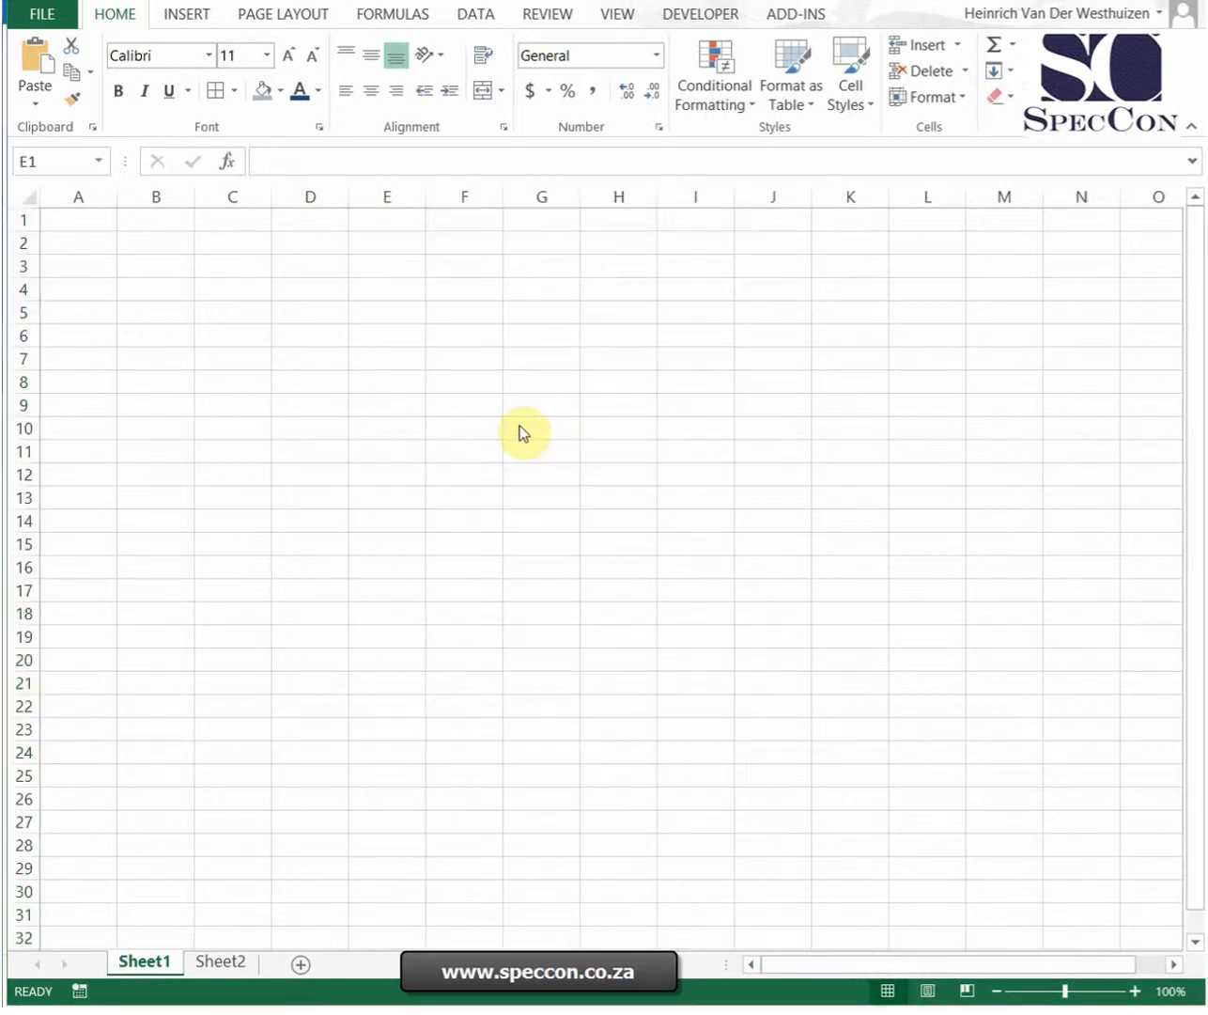
pyautogui.moveTo(387, 195); pyautogui.dragTo(695, 195)
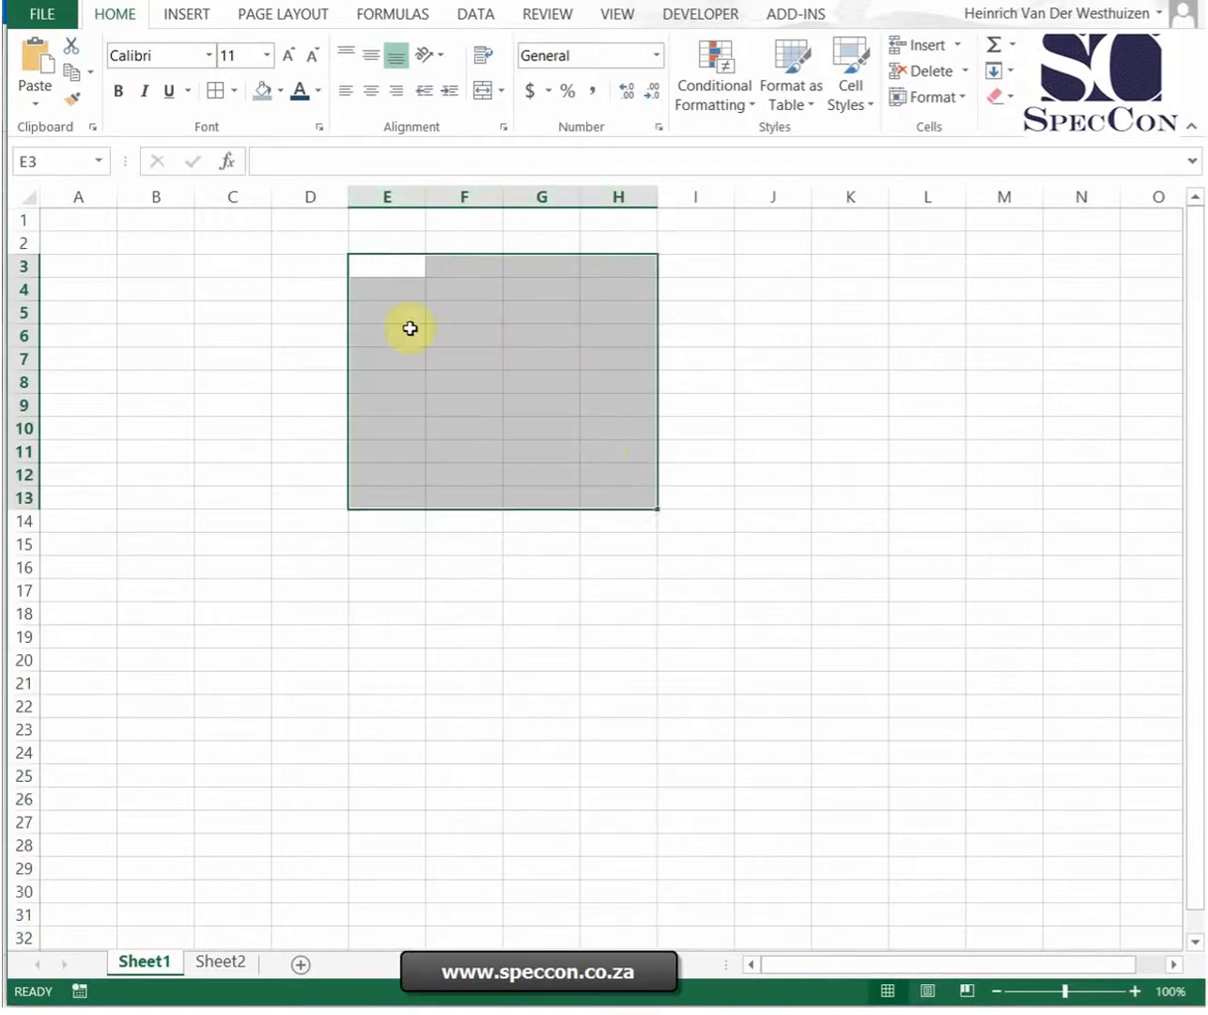
pyautogui.moveTo(637, 487)
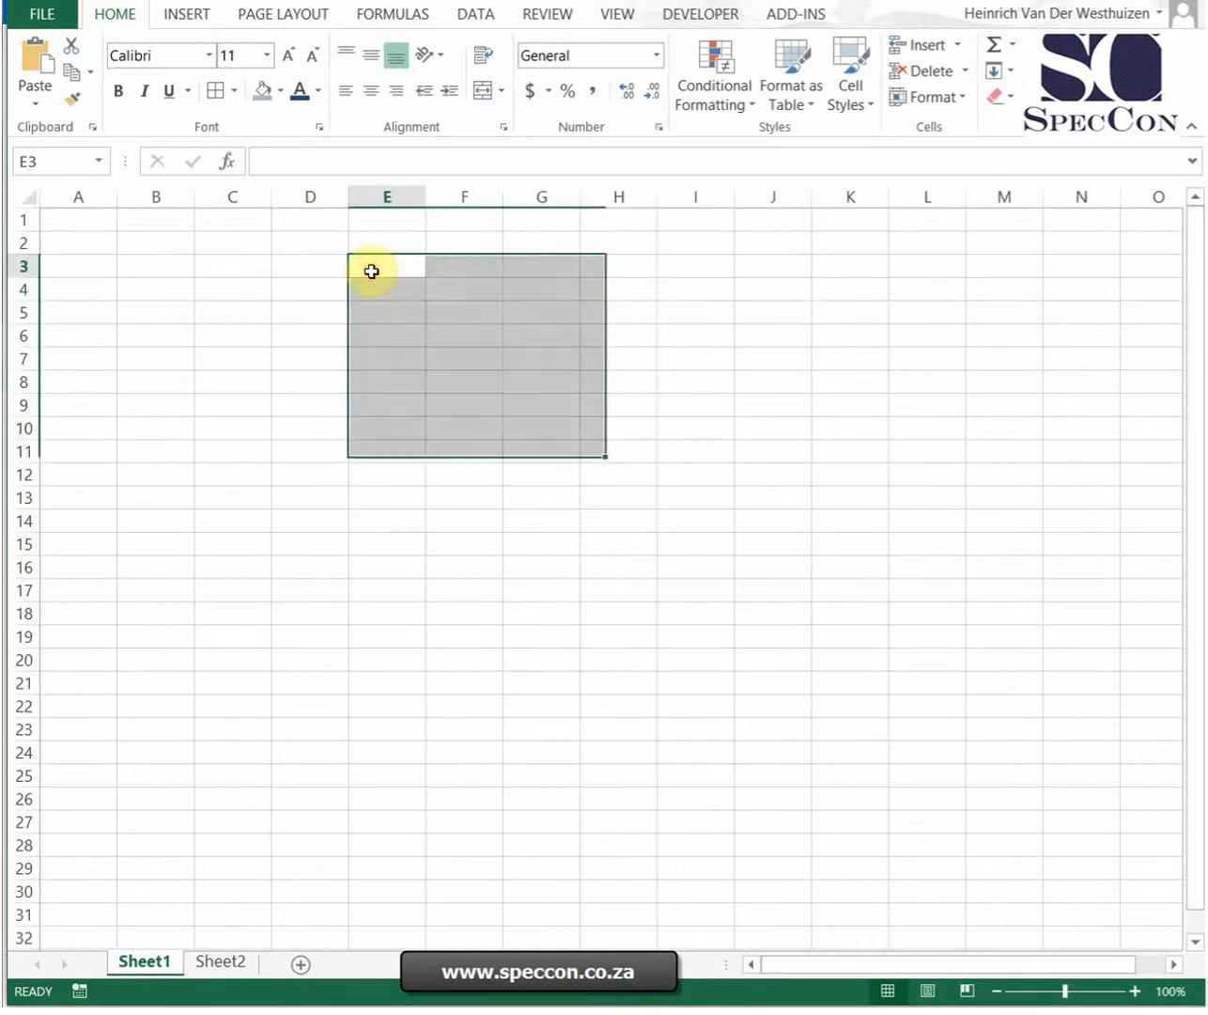
pyautogui.click(387, 267)
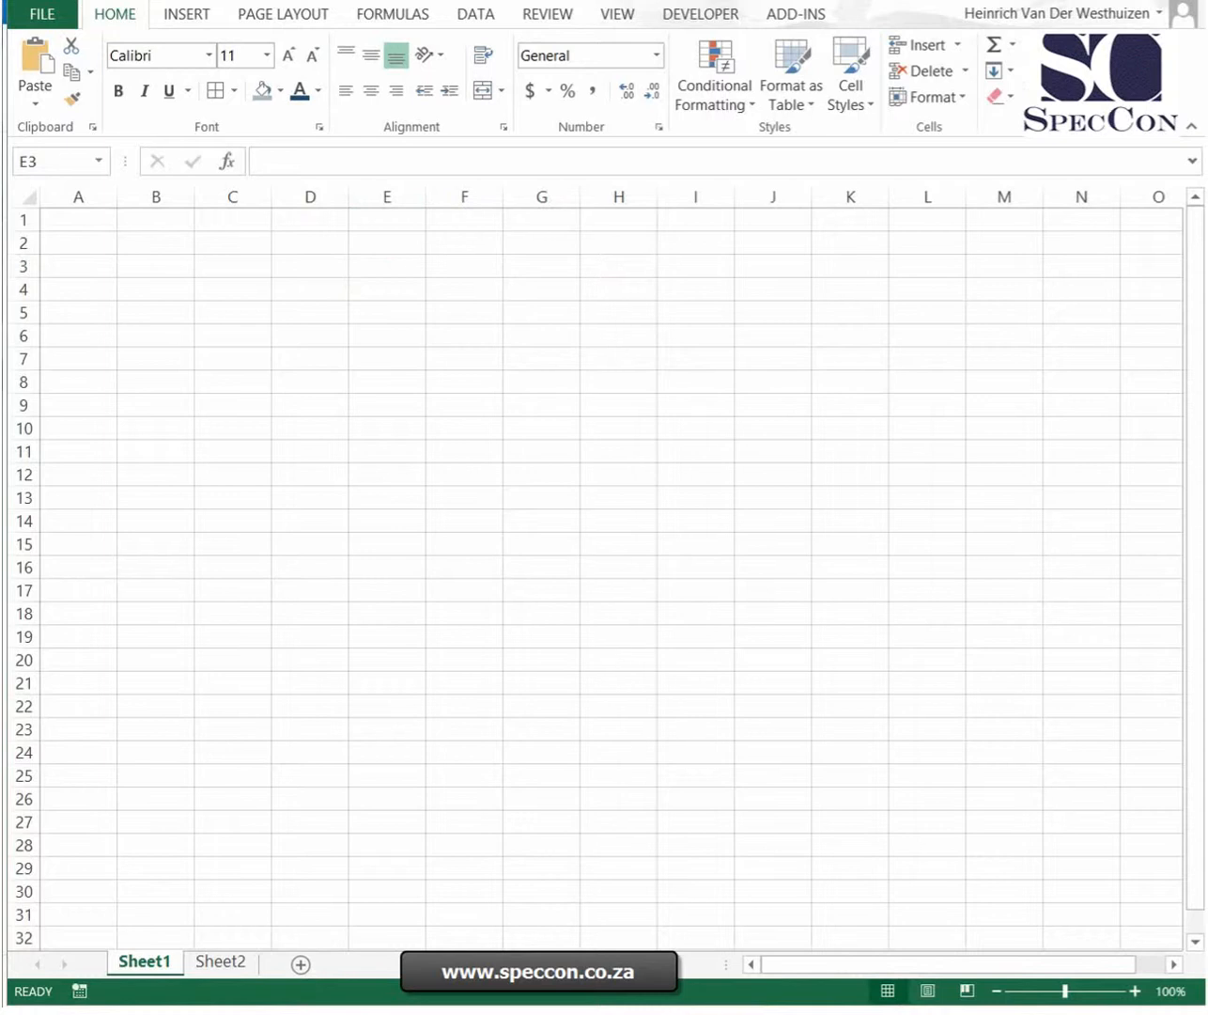
pyautogui.write('=')
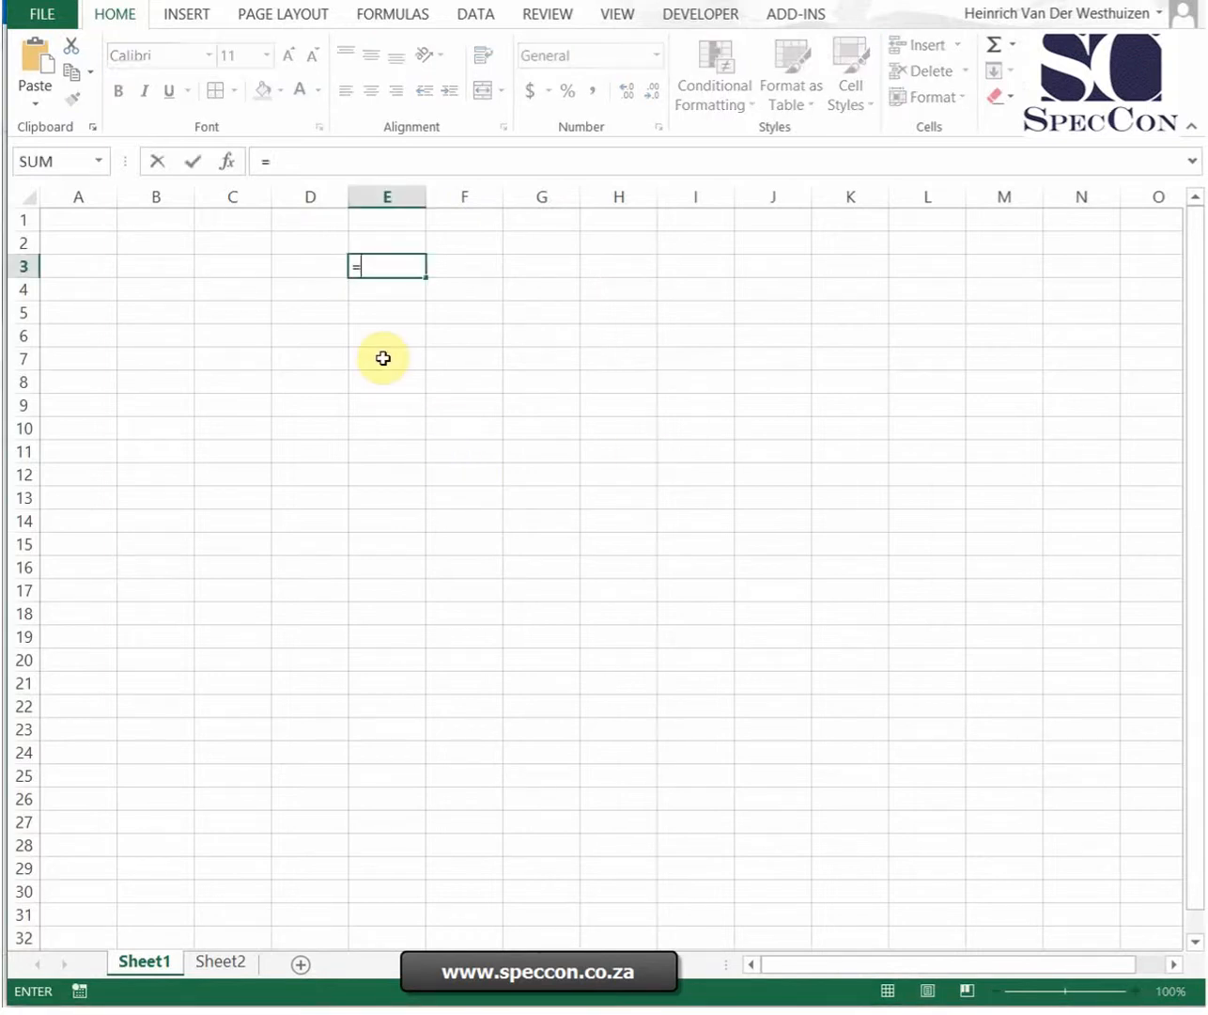
pyautogui.write('vlookup')
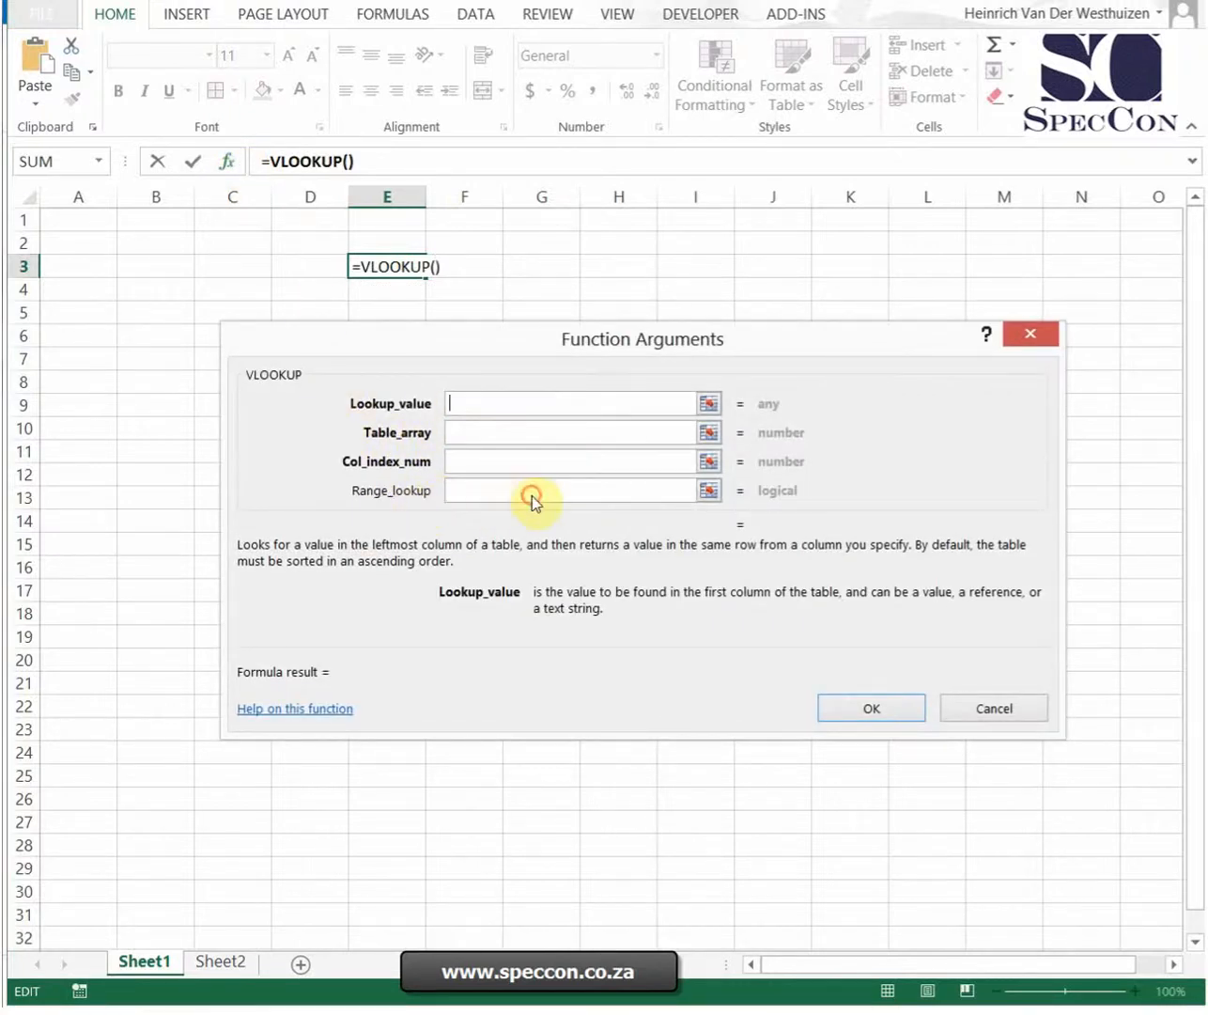
pyautogui.click(566, 490)
pyautogui.write('=s')
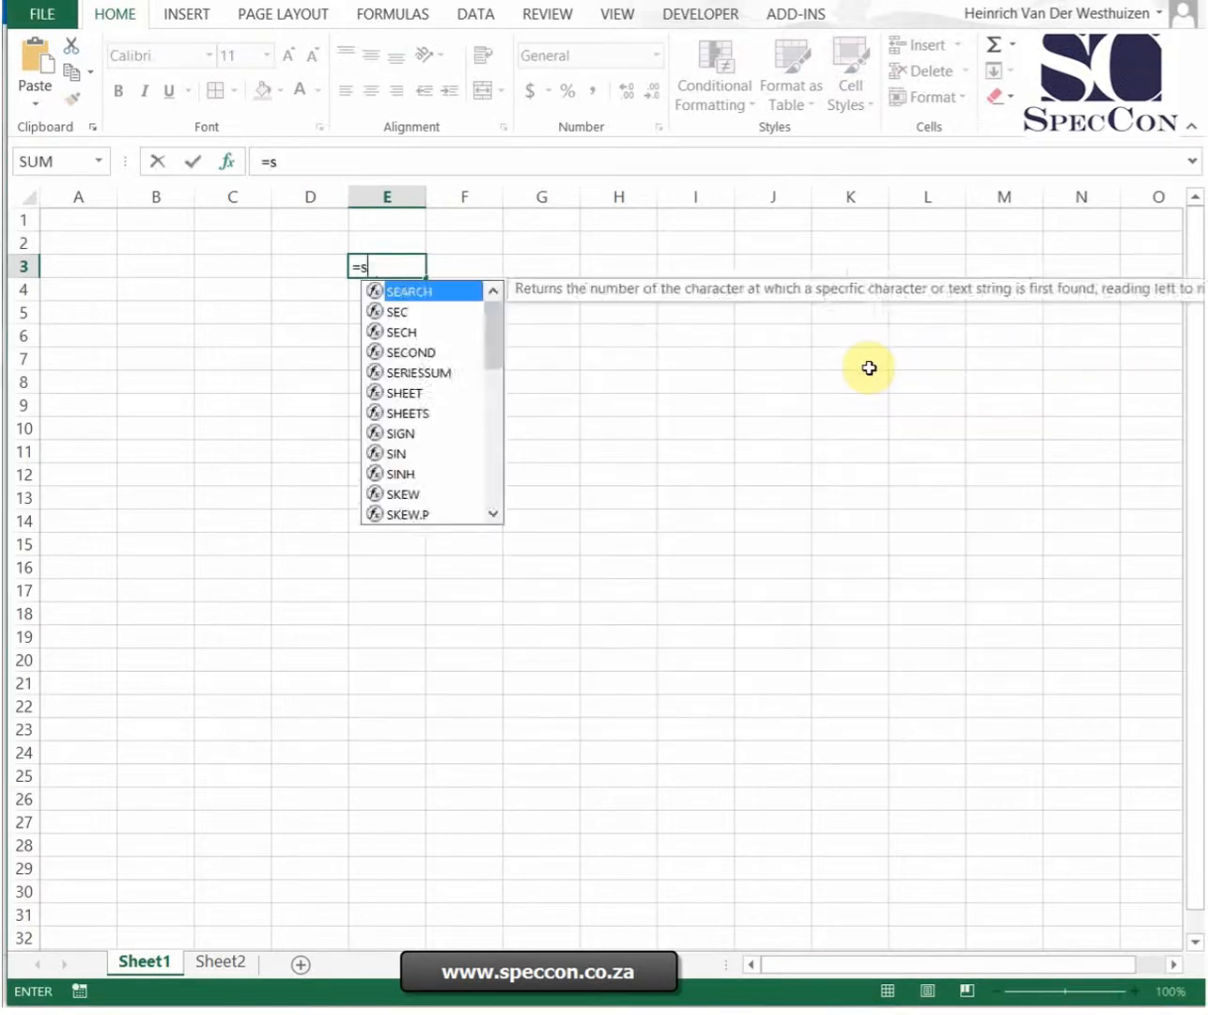
pyautogui.write('UMIF(')
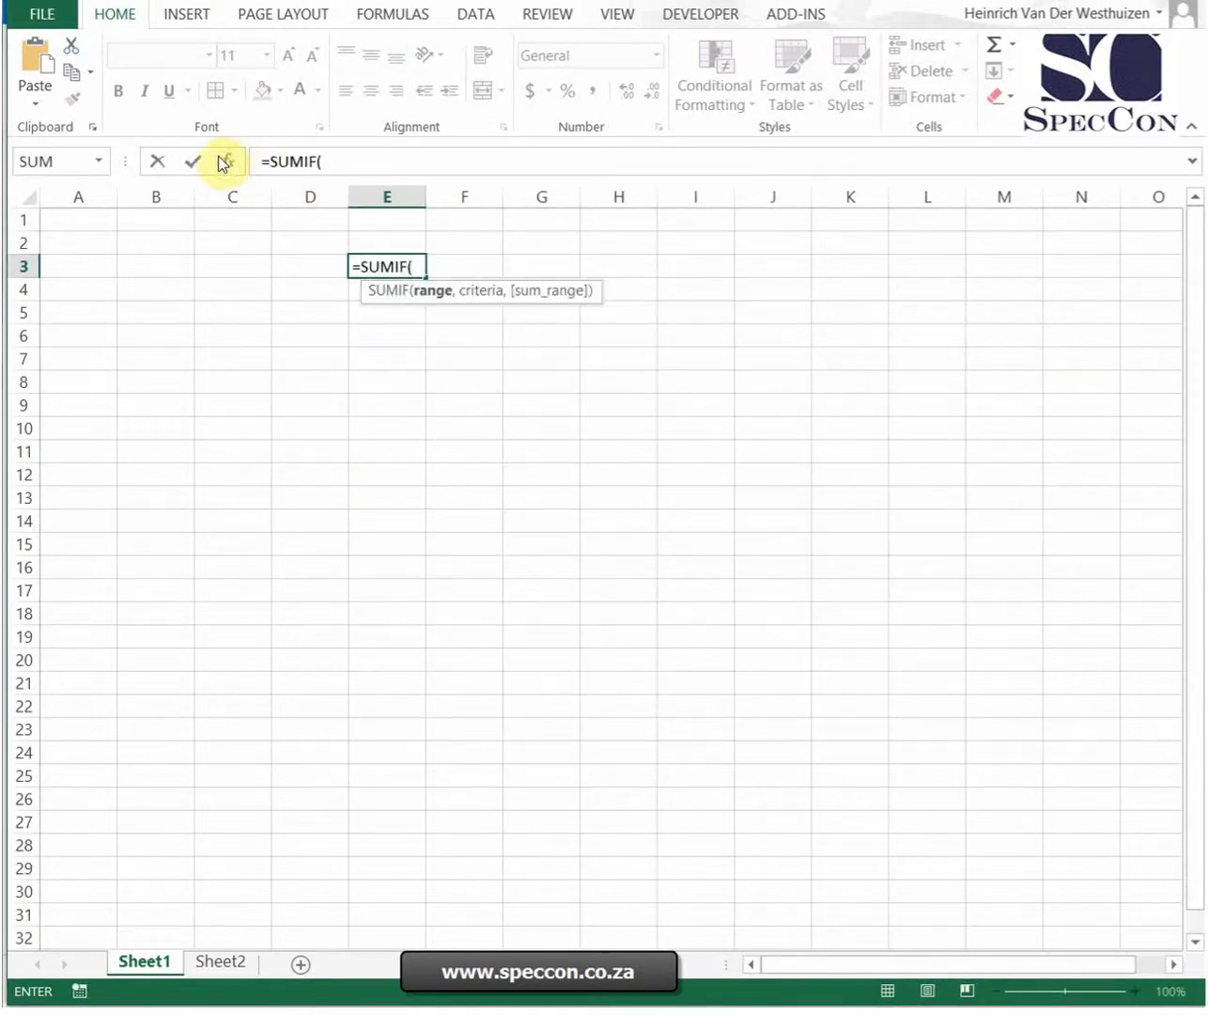
pyautogui.click(225, 161)
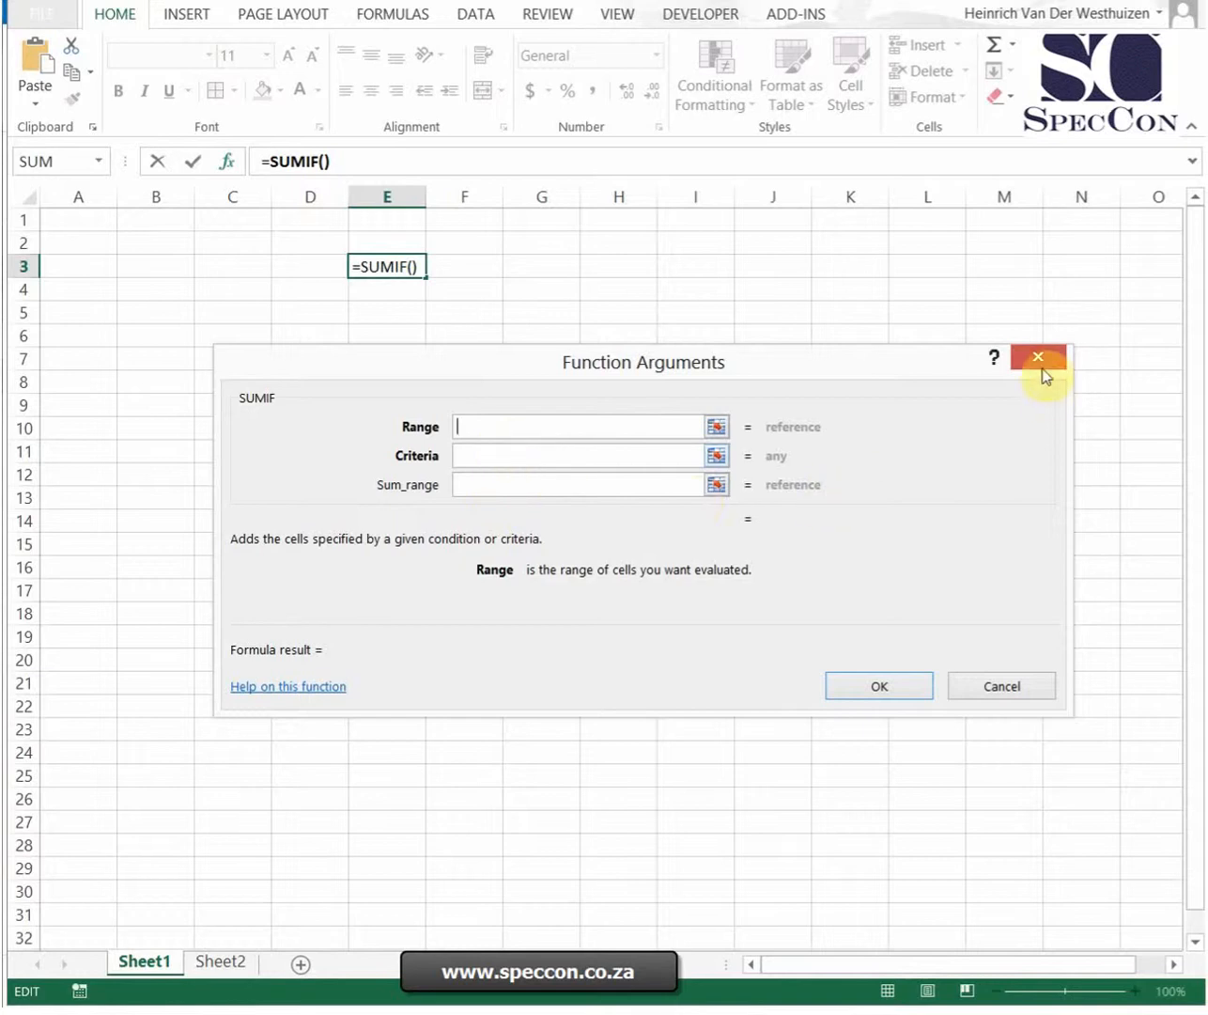
pyautogui.click(1037, 357)
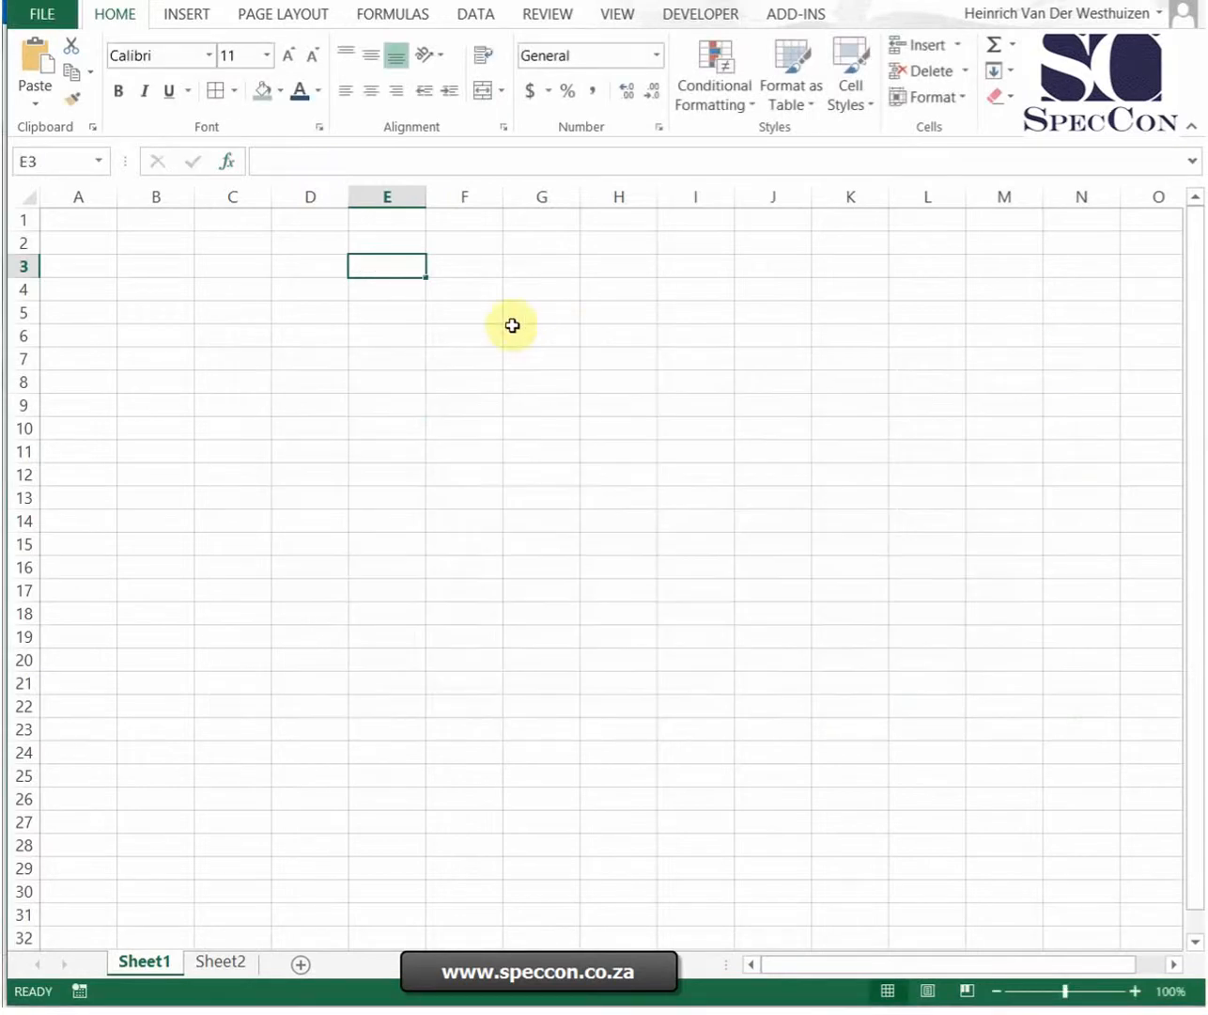
pyautogui.moveTo(496, 315)
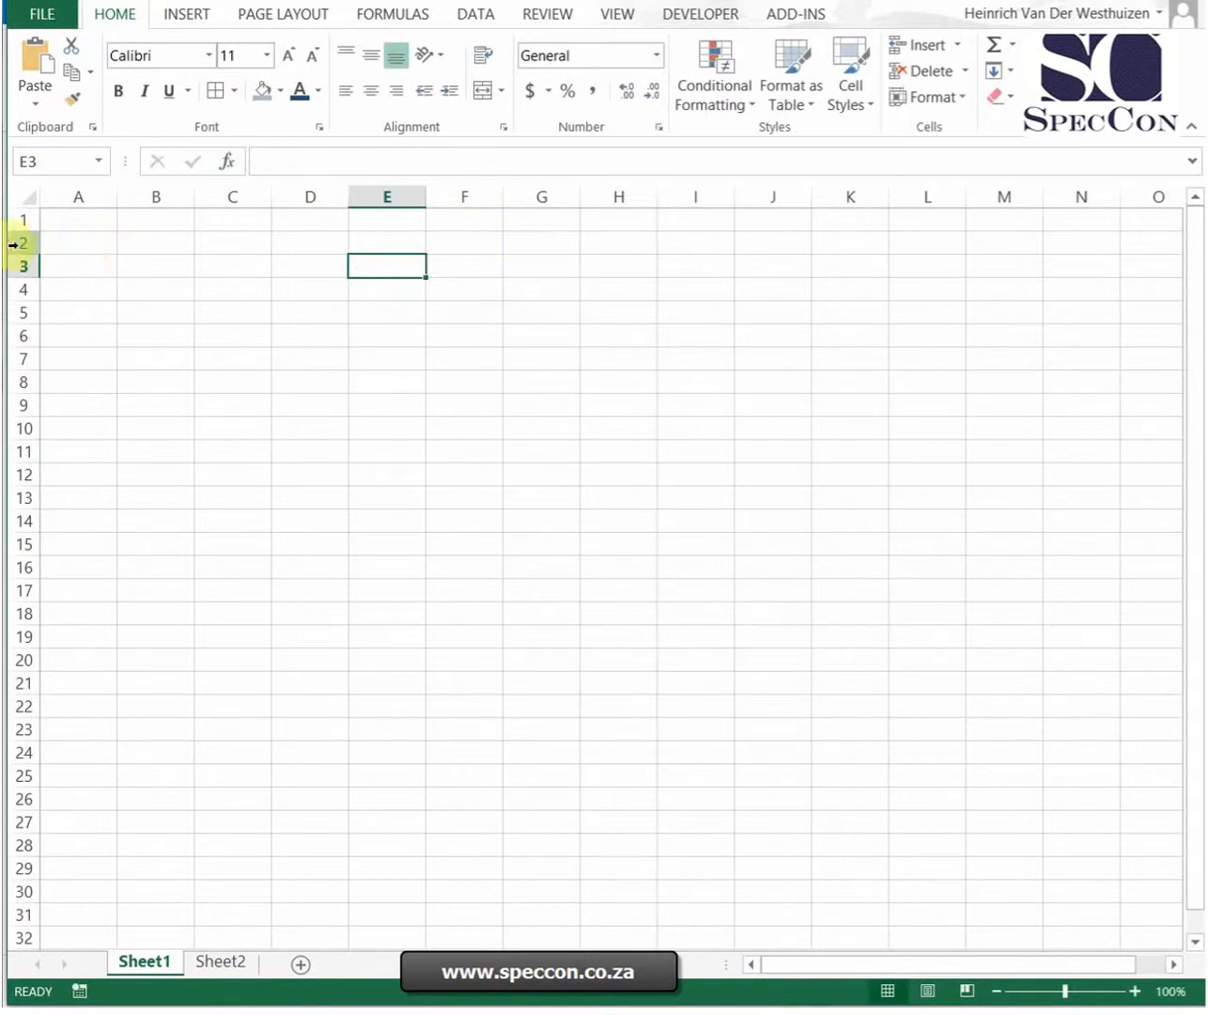
# Freeze rows 1–2, label F2 total, sum F3:F190 in F1 and scroll down to confirm the top stays visible
pyautogui.click(616, 13)
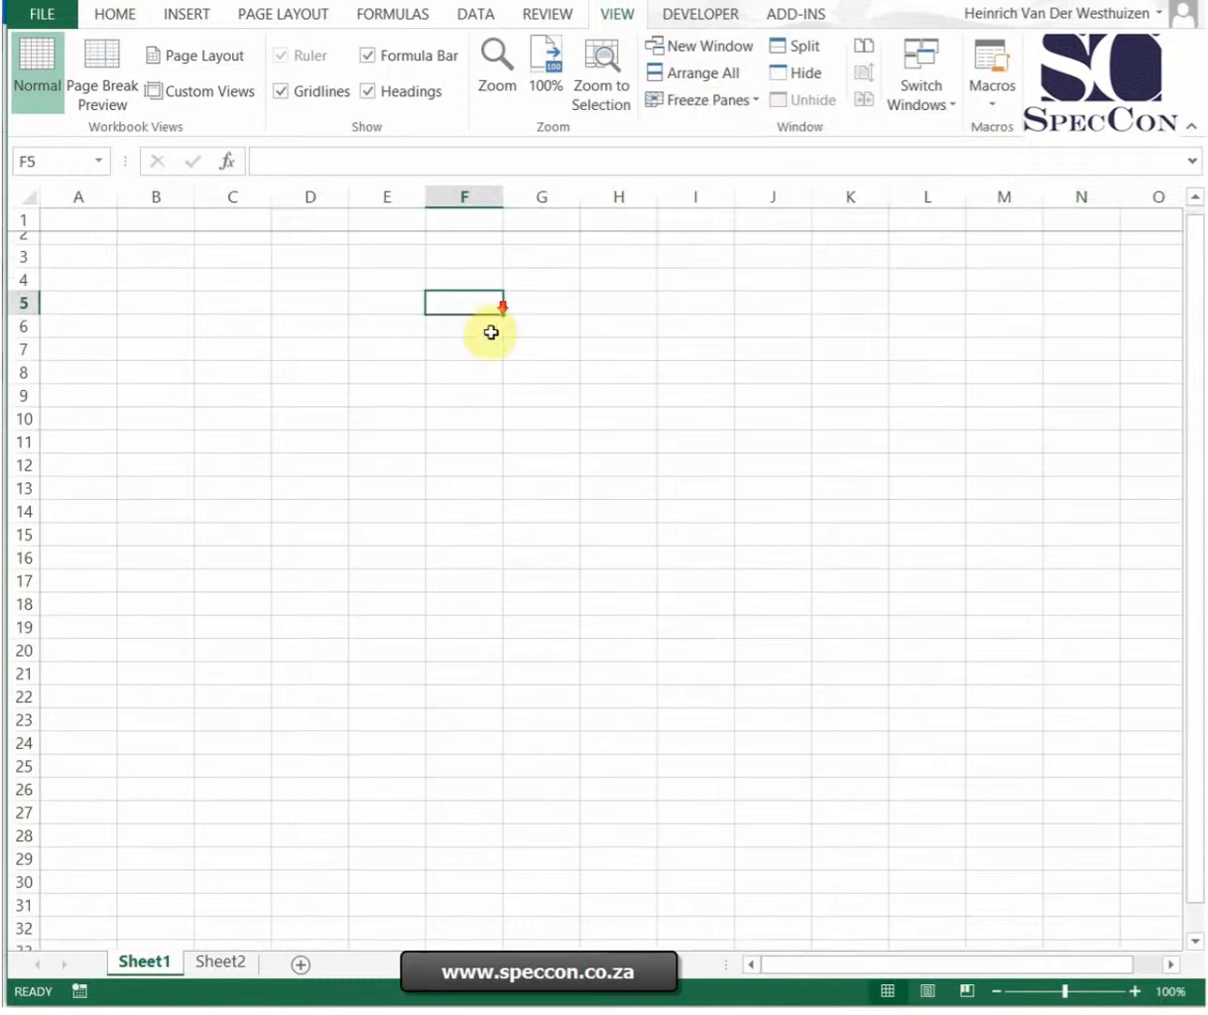
pyautogui.rightClick(23, 220)
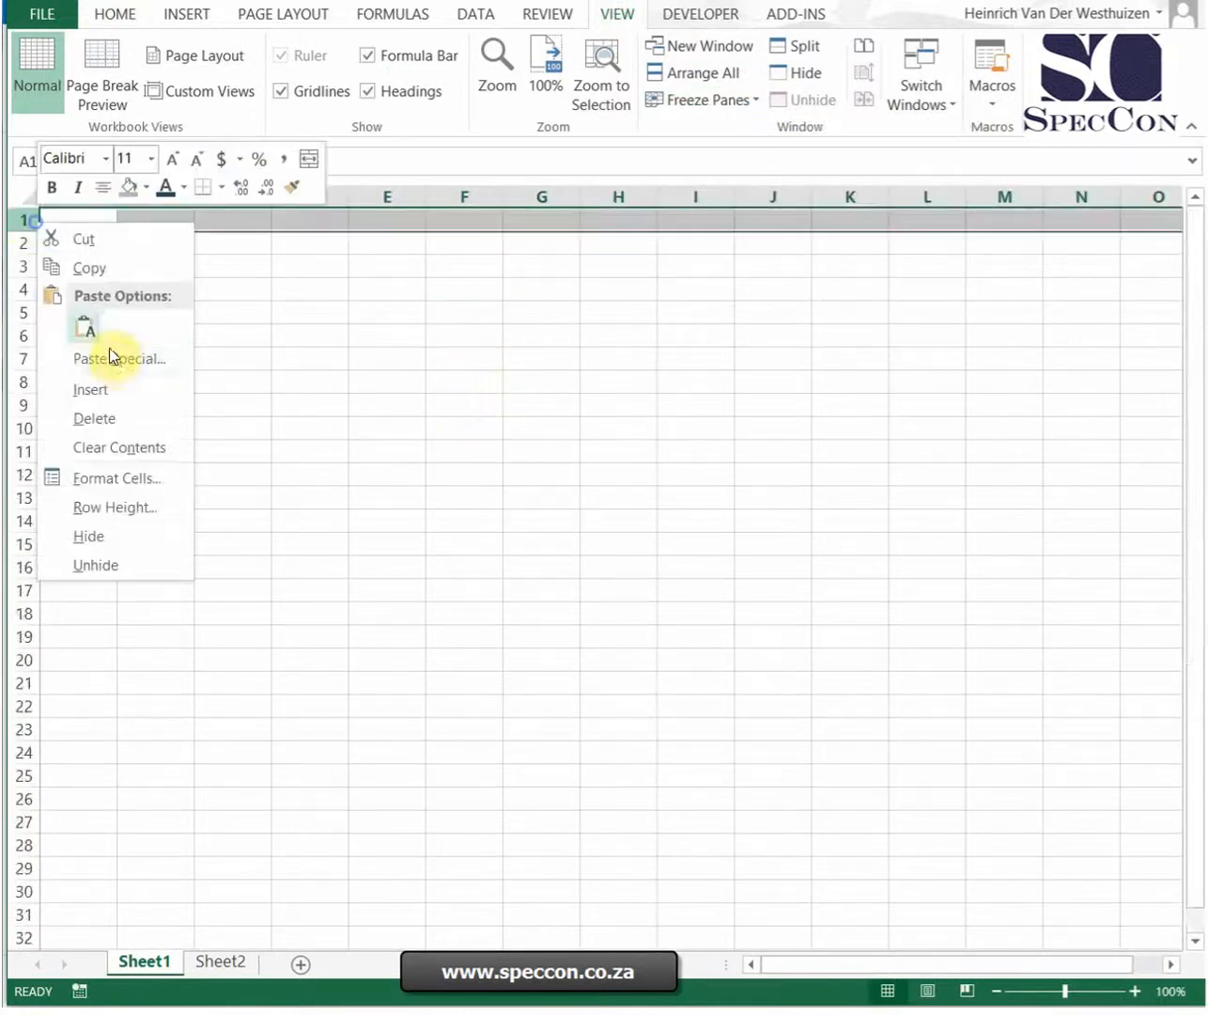
pyautogui.click(462, 245)
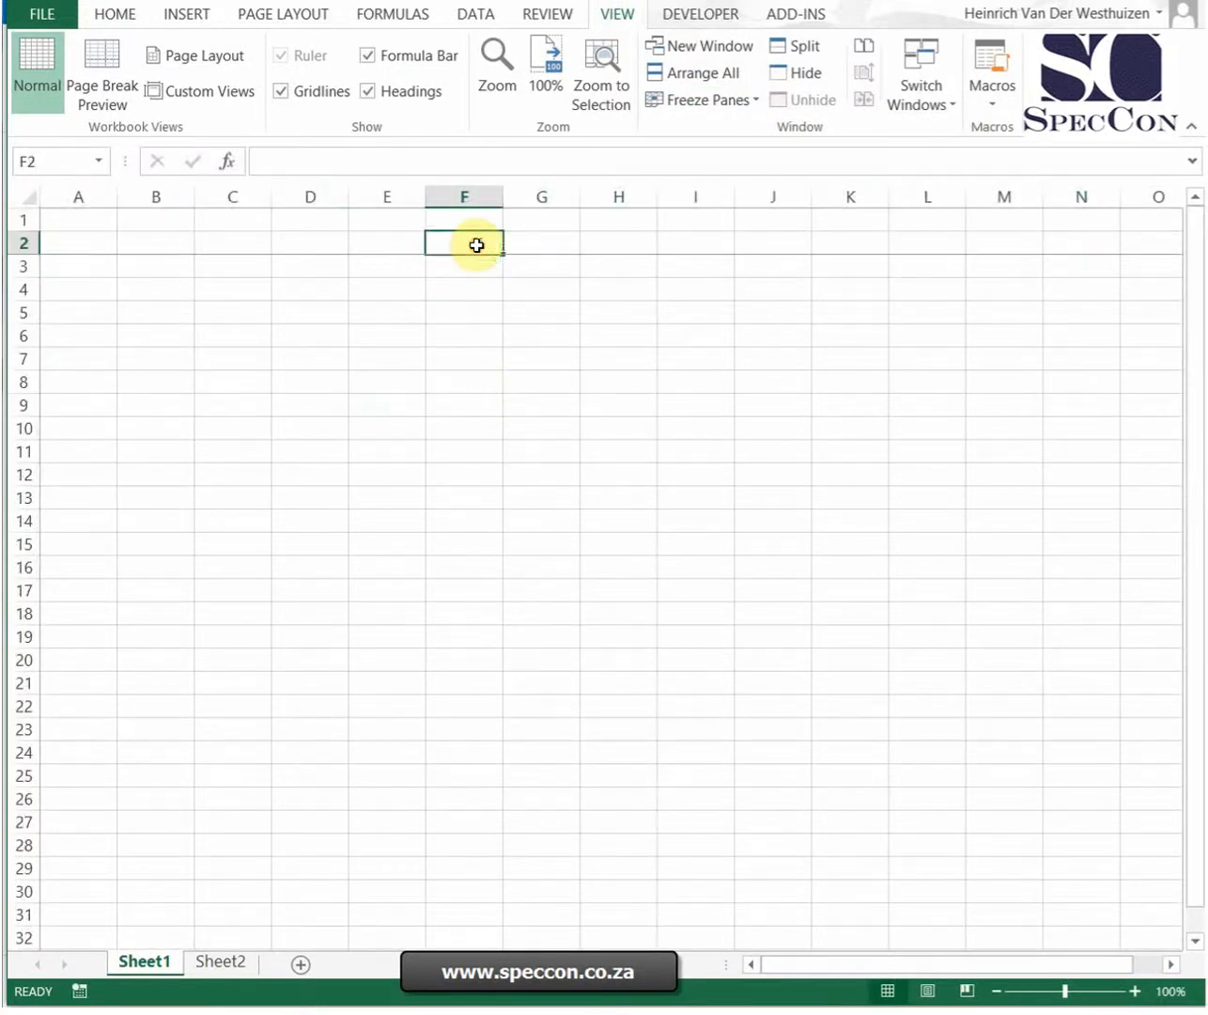
pyautogui.write('total')
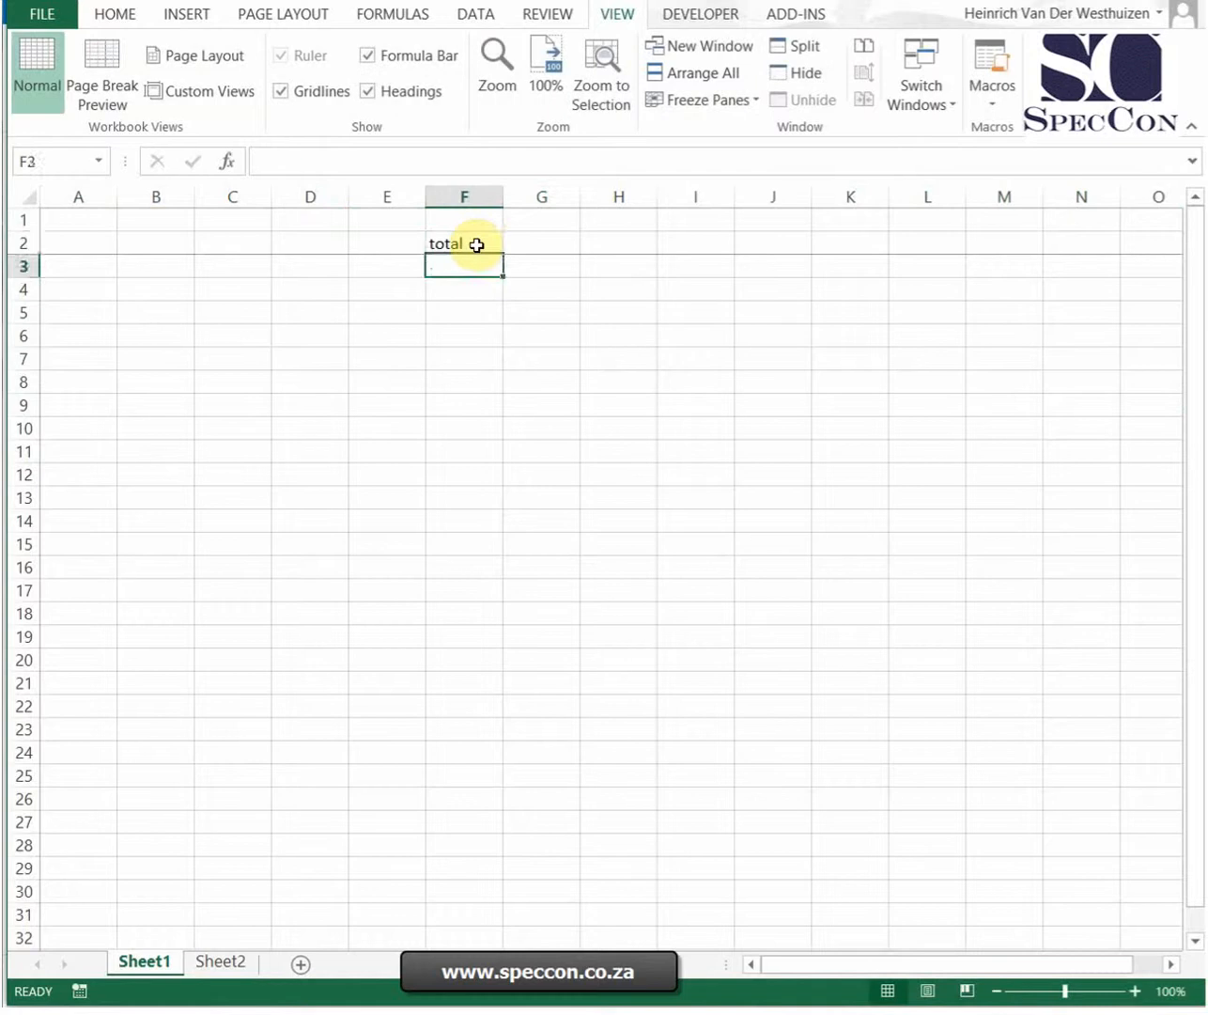
pyautogui.write('=sum(')
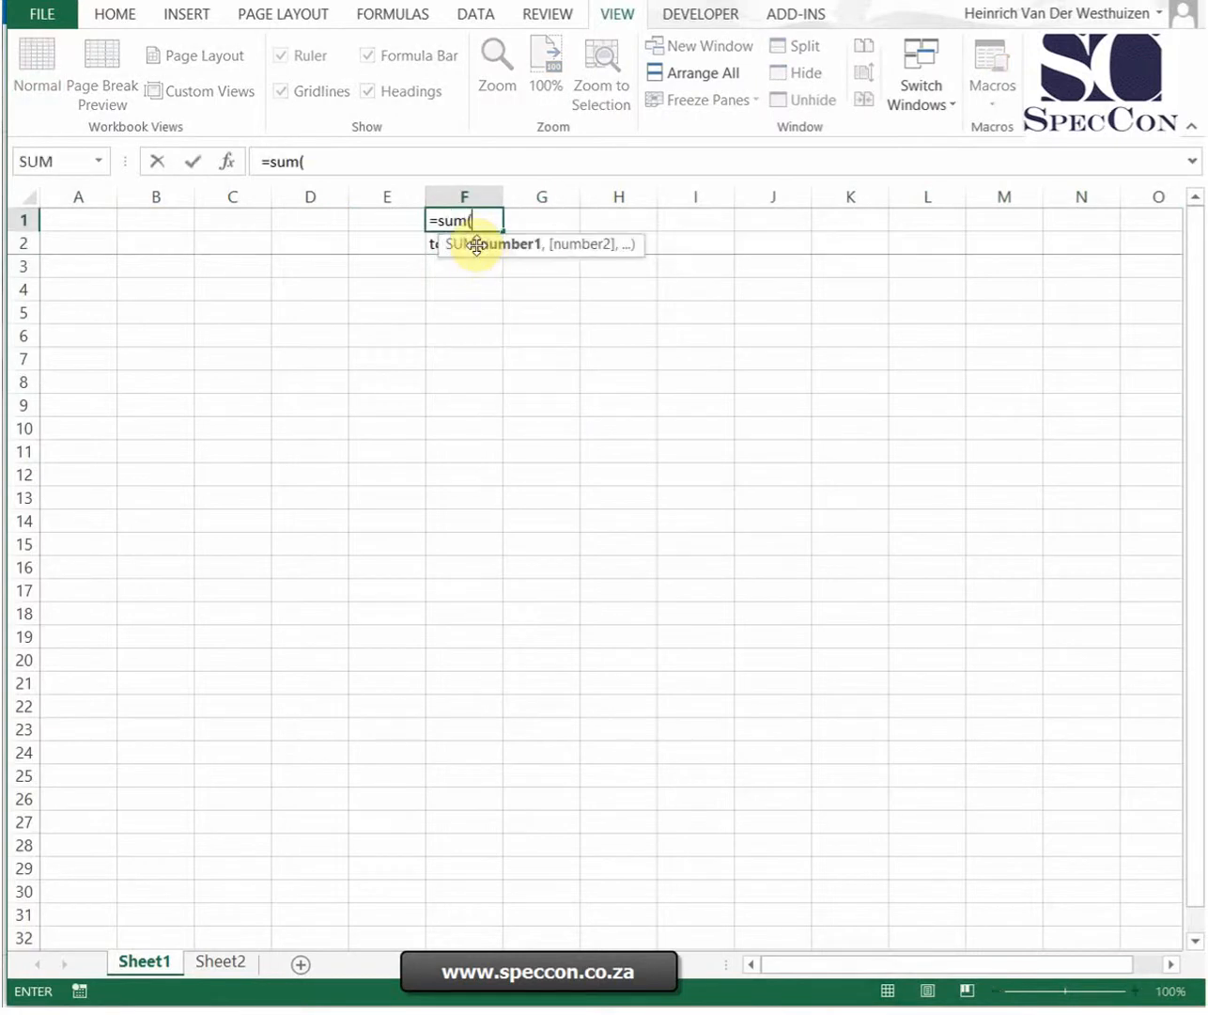
pyautogui.moveTo(462, 266); pyautogui.dragTo(429, 635)
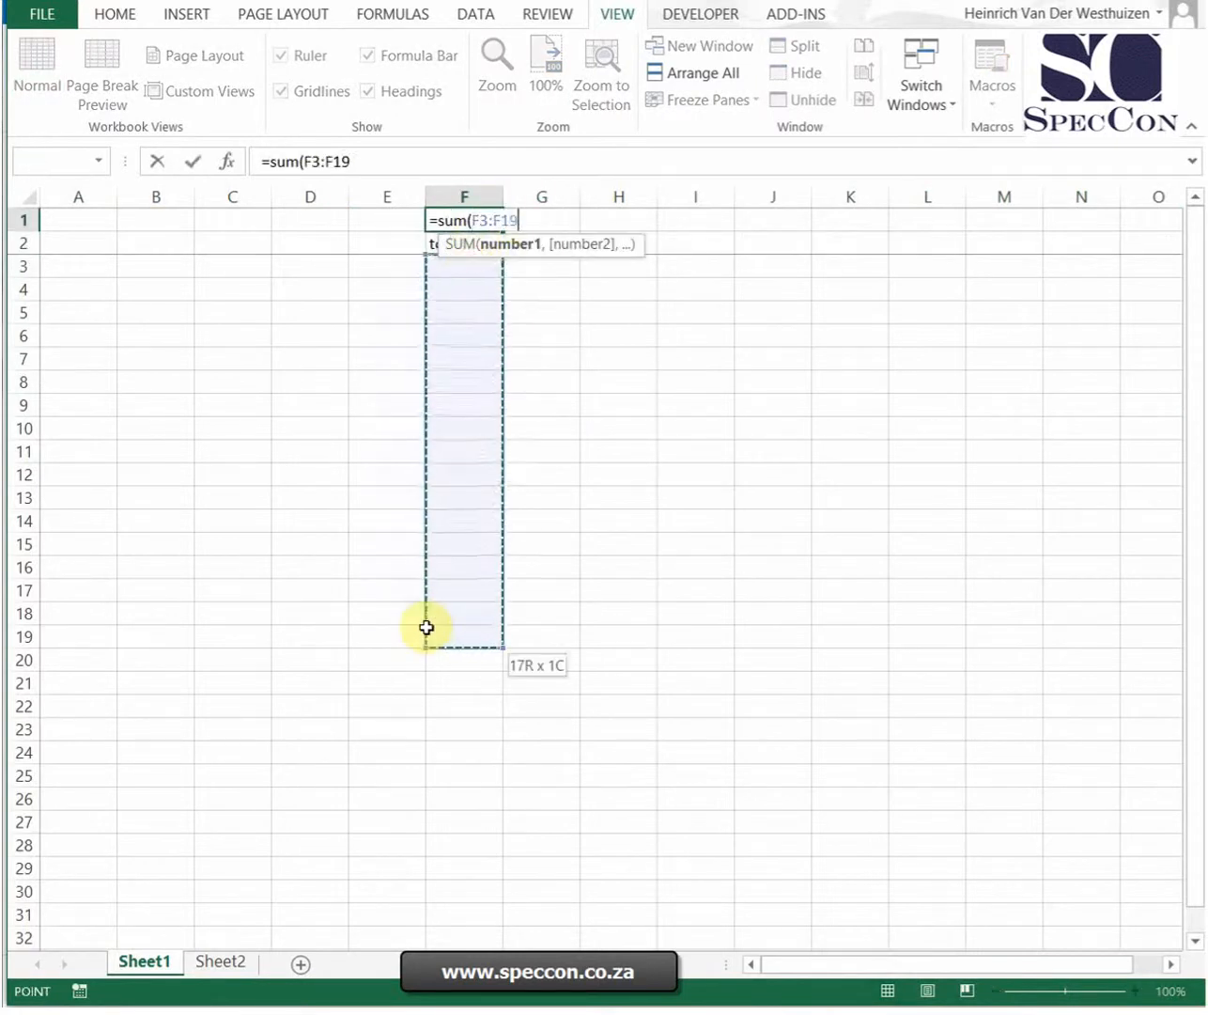
pyautogui.press('Enter')
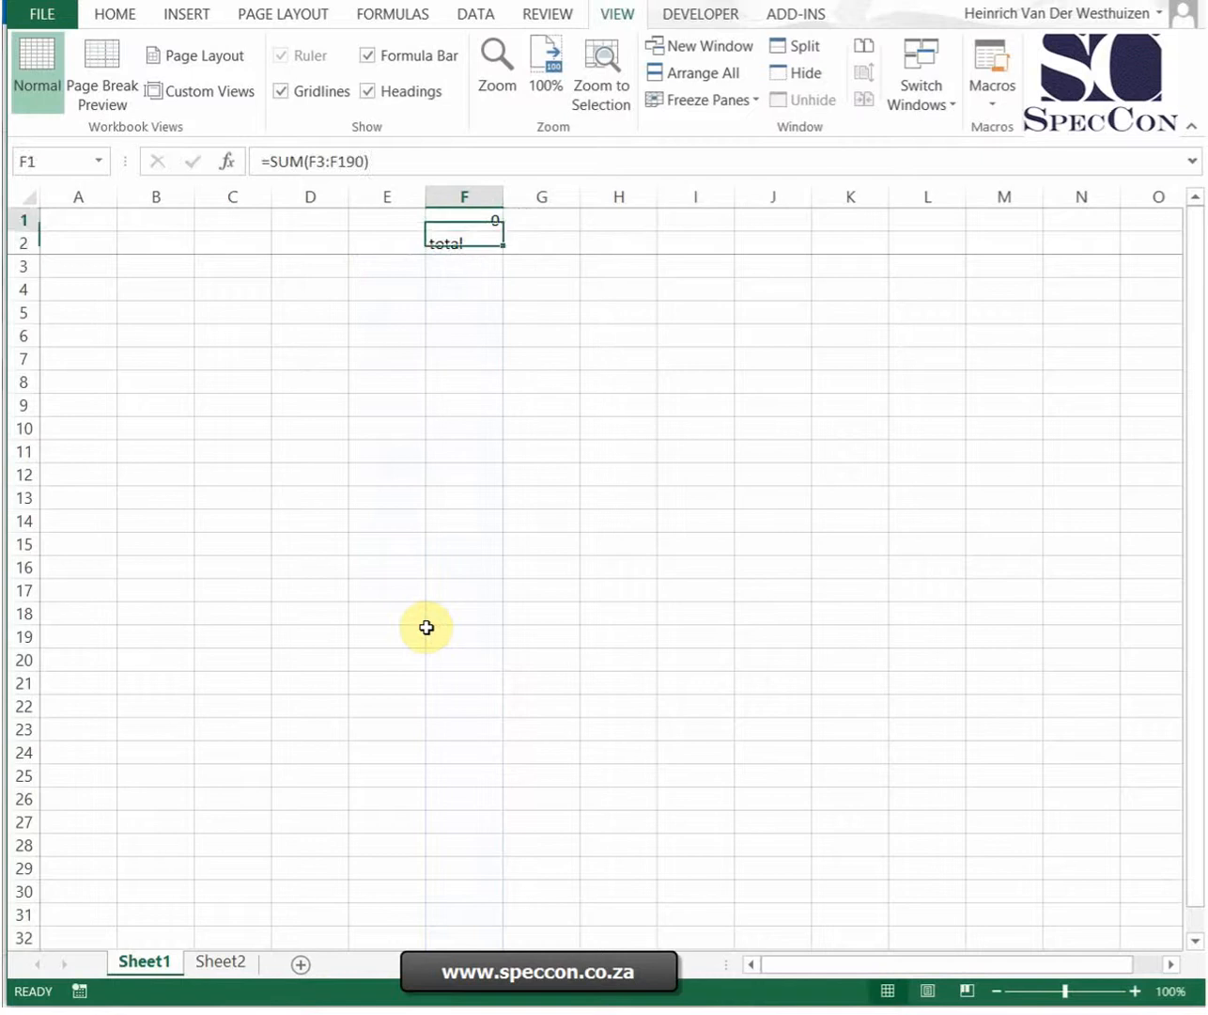
pyautogui.scroll(-3)
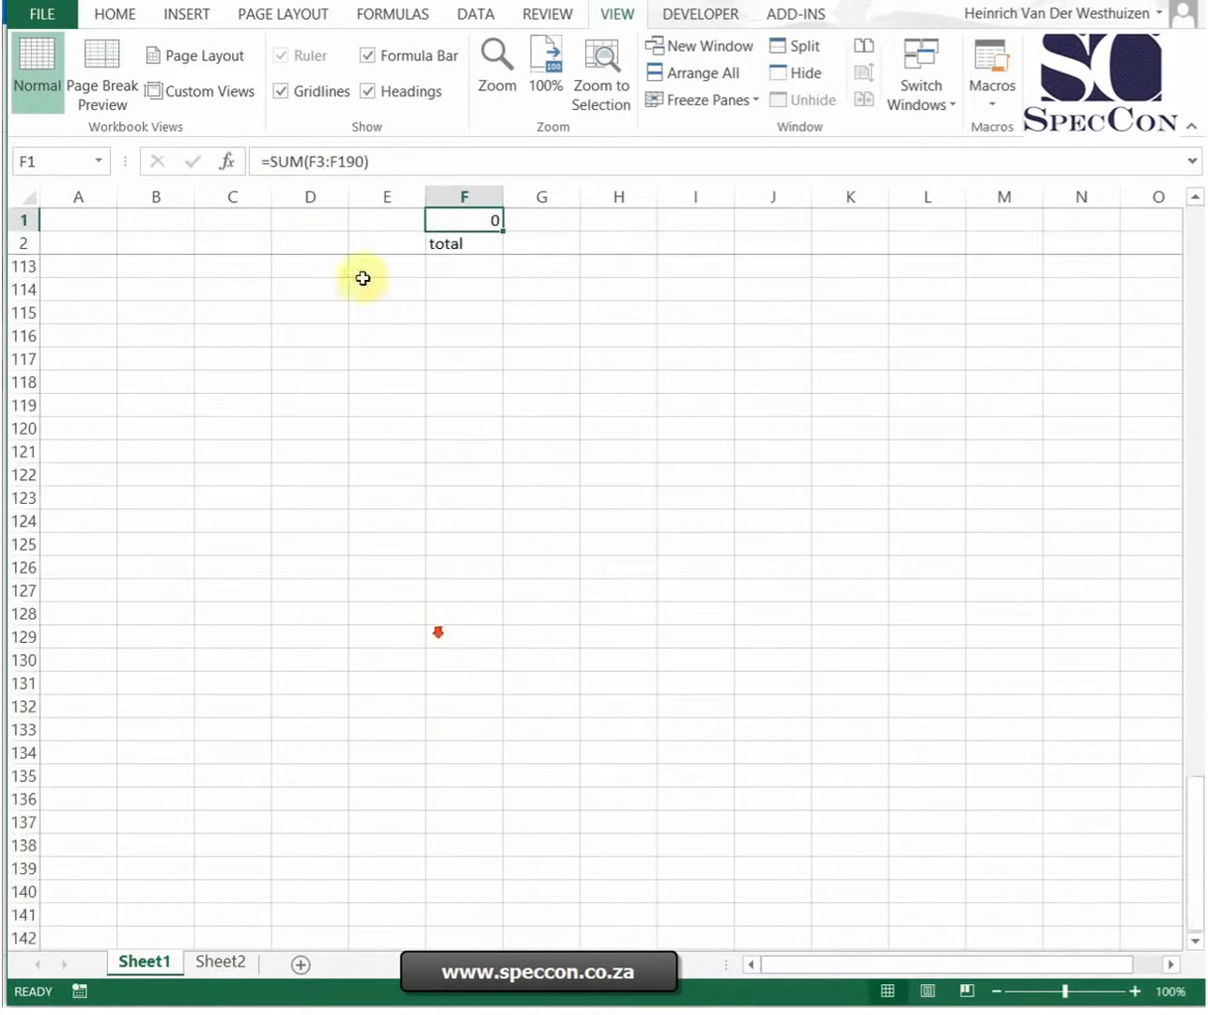
pyautogui.scroll(-3)
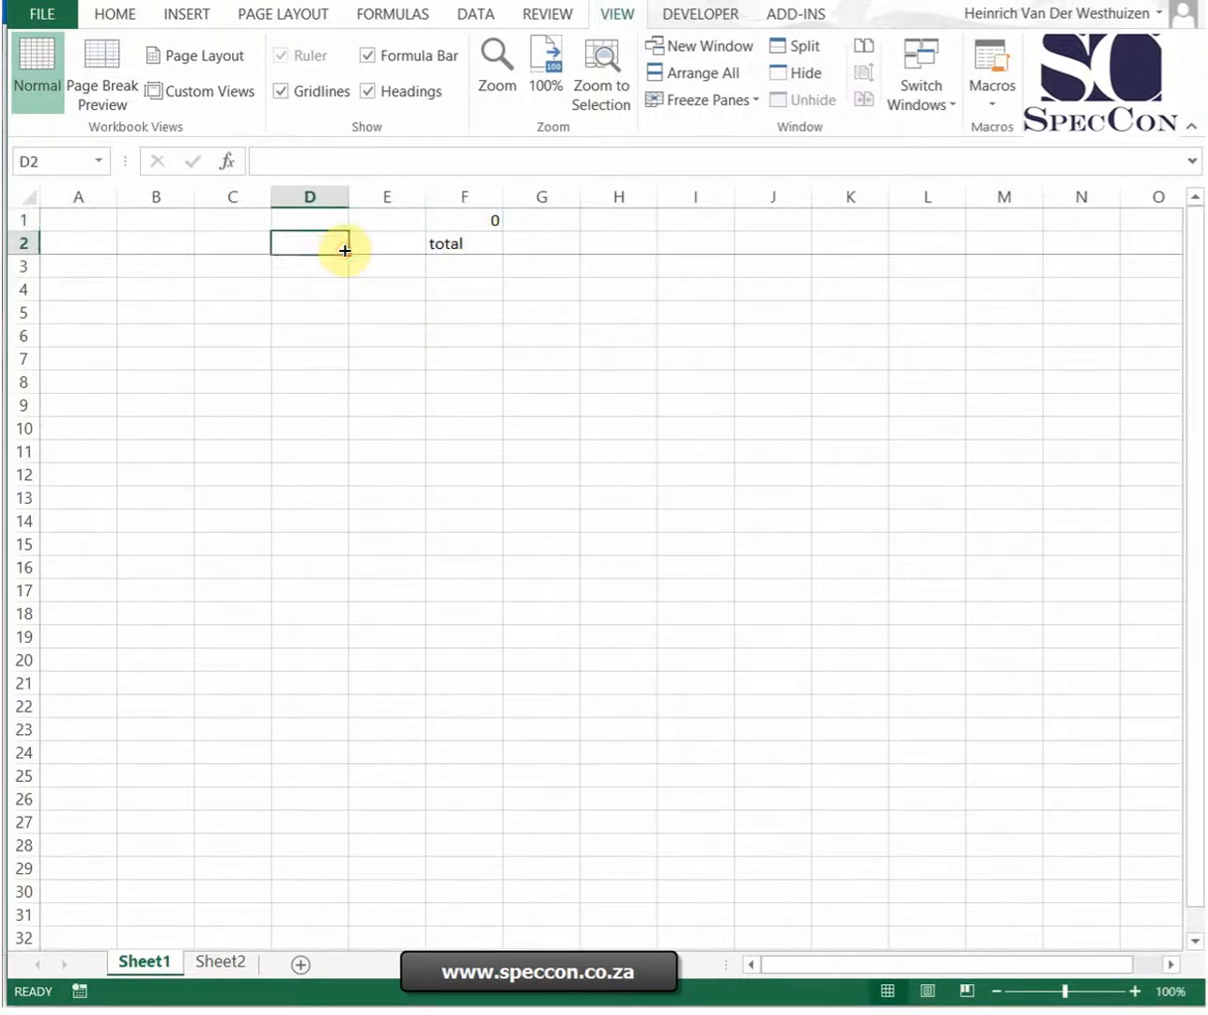
# Return to A1, enter apple there and =A1="apple" in B1, returning TRUE
pyautogui.press('ctrl+Home')
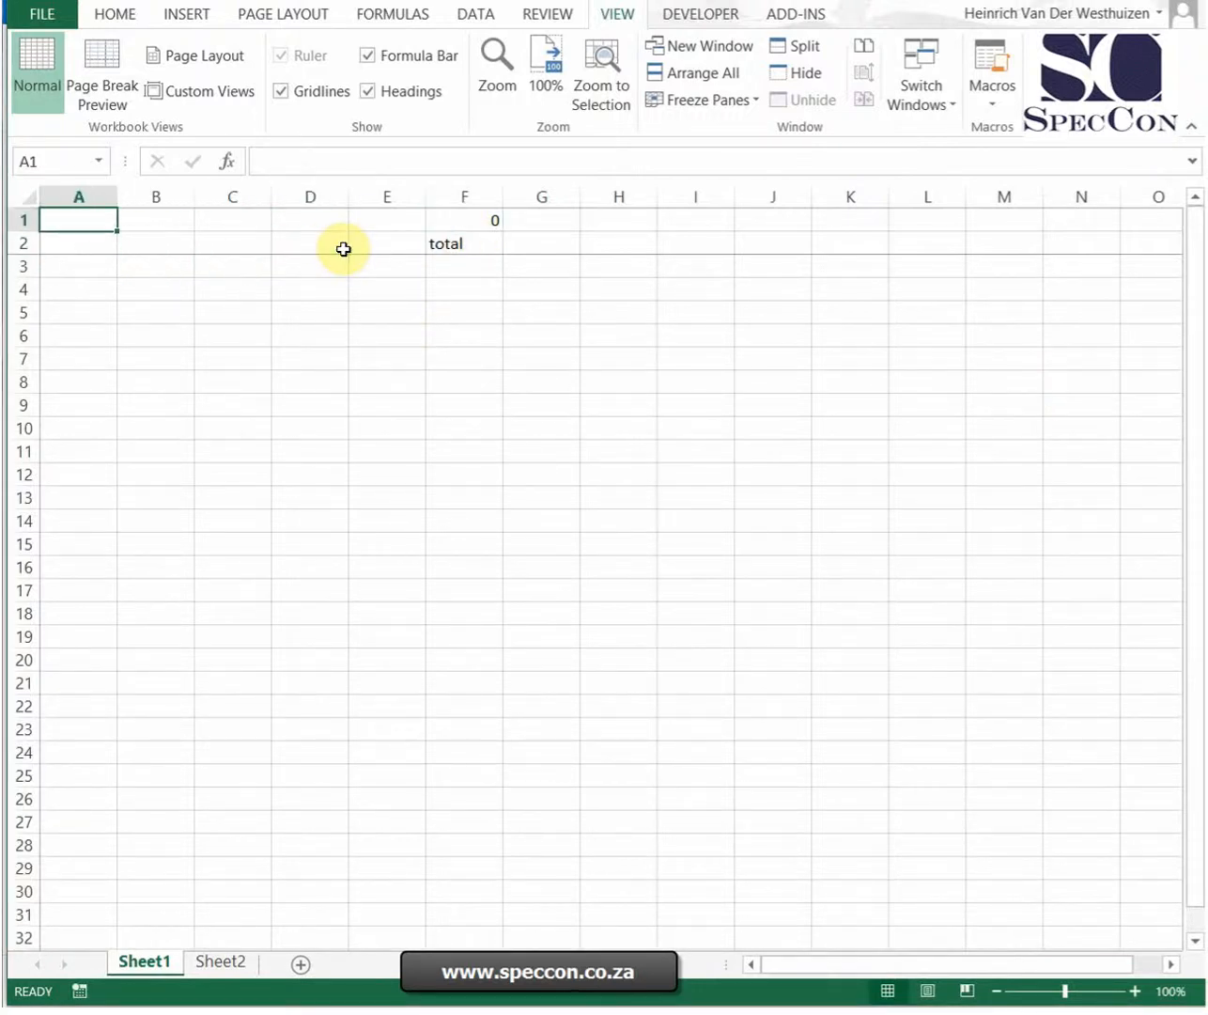
pyautogui.write('apple')
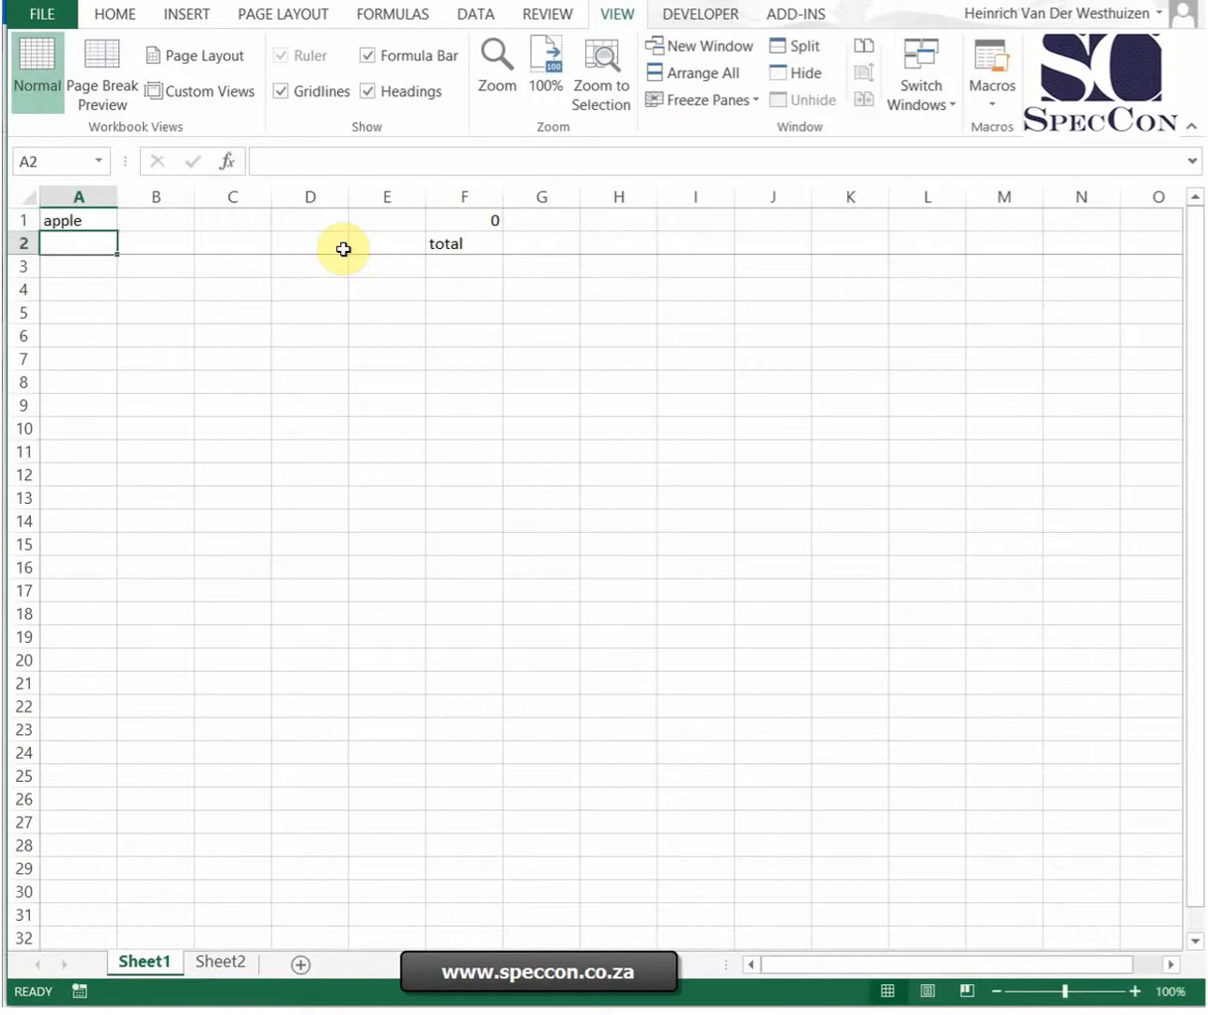
pyautogui.write('=A1')
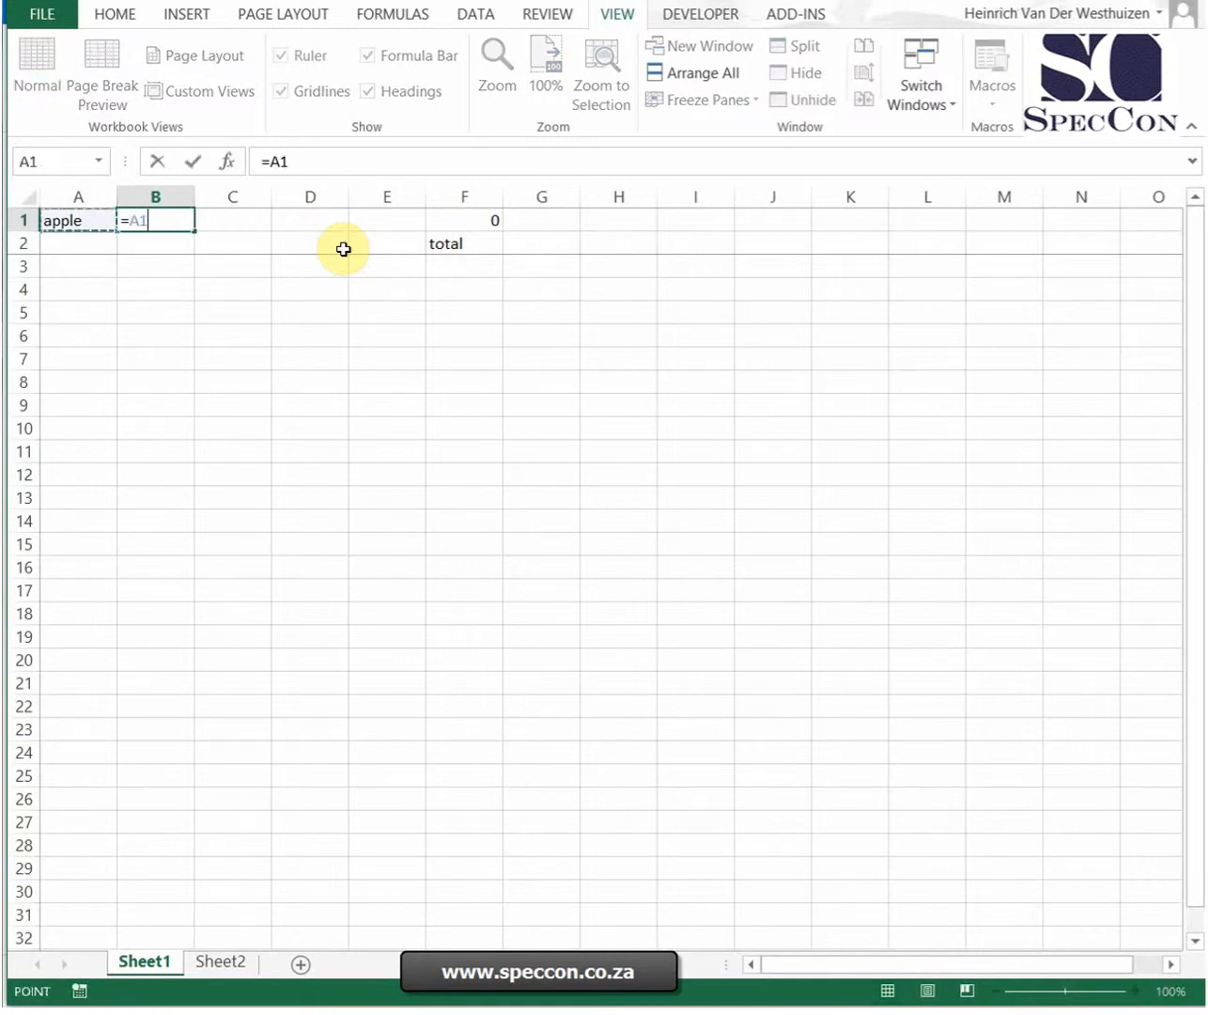
pyautogui.write('="apple')
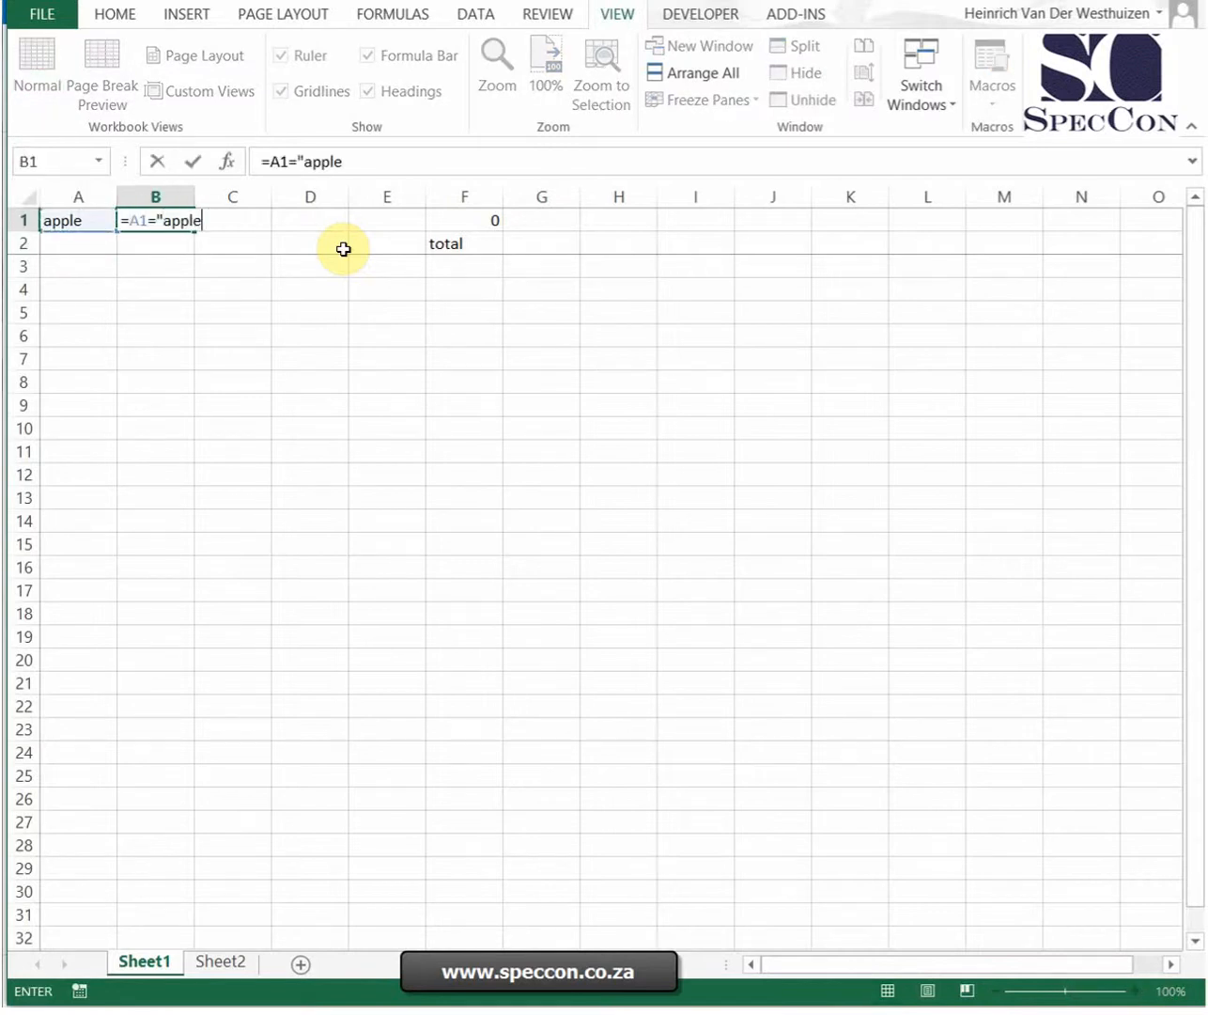
pyautogui.press('Enter')
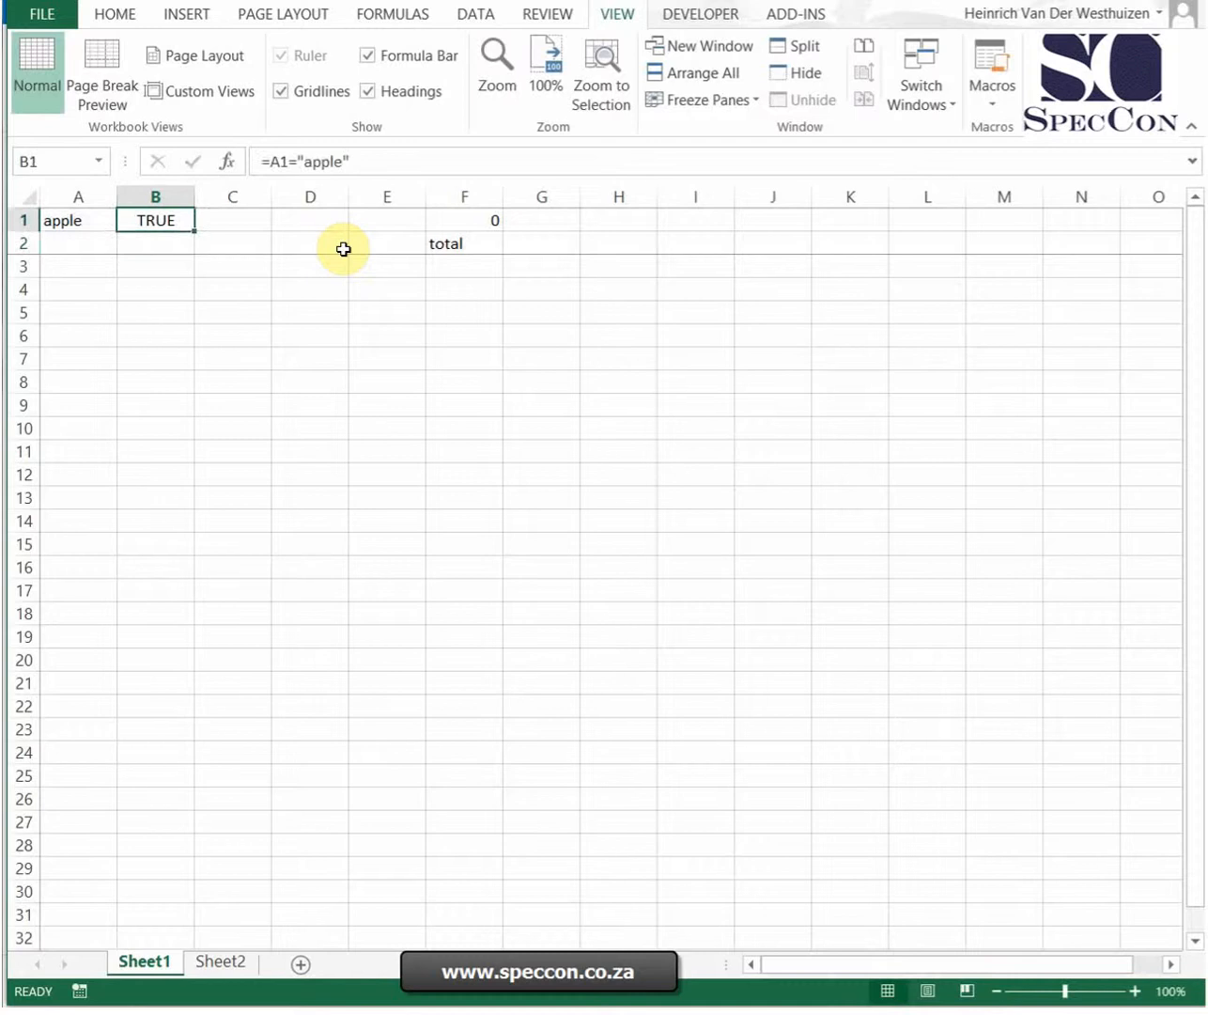
pyautogui.moveTo(354, 161)
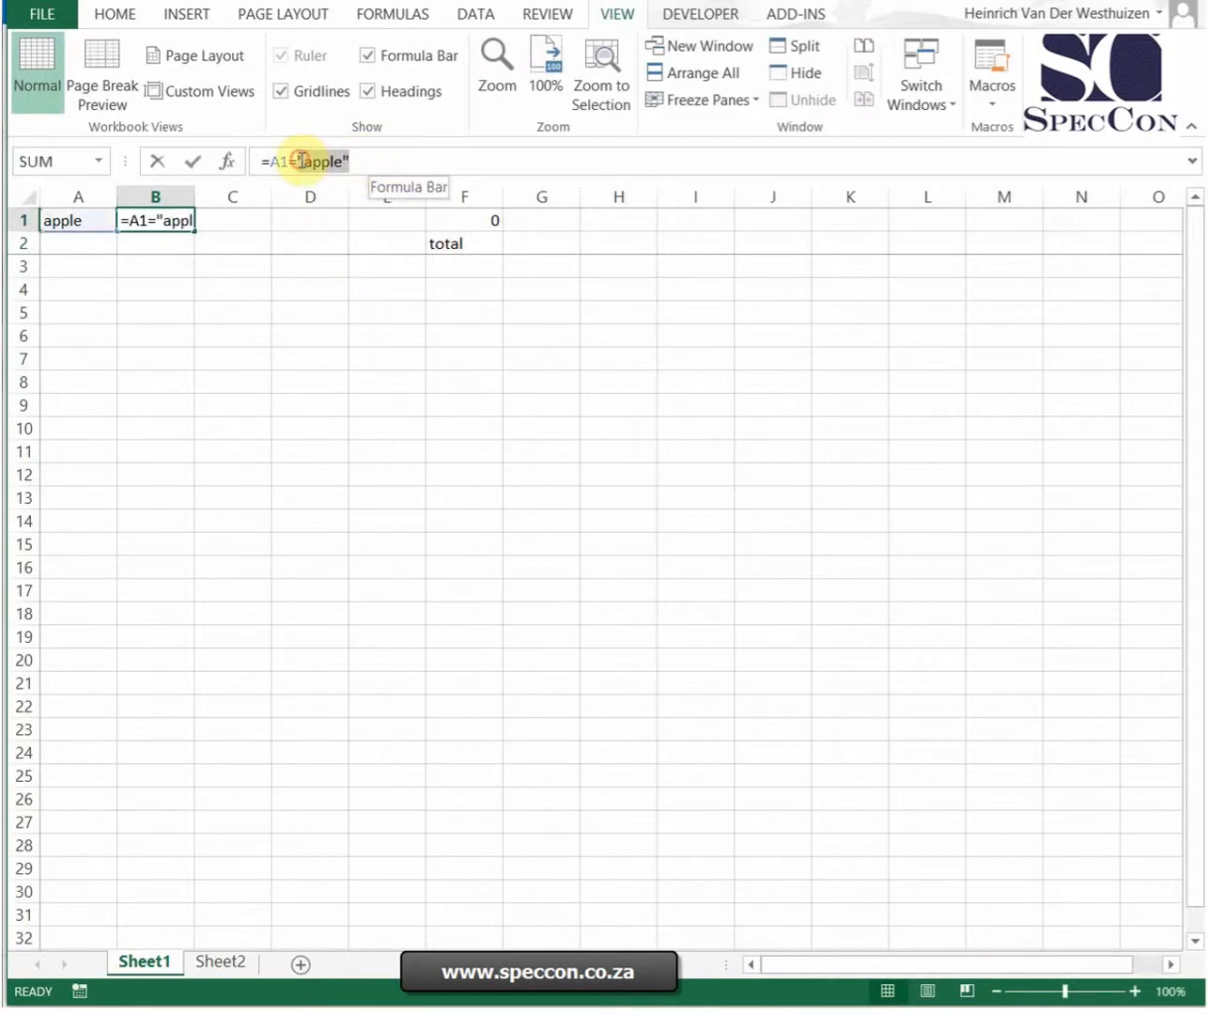
# Add apple in C1 and remove the quoted "apple" from B1's formula
pyautogui.press('Enter')
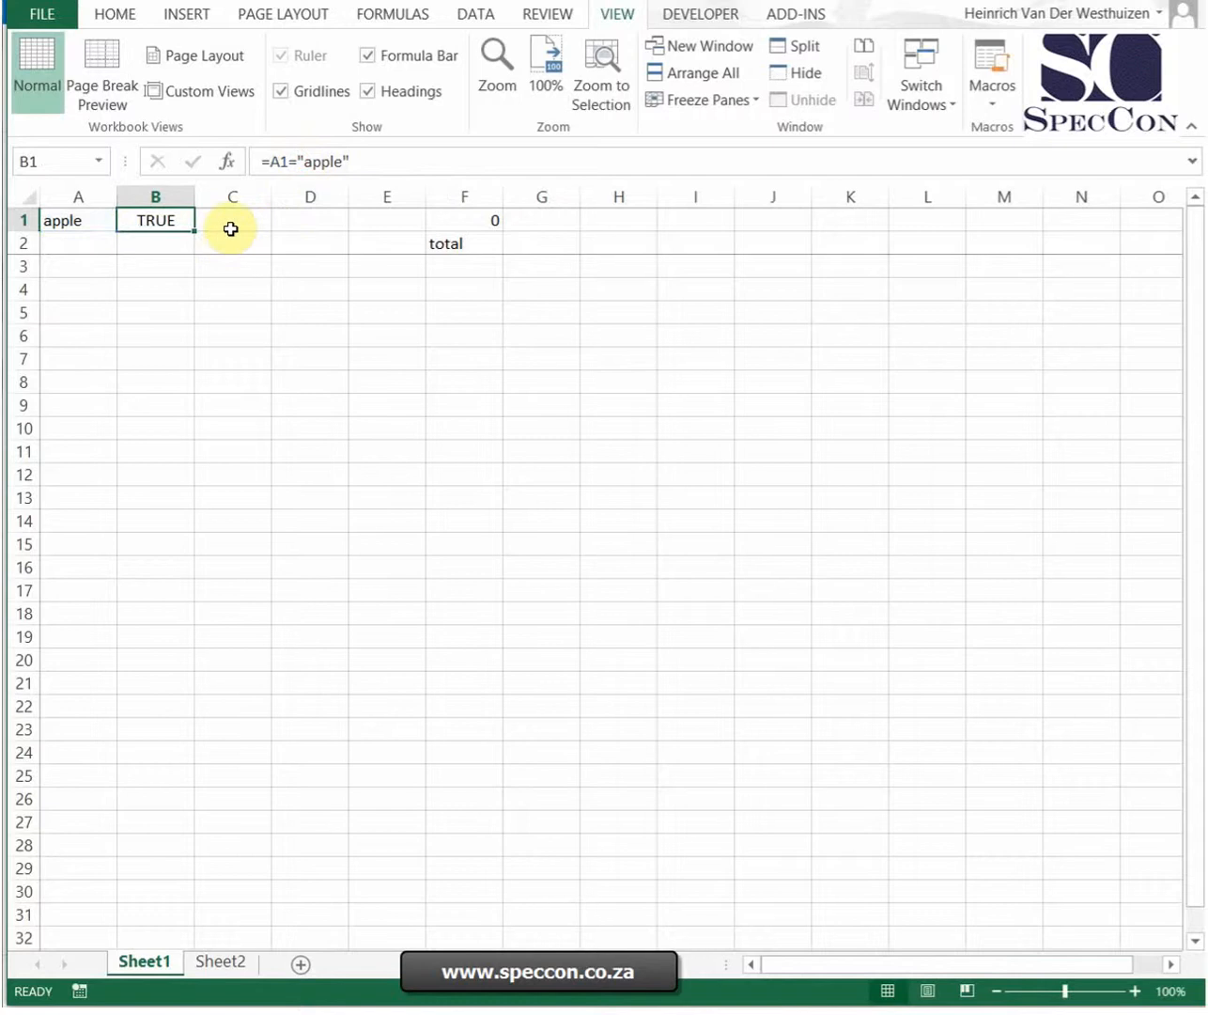
pyautogui.doubleClick(154, 220)
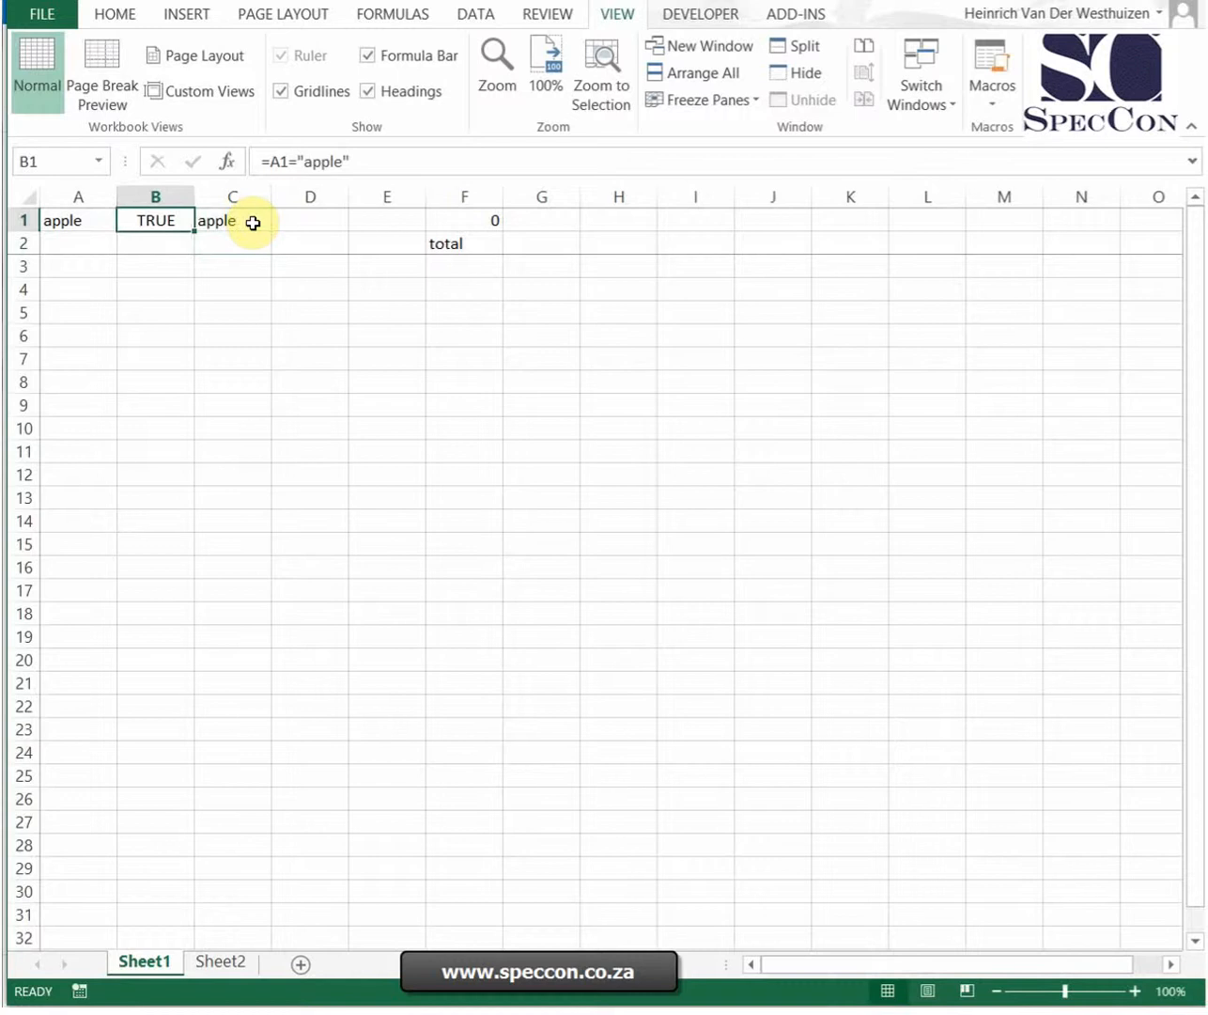
pyautogui.doubleClick(154, 220)
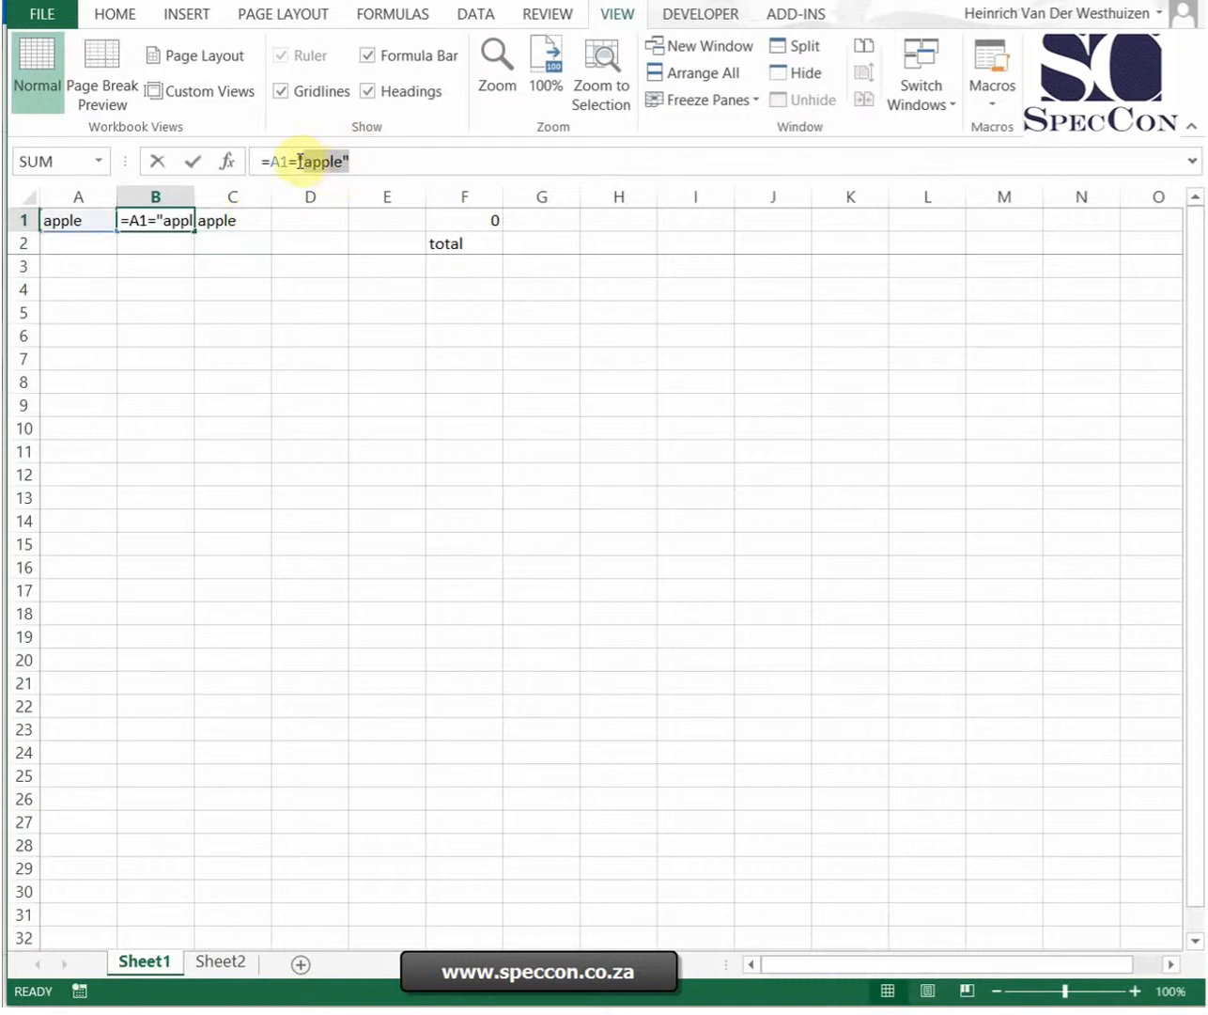
pyautogui.write('fruit')
pyautogui.press('Enter')
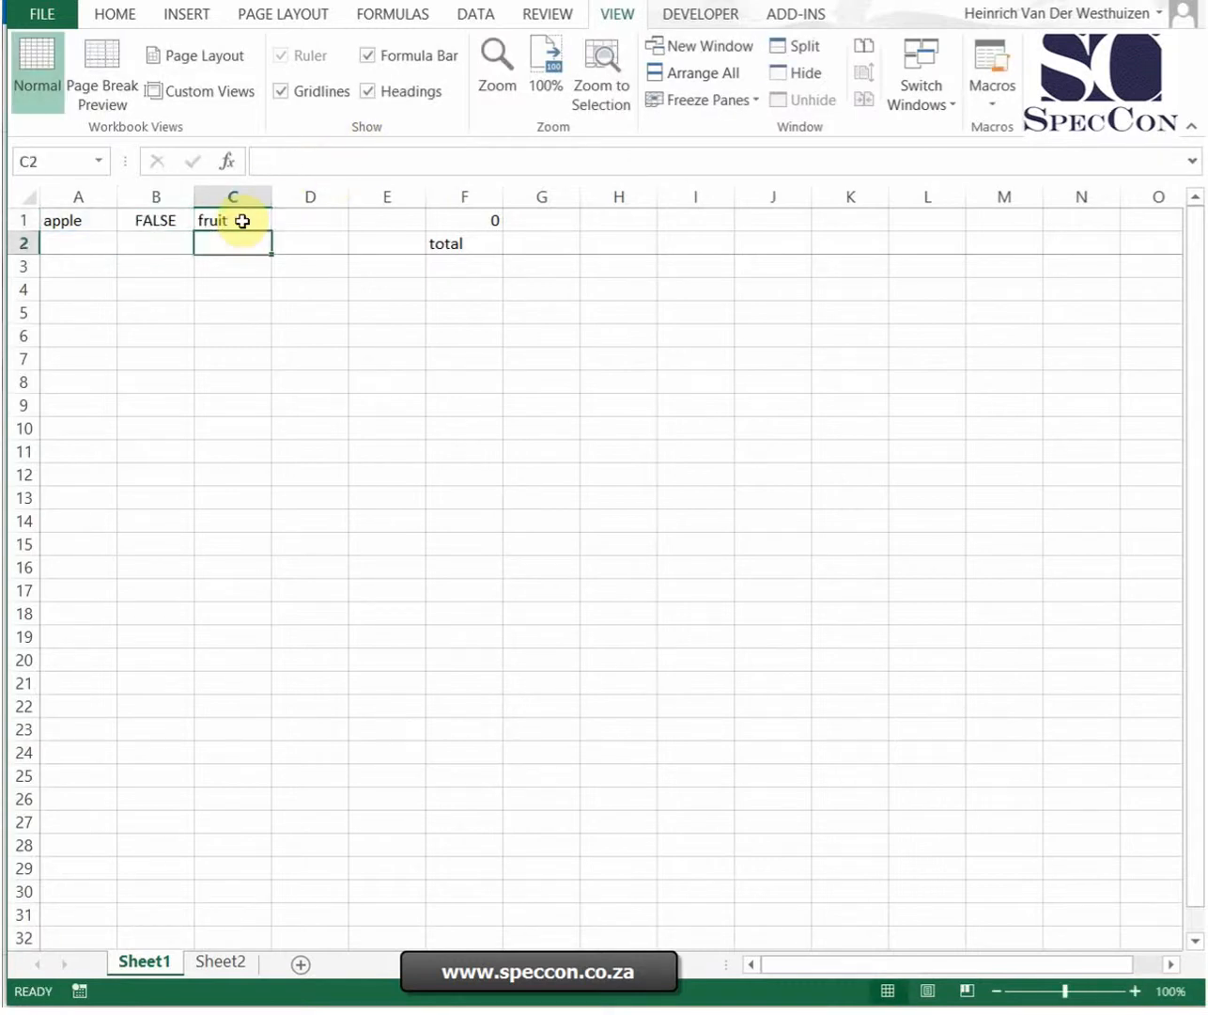
# Check C1 reading fruit and B1's =A1=C1 now returning FALSE
pyautogui.click(233, 220)
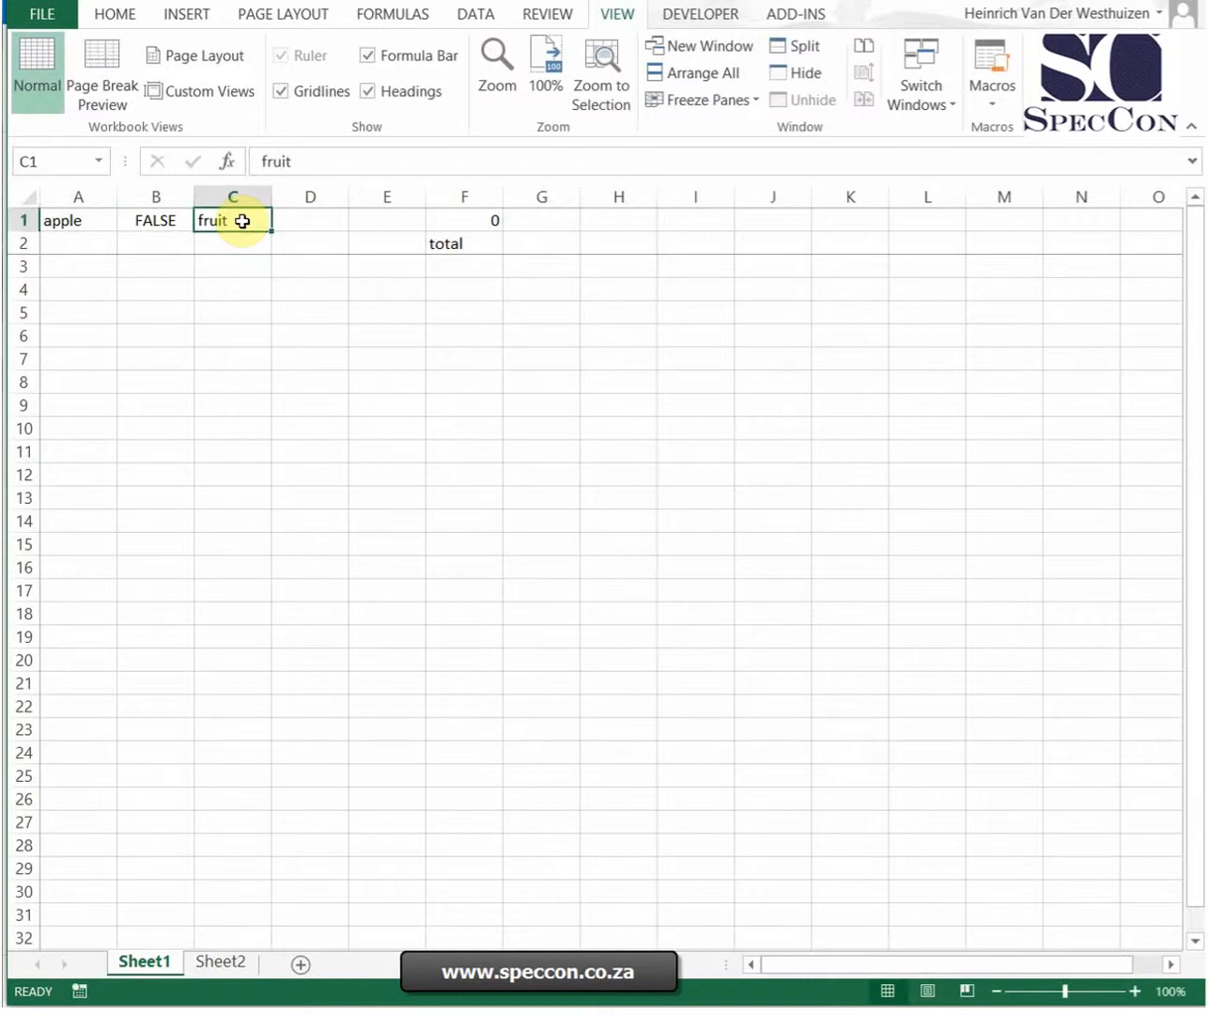
pyautogui.click(154, 220)
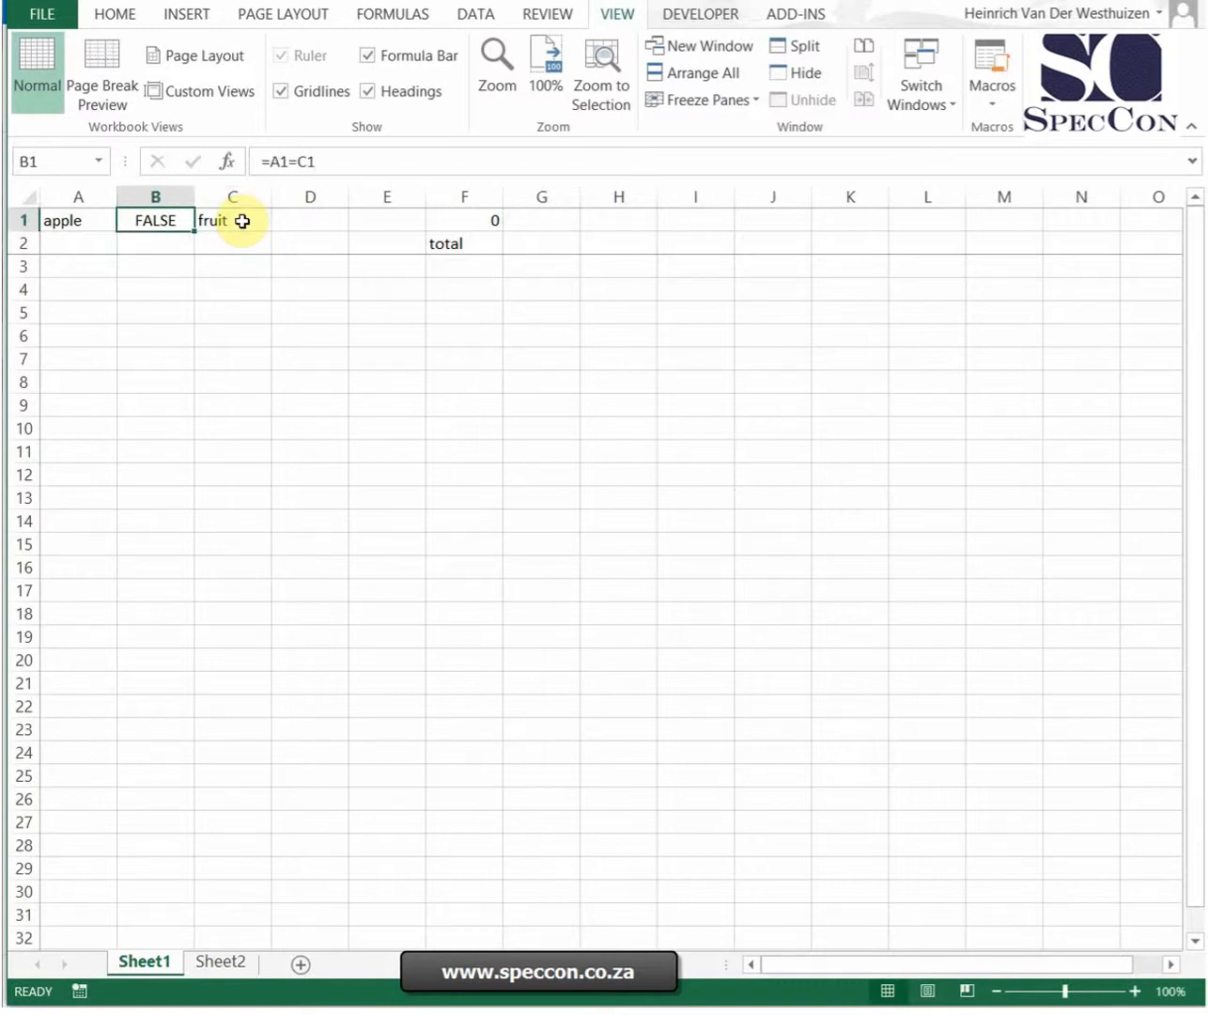
pyautogui.moveTo(566, 278)
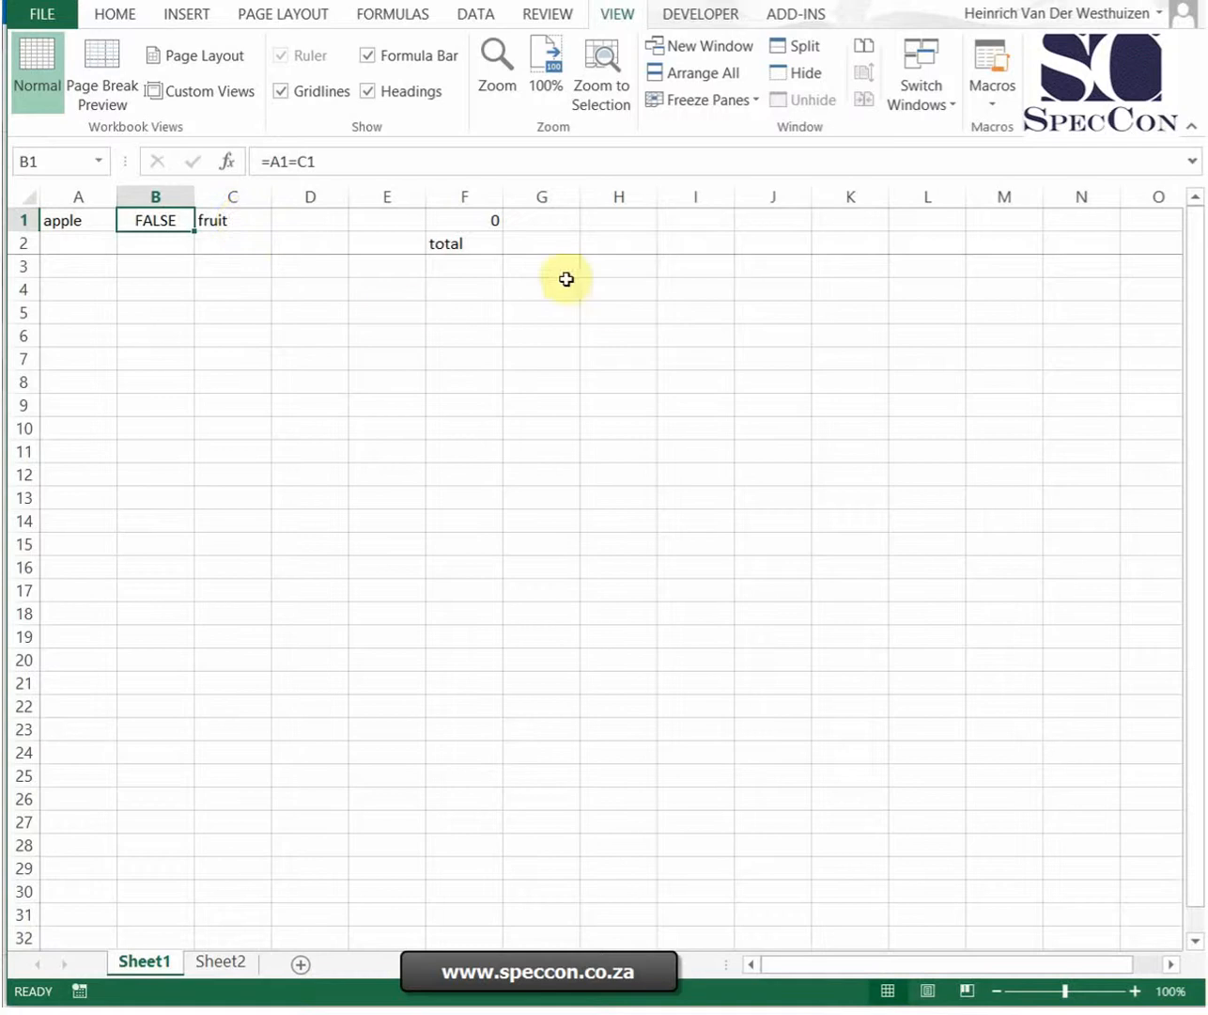
pyautogui.moveTo(564, 274)
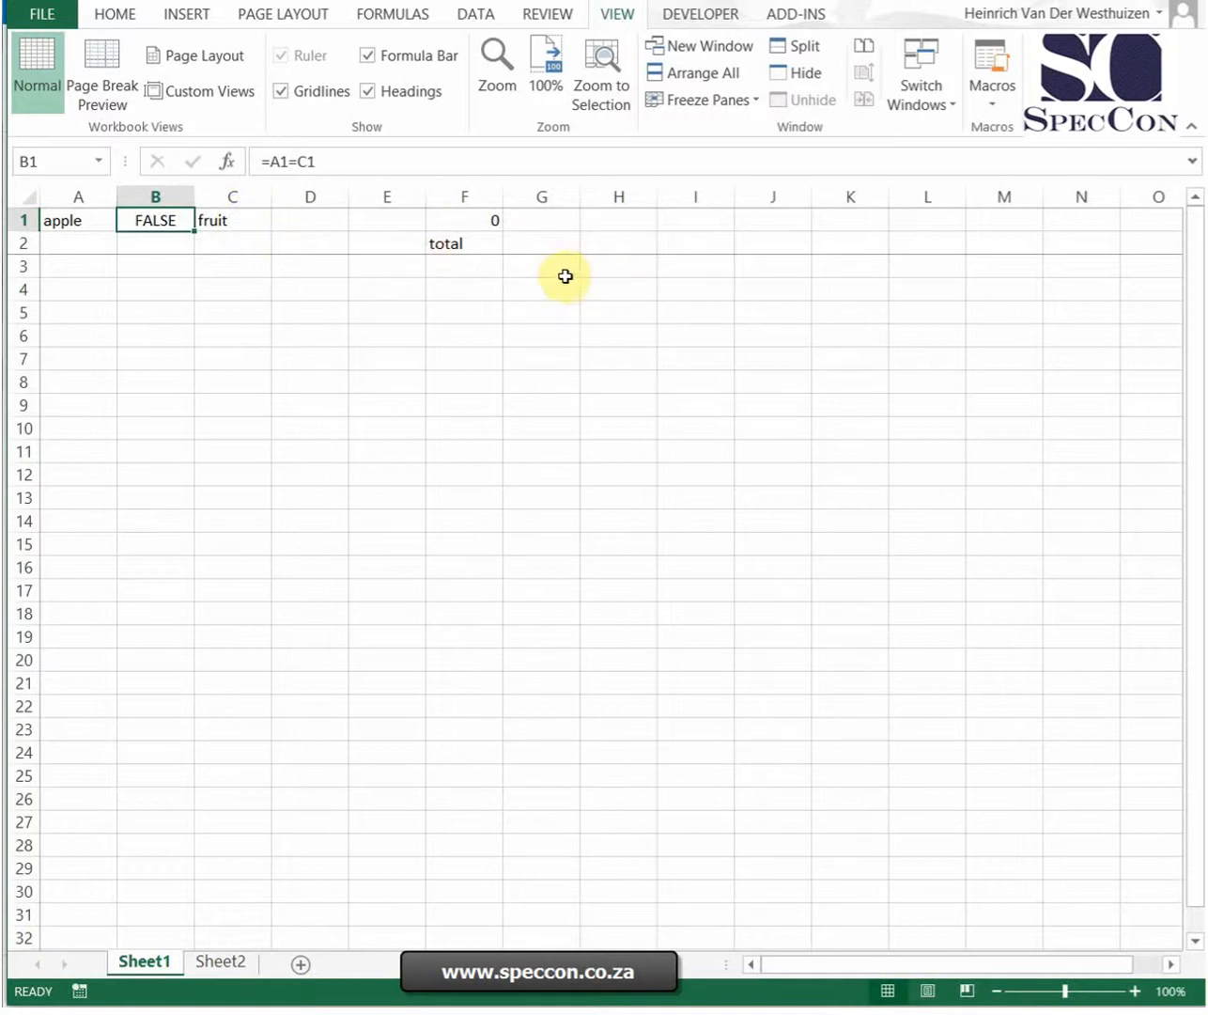
pyautogui.moveTo(558, 286)
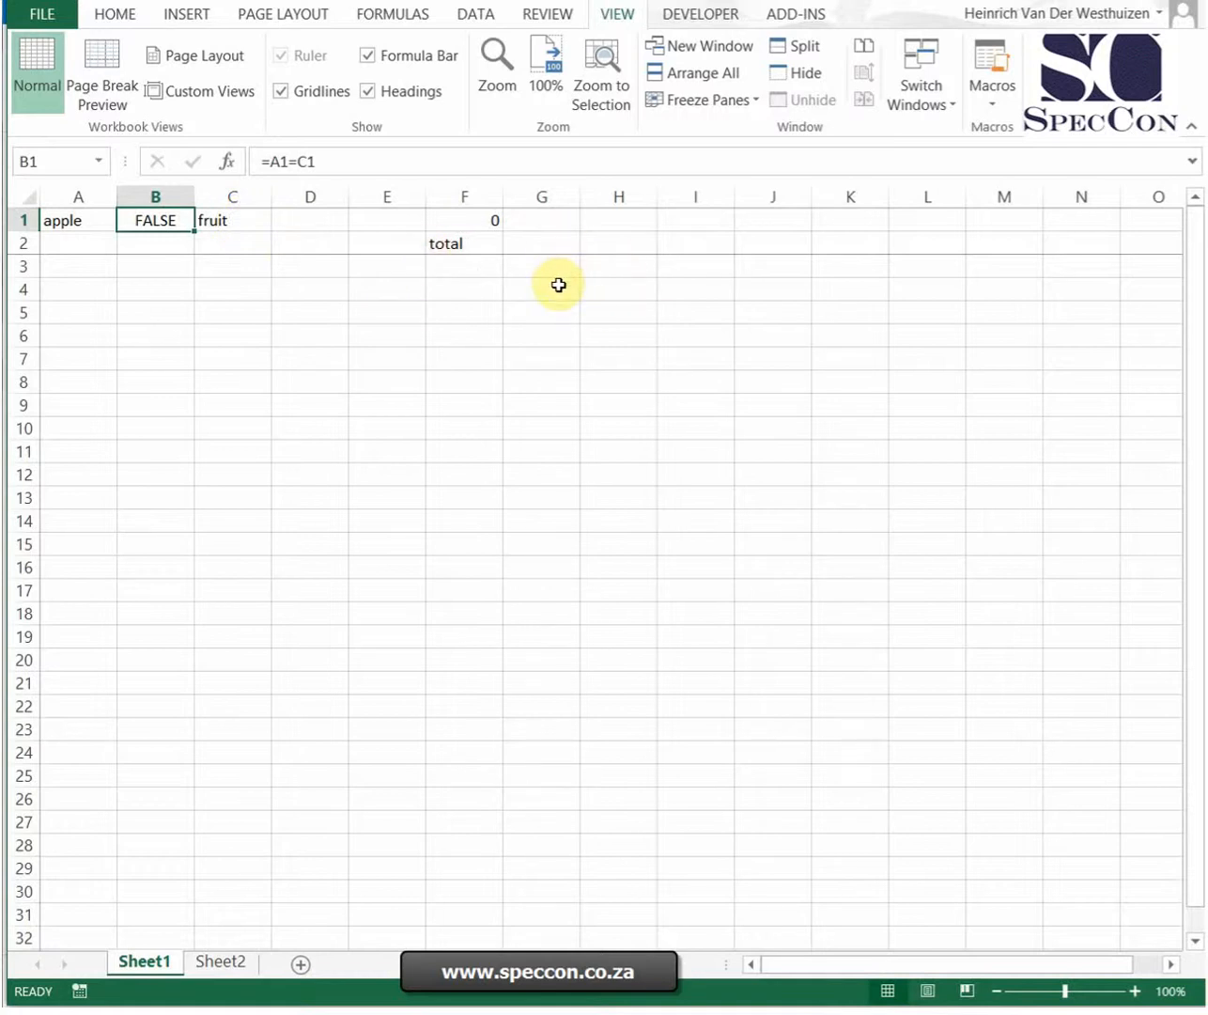